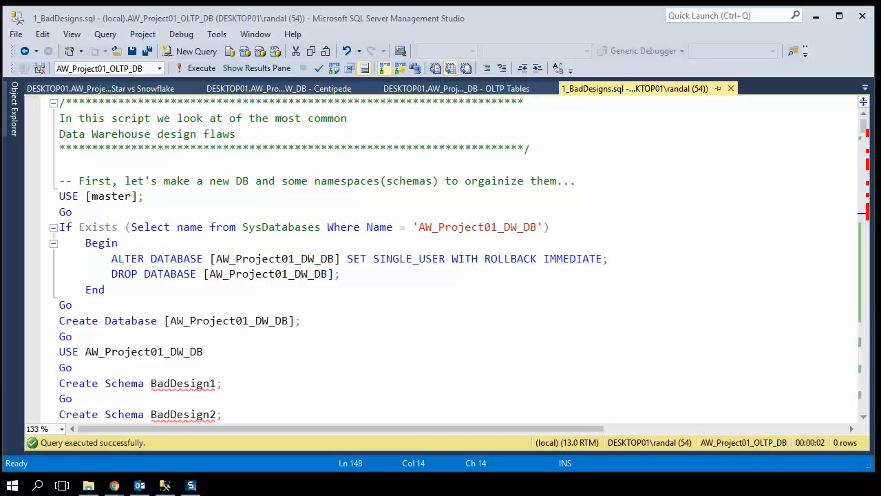
pyautogui.moveTo(450, 88)
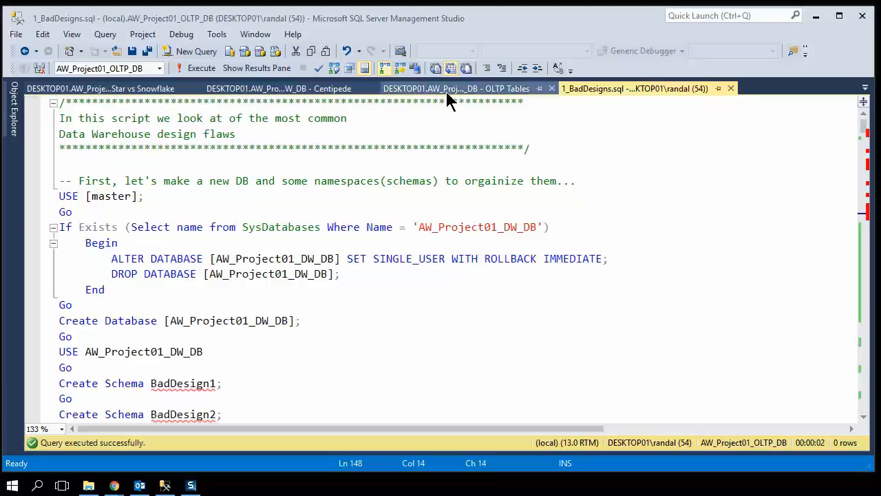
# Show the OLTP Tables diagram with the Address, Person, Customer, sales order and product tables
pyautogui.click(454, 88)
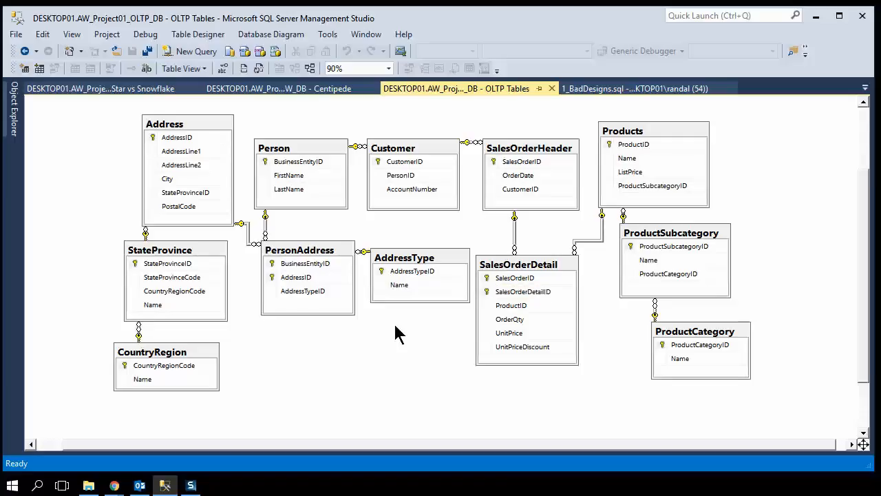
pyautogui.moveTo(706, 247)
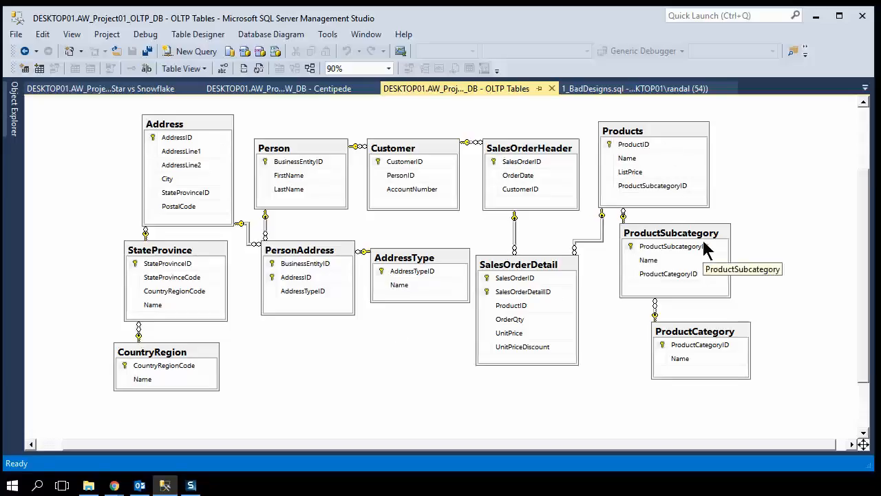
pyautogui.moveTo(729, 341)
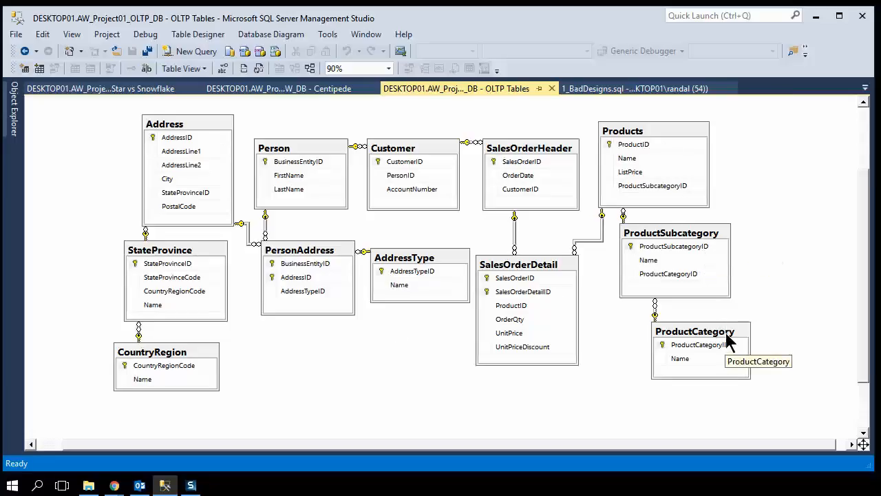
pyautogui.moveTo(658, 489)
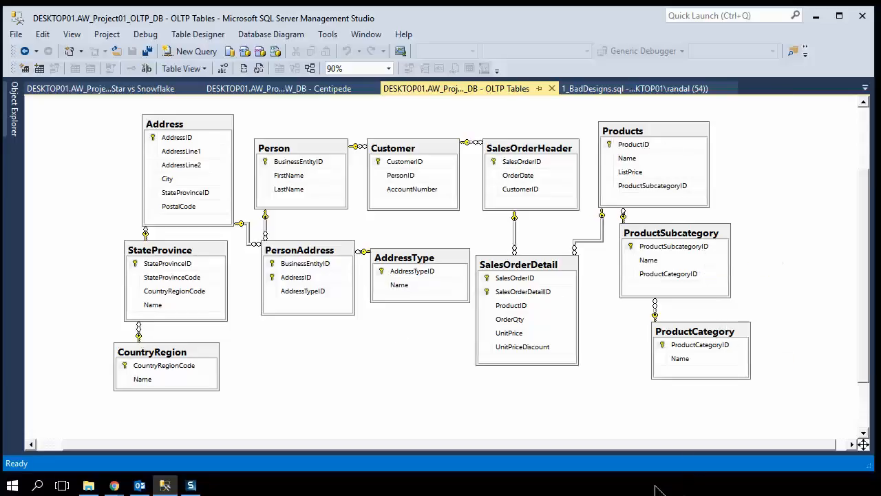
pyautogui.moveTo(661, 131)
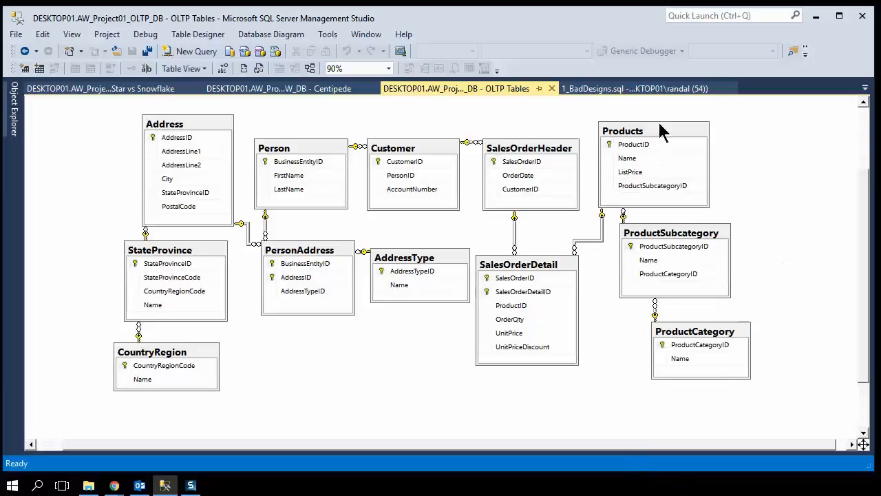
pyautogui.moveTo(685, 195)
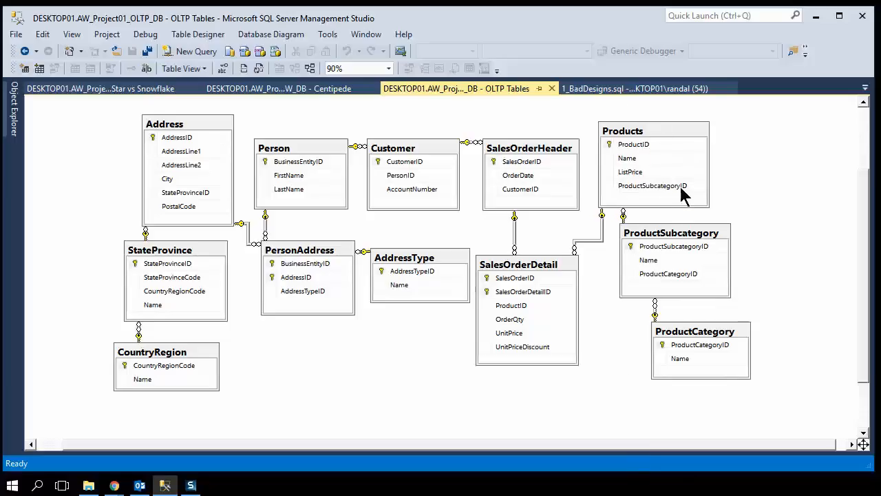
pyautogui.moveTo(681, 193)
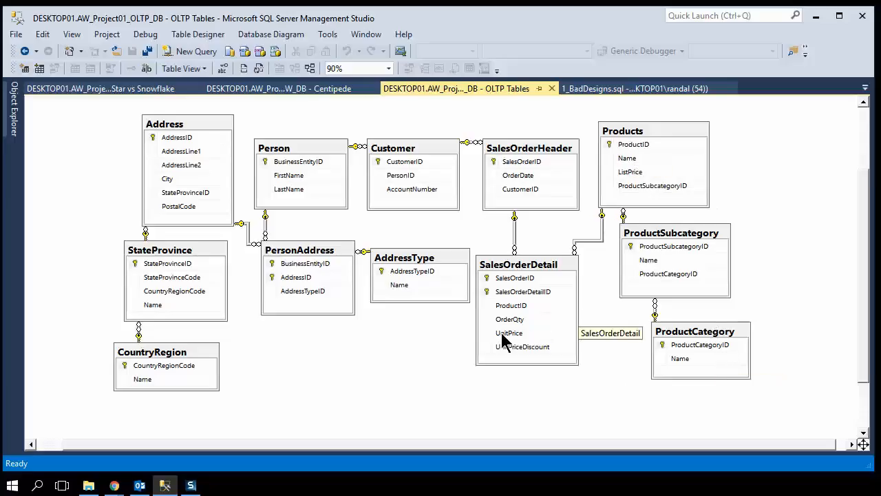
pyautogui.moveTo(517, 344)
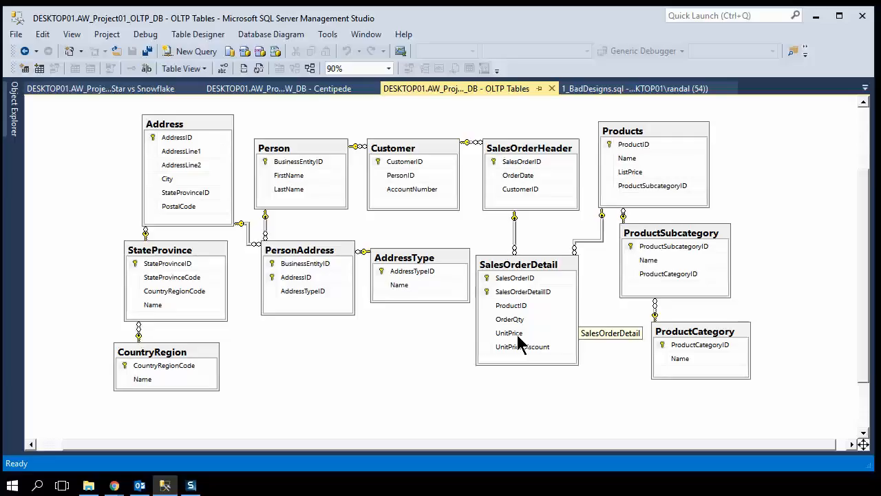
pyautogui.moveTo(526, 165)
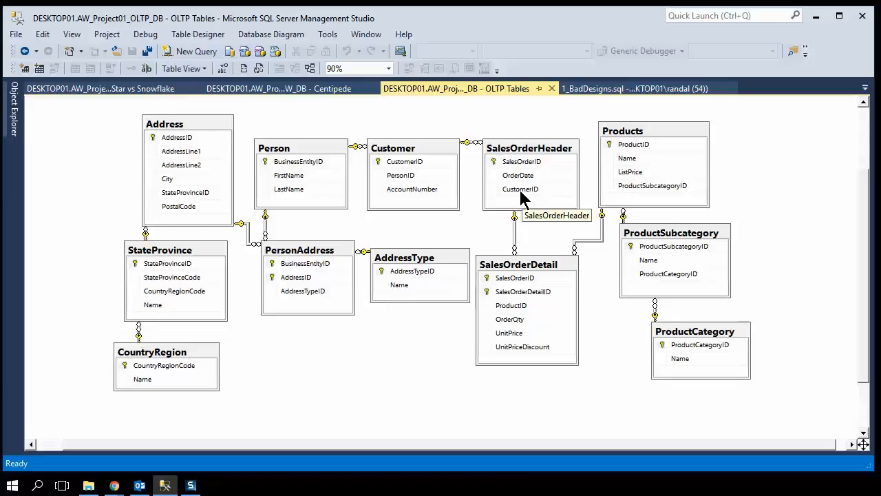
pyautogui.moveTo(402, 195)
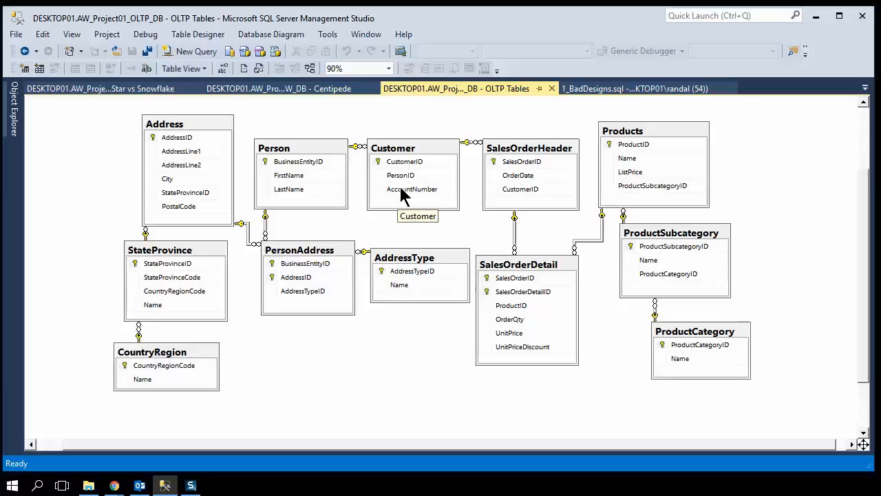
pyautogui.moveTo(305, 275)
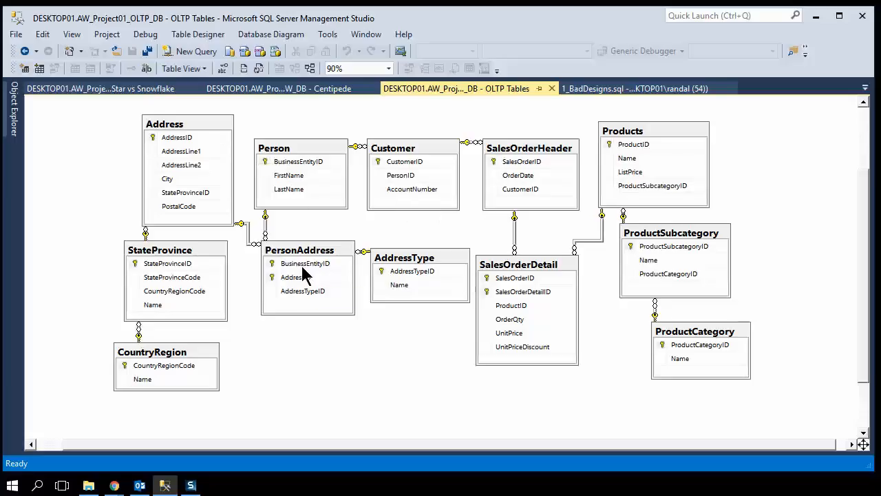
pyautogui.moveTo(303, 276)
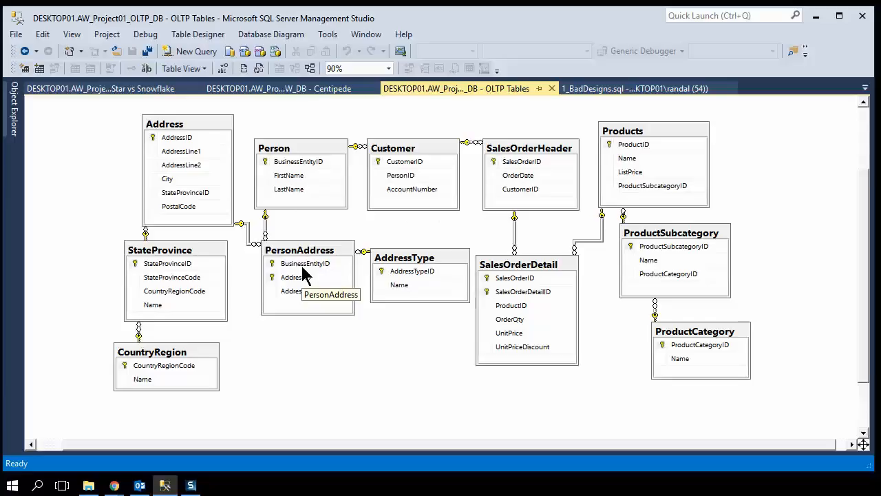
pyautogui.moveTo(272, 243)
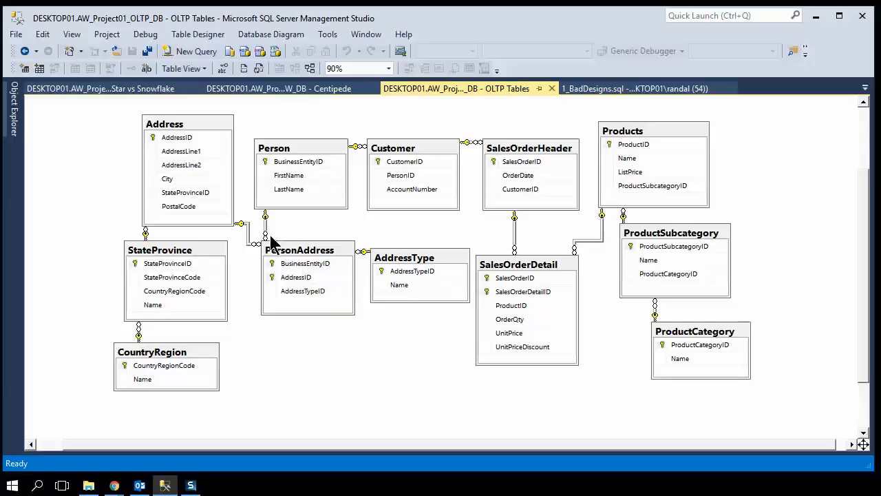
pyautogui.moveTo(268, 242)
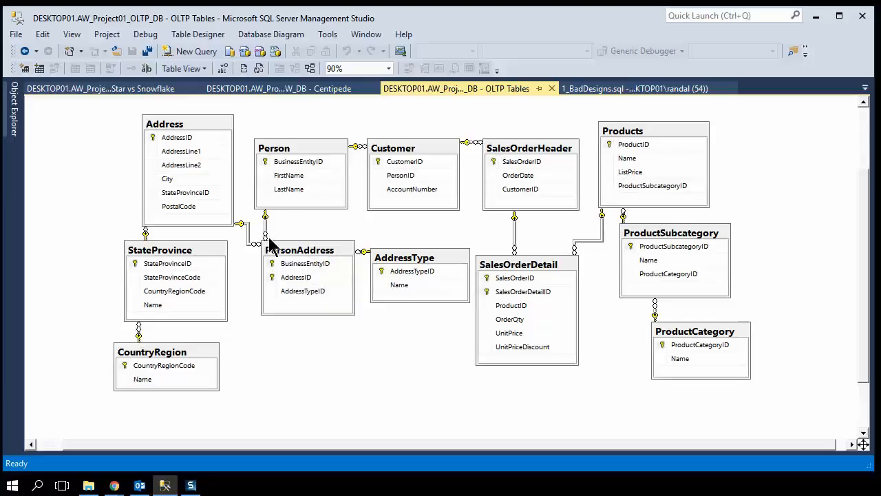
pyautogui.moveTo(298, 161)
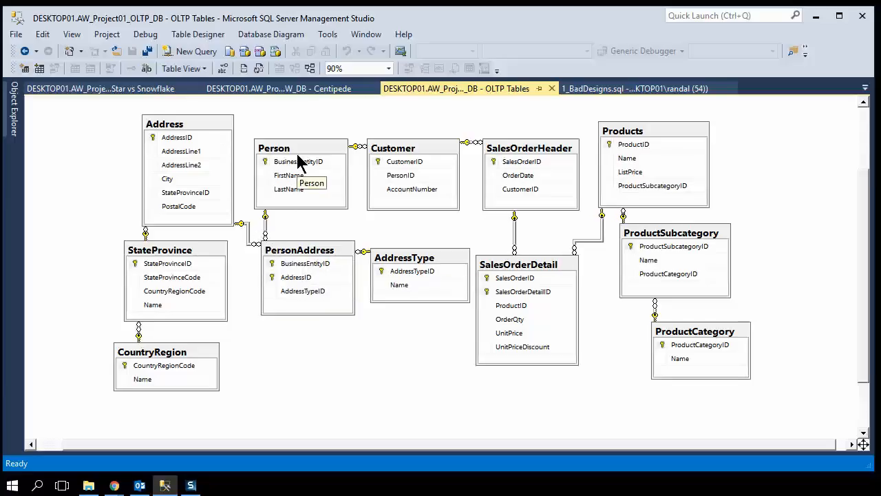
pyautogui.moveTo(309, 350)
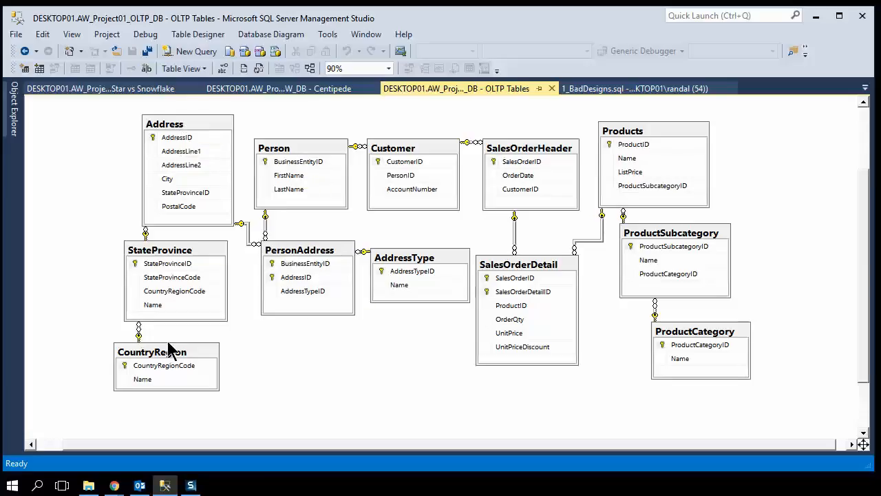
pyautogui.moveTo(168, 354)
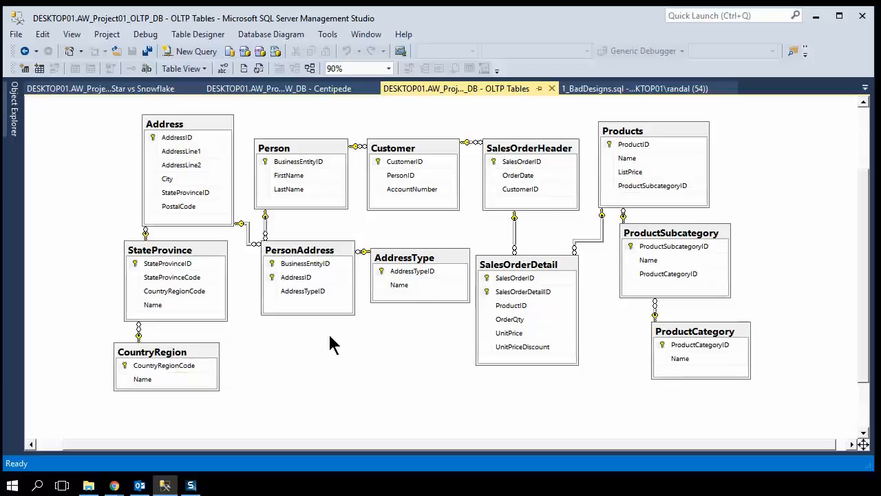
pyautogui.moveTo(409, 296)
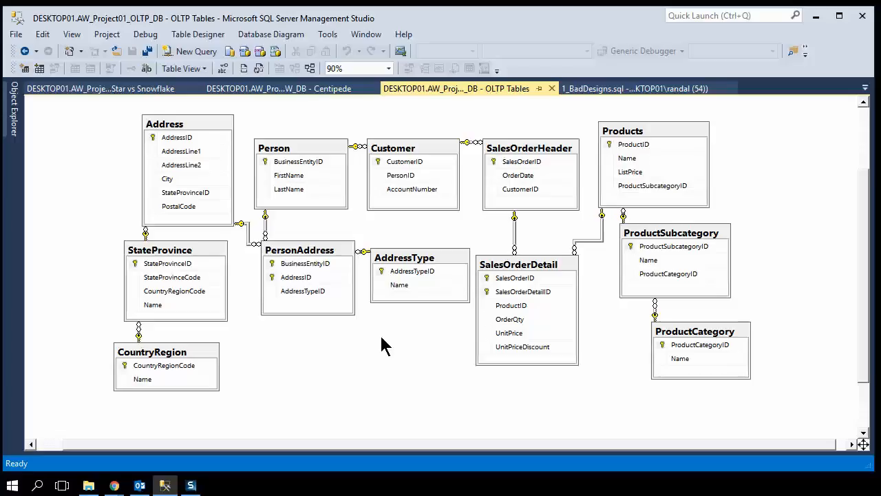
pyautogui.moveTo(513, 141)
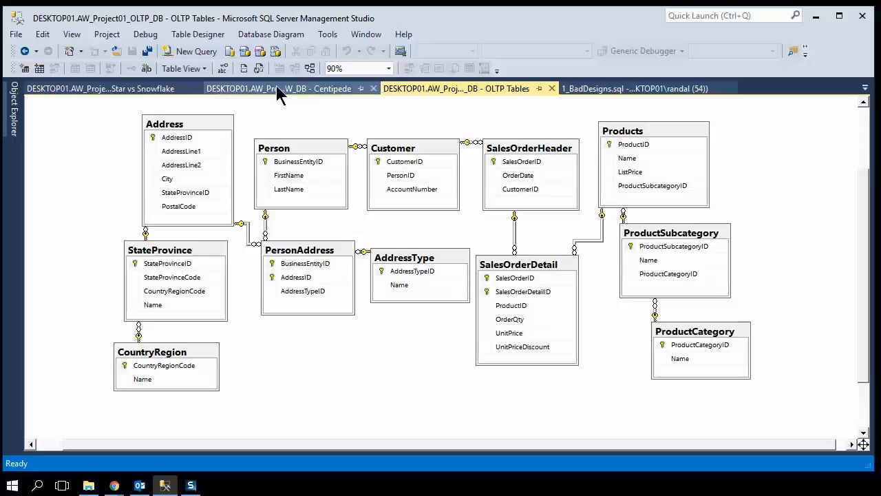
pyautogui.click(279, 88)
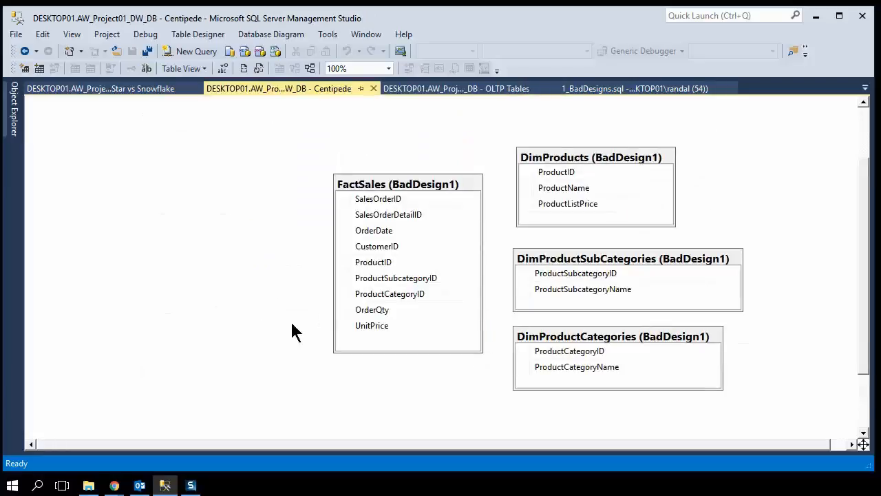
pyautogui.moveTo(268, 260)
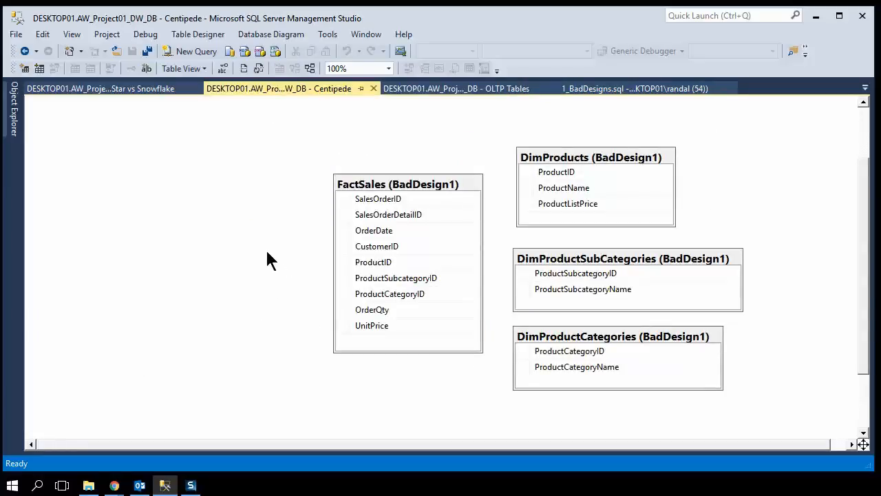
pyautogui.moveTo(228, 236)
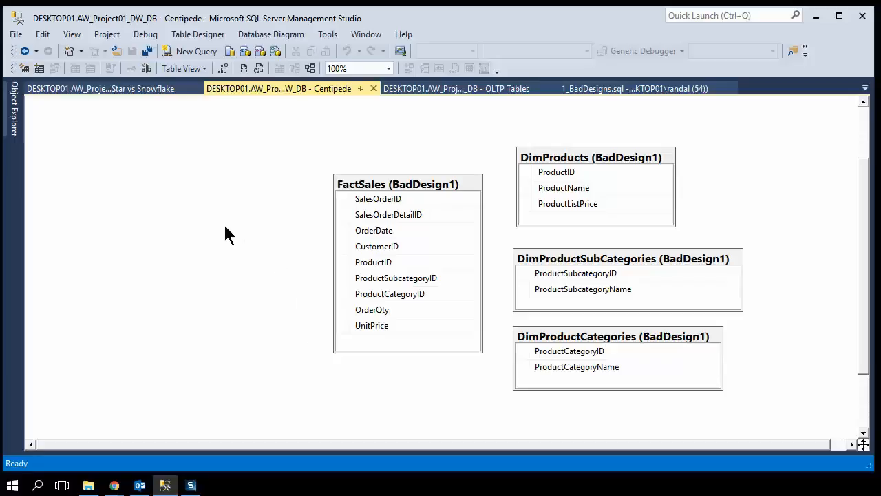
pyautogui.moveTo(465, 434)
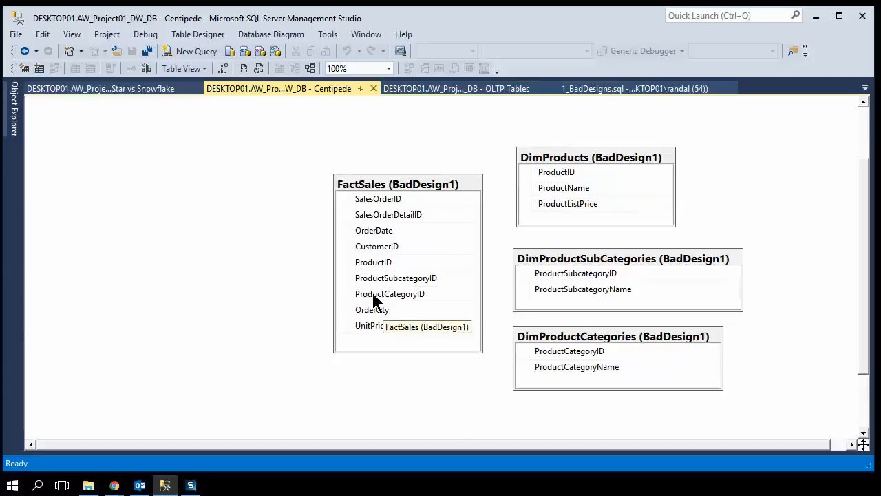
pyautogui.moveTo(375, 268)
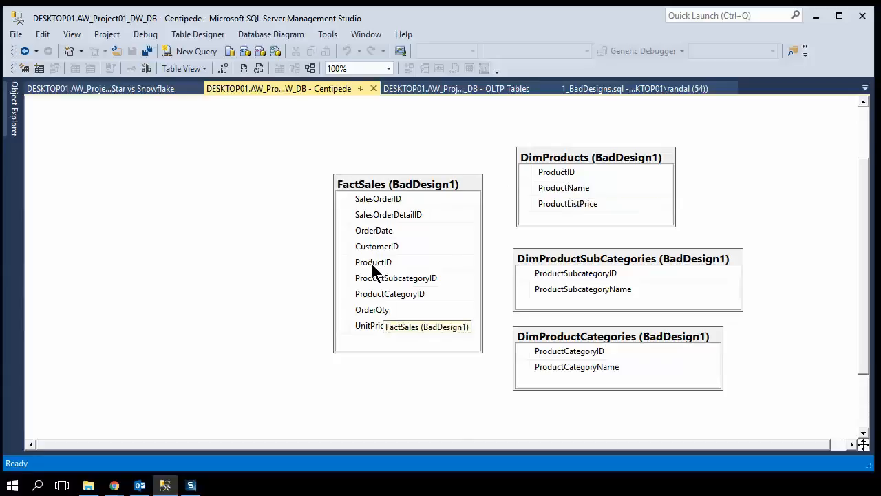
pyautogui.moveTo(551, 265)
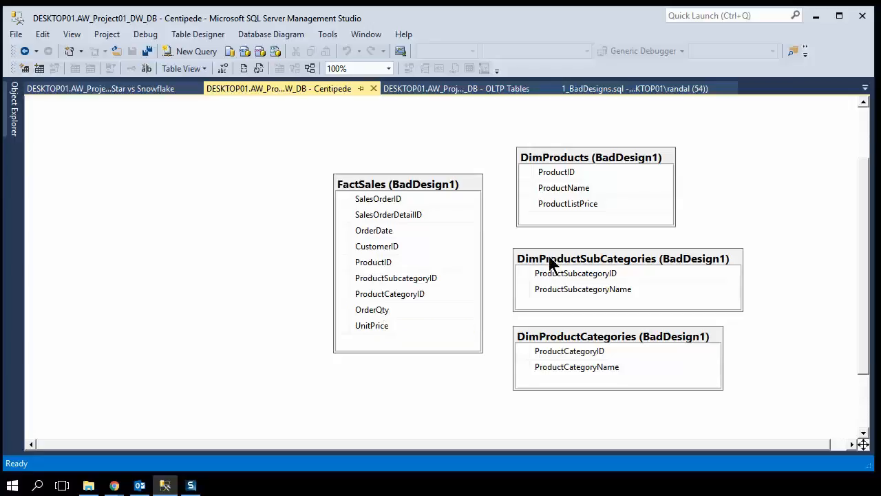
pyautogui.click(395, 276)
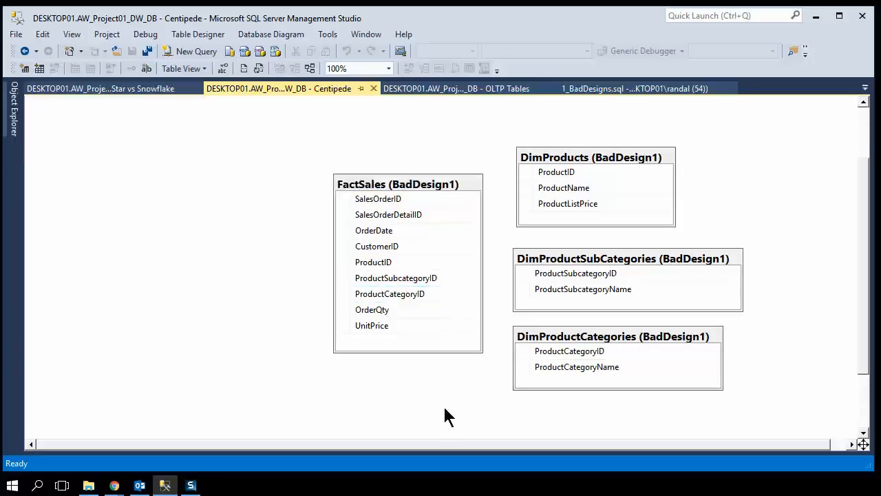
pyautogui.moveTo(365, 248)
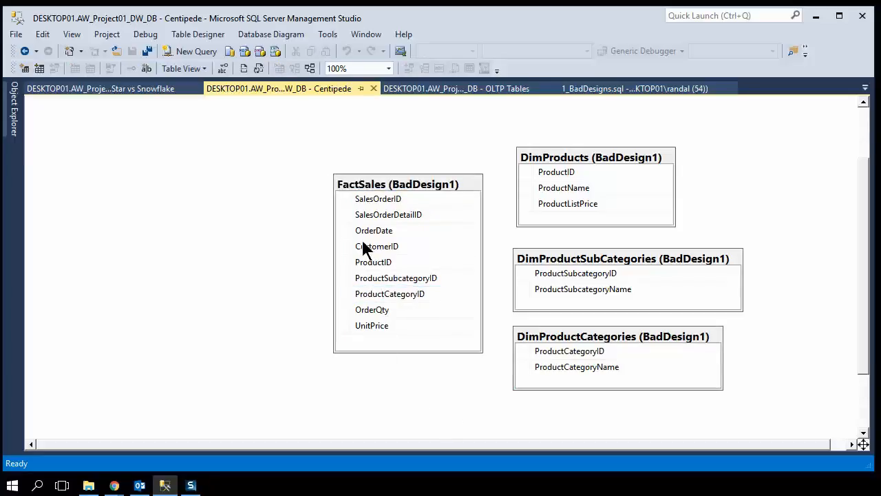
pyautogui.moveTo(203, 431)
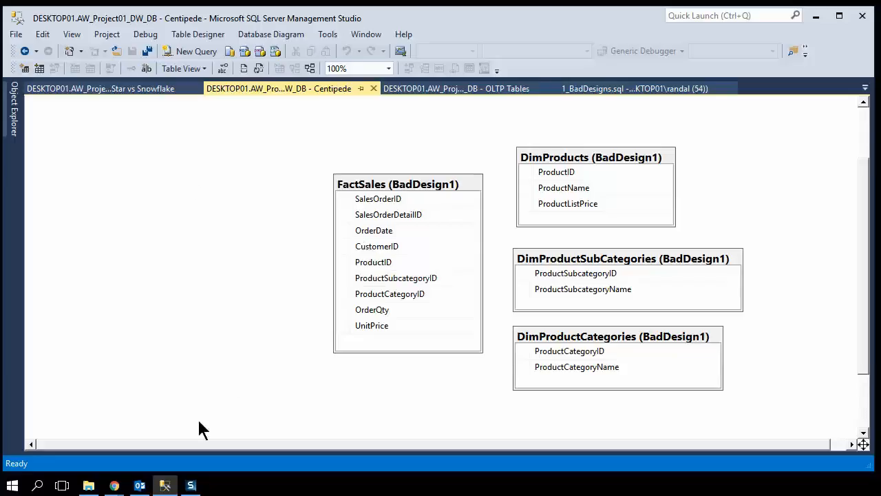
pyautogui.moveTo(366, 375)
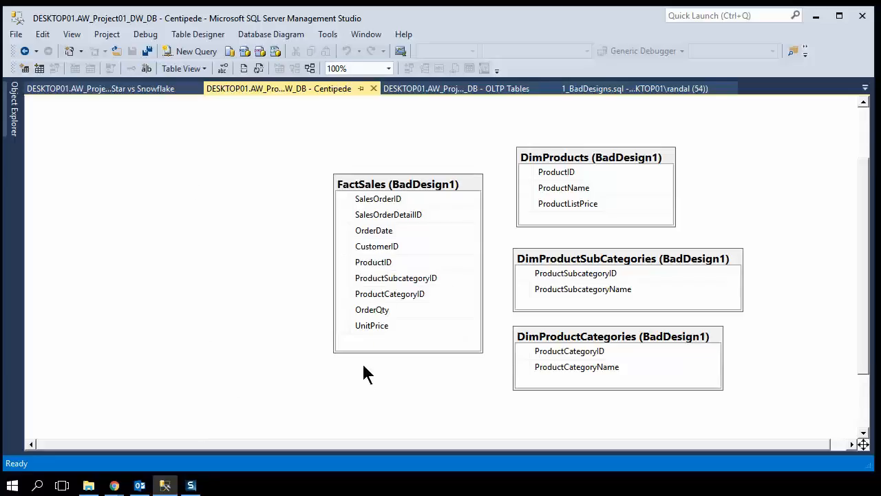
pyautogui.moveTo(480, 230)
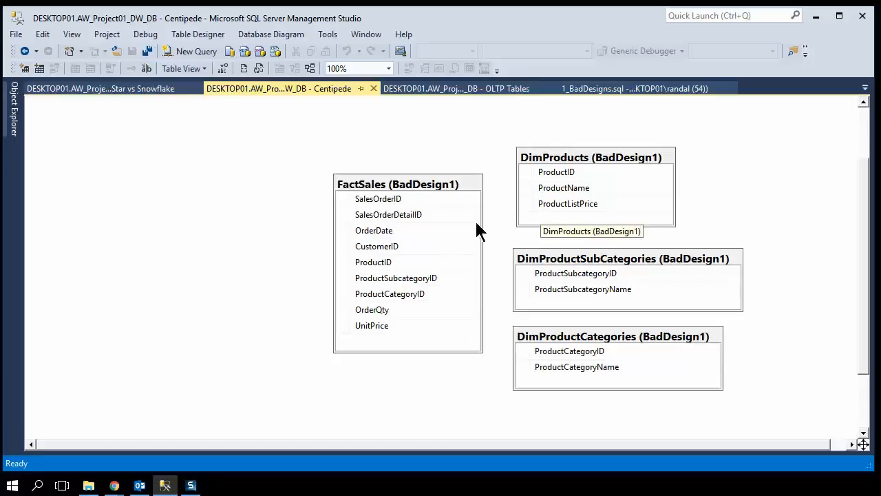
pyautogui.moveTo(408, 294)
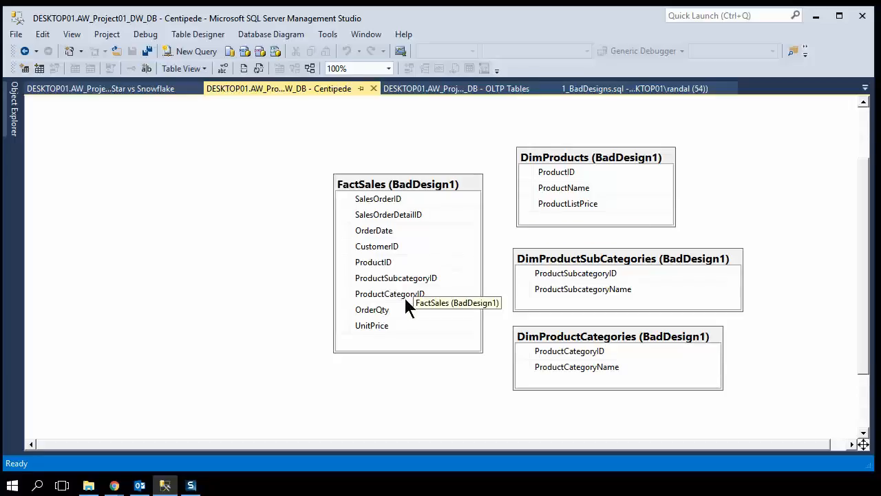
pyautogui.moveTo(413, 410)
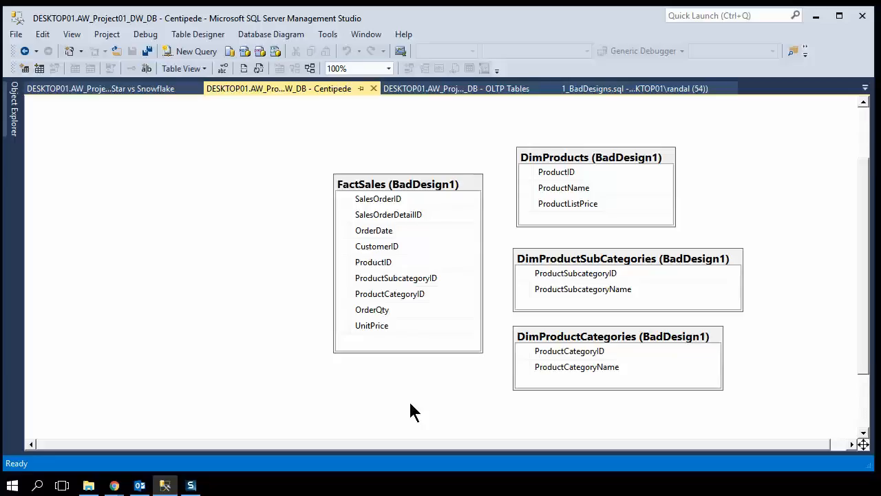
pyautogui.moveTo(411, 272)
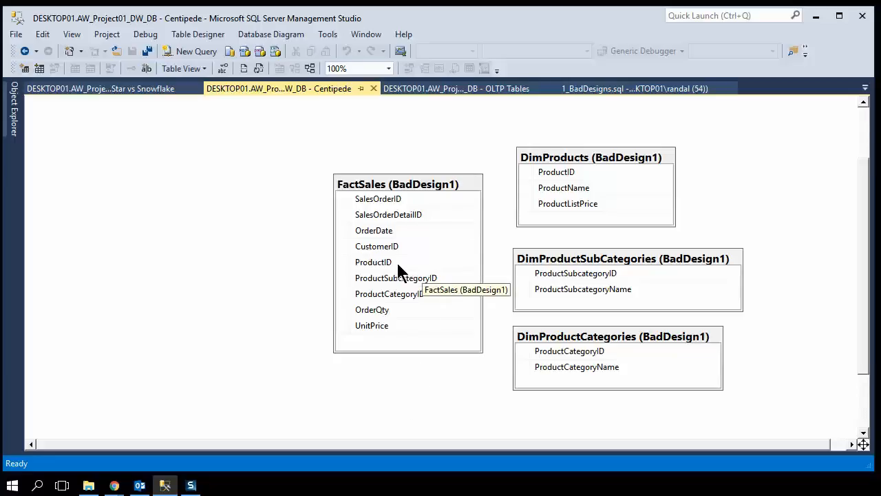
pyautogui.moveTo(462, 277)
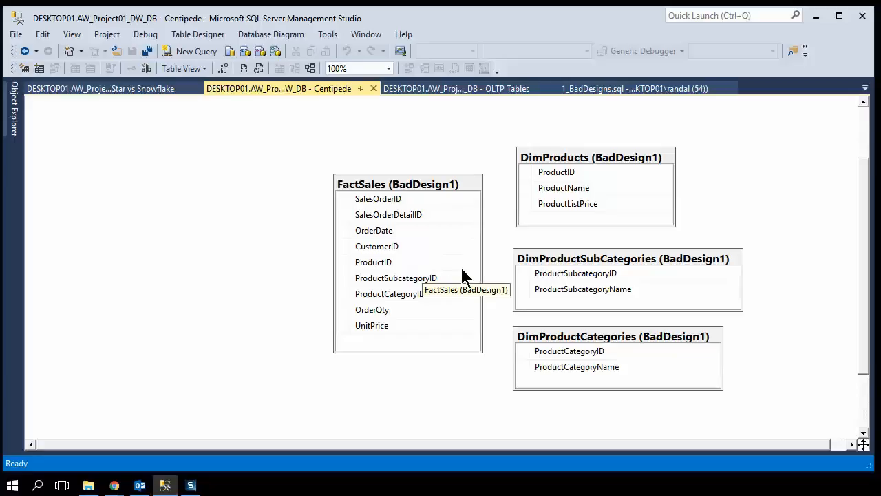
pyautogui.moveTo(475, 267)
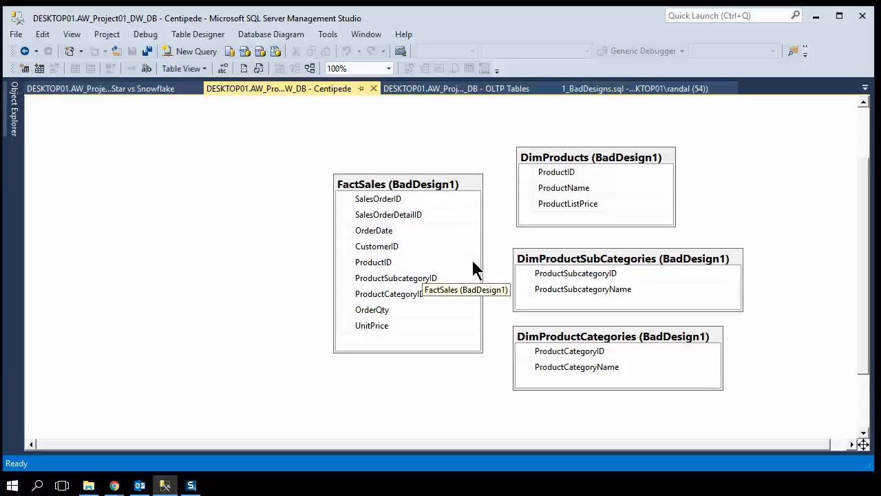
pyautogui.moveTo(413, 411)
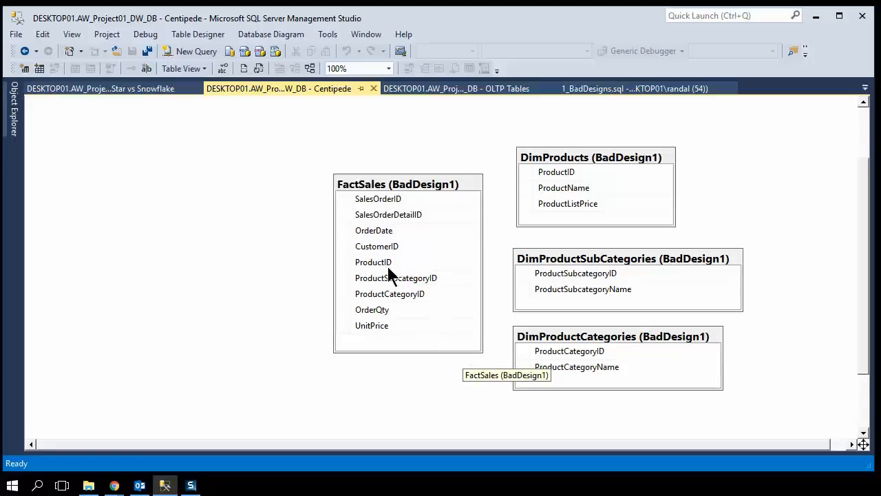
pyautogui.moveTo(452, 372)
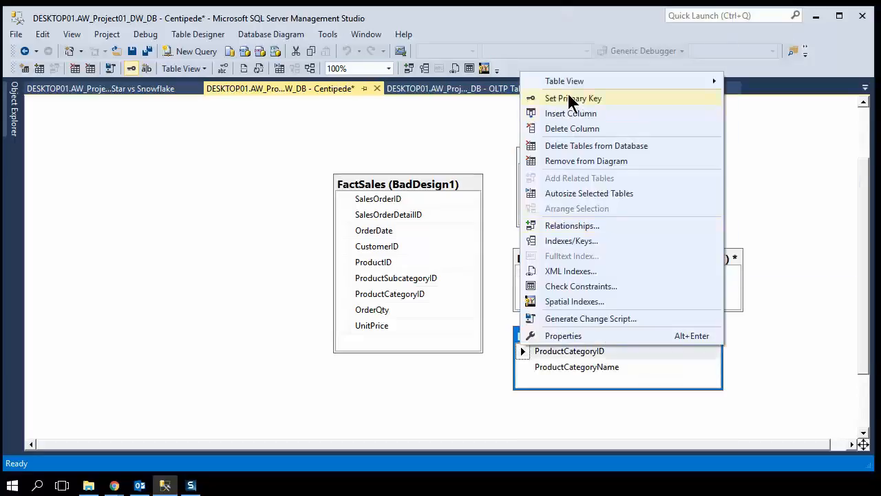
# Set the ID primary key and confirm FactSales relationships to DimProducts and DimProductCategories
pyautogui.click(572, 98)
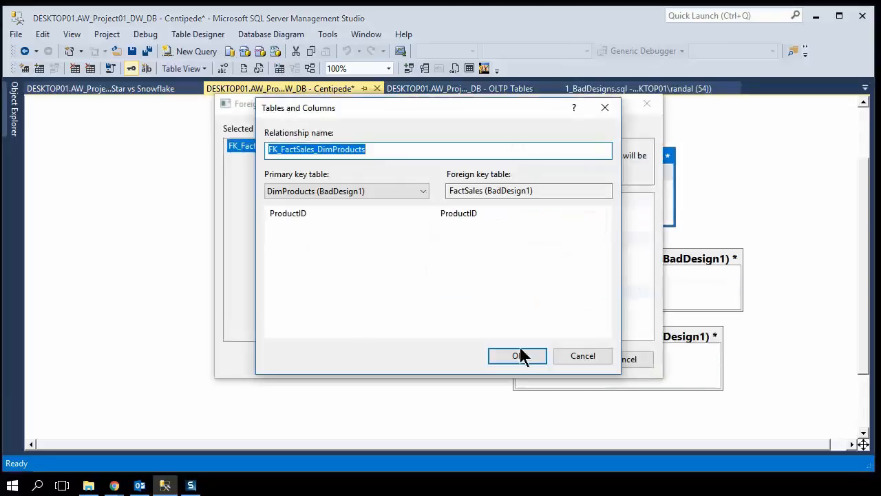
pyautogui.click(517, 355)
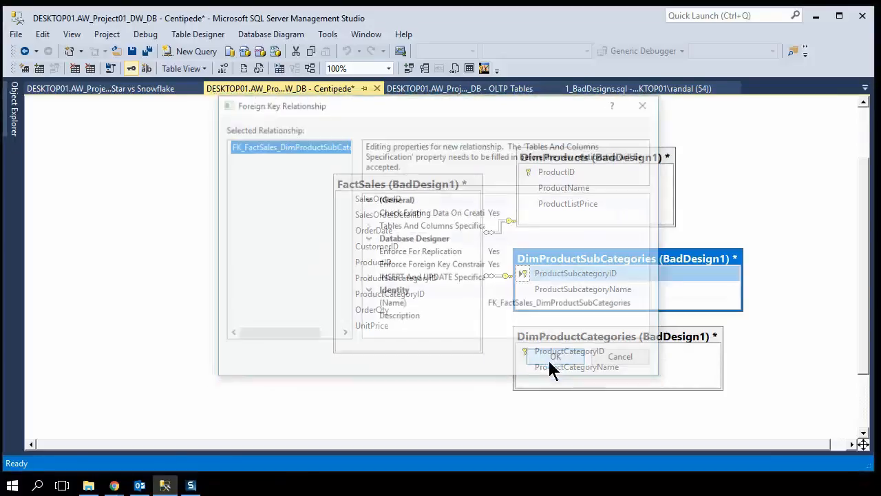
pyautogui.click(556, 356)
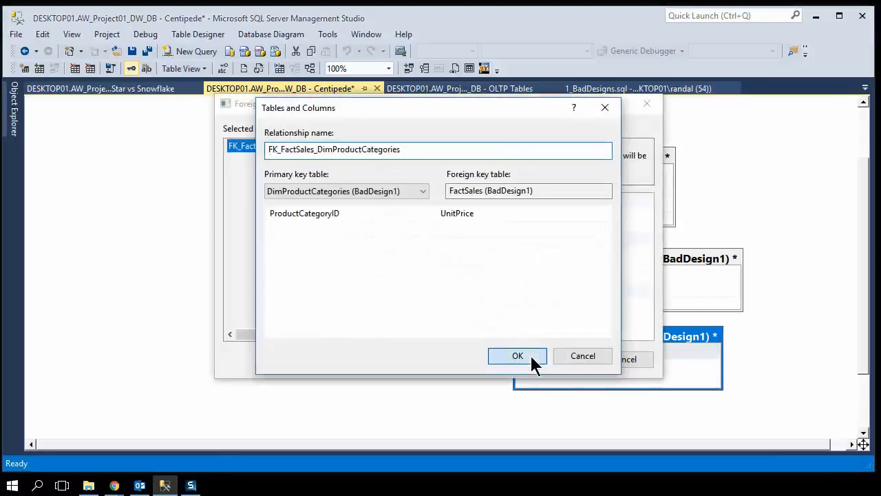
pyautogui.moveTo(582, 355)
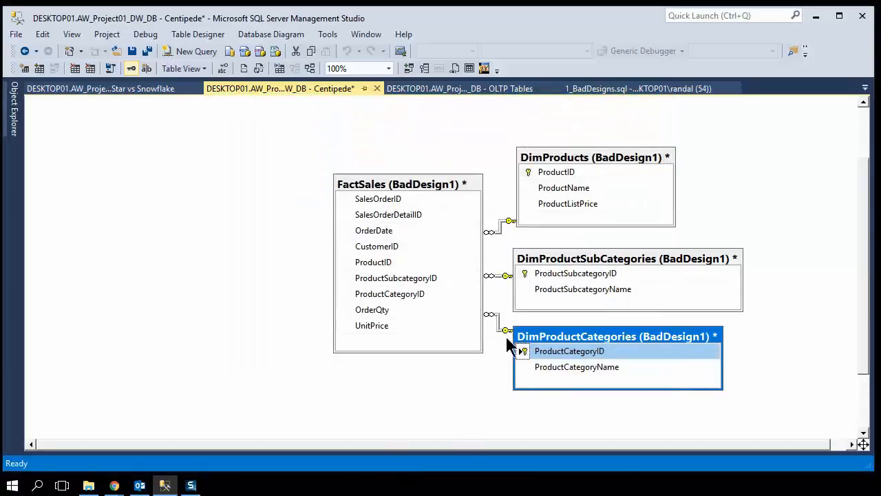
pyautogui.moveTo(447, 250)
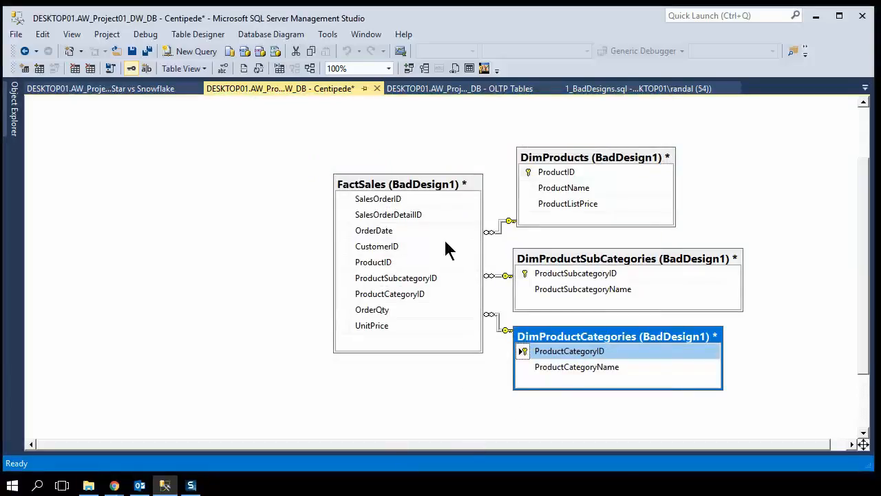
pyautogui.moveTo(485, 278)
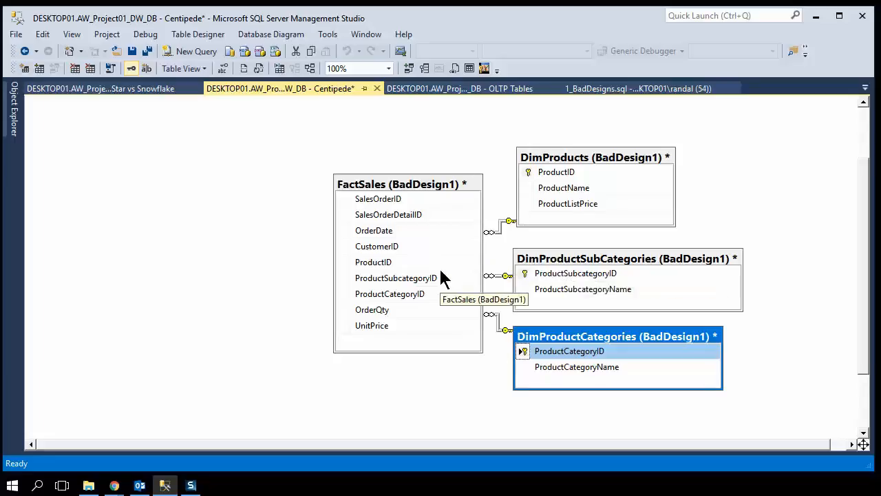
pyautogui.moveTo(508, 182)
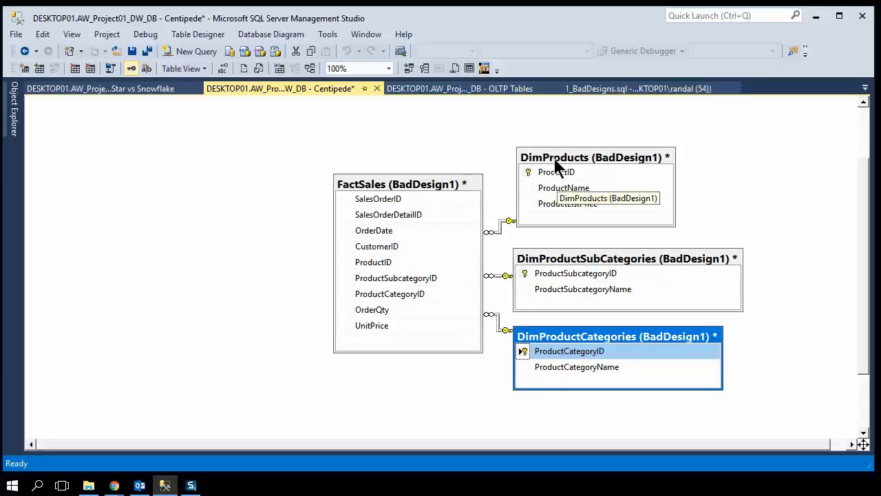
pyautogui.moveTo(572, 285)
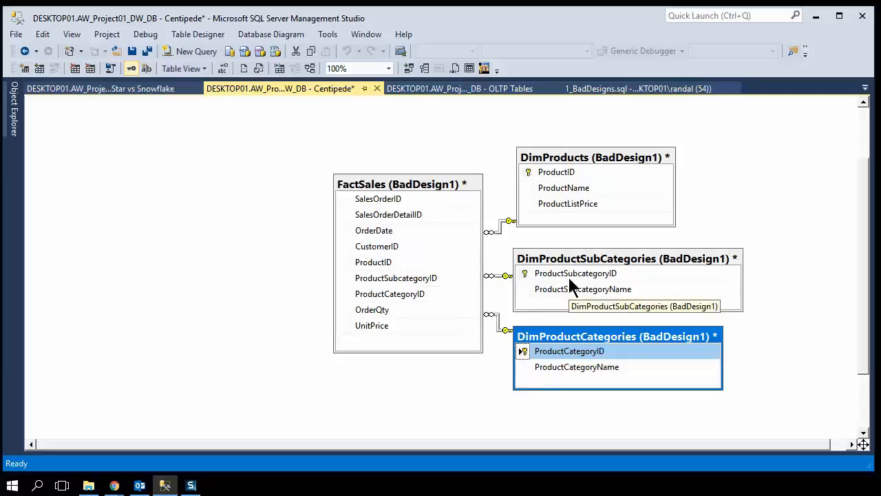
pyautogui.moveTo(573, 189)
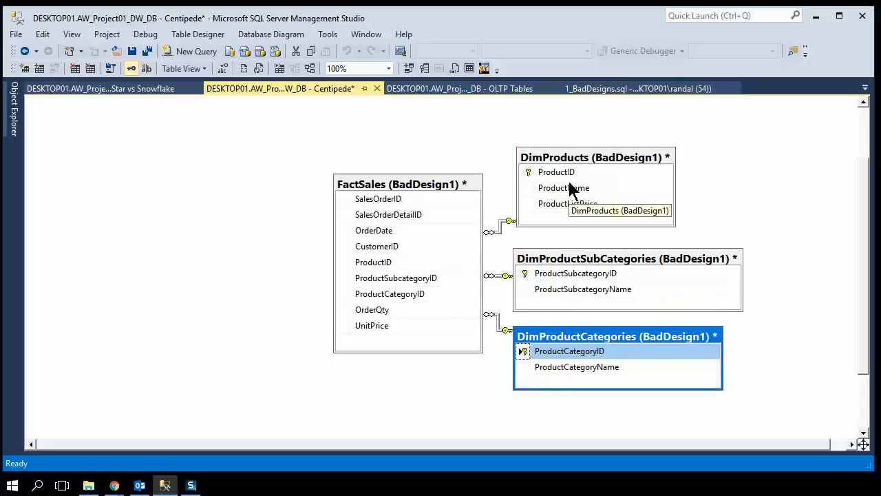
pyautogui.moveTo(577, 288)
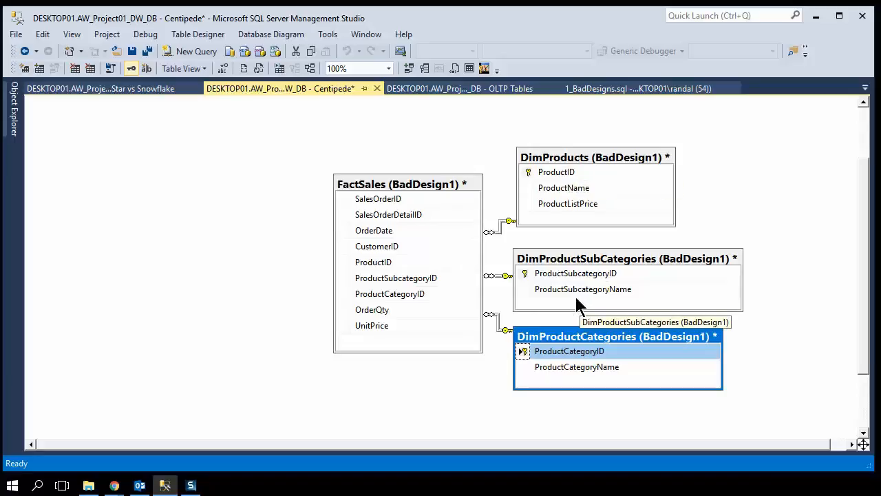
pyautogui.moveTo(568, 282)
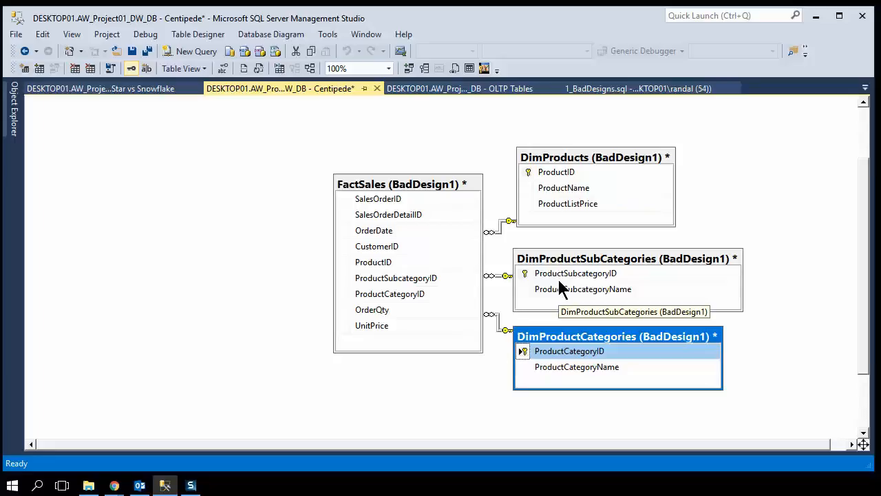
pyautogui.moveTo(437, 396)
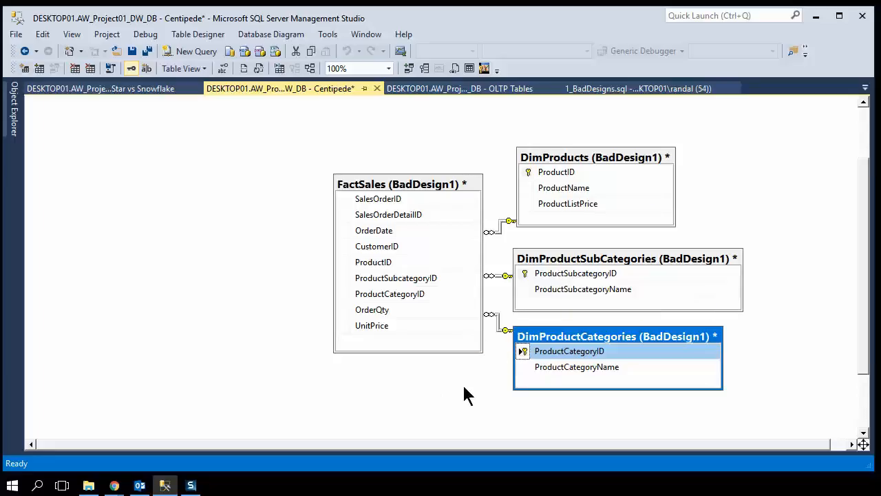
pyautogui.moveTo(440, 377)
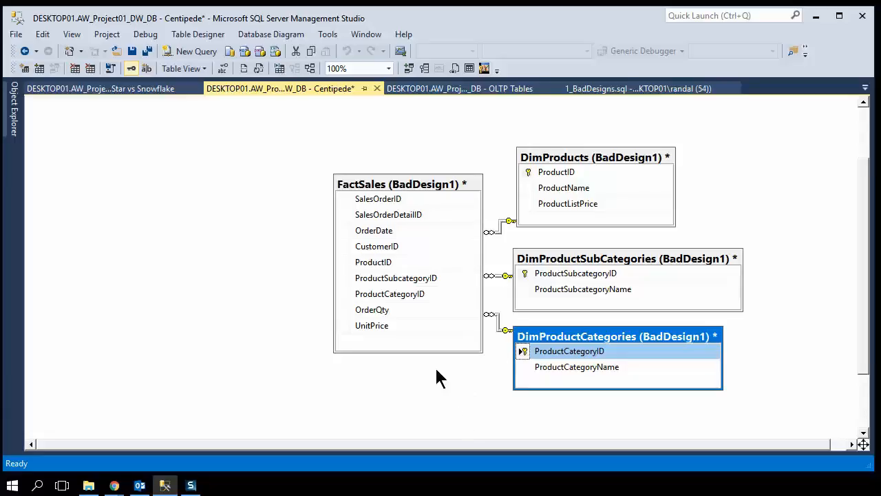
pyautogui.moveTo(442, 380)
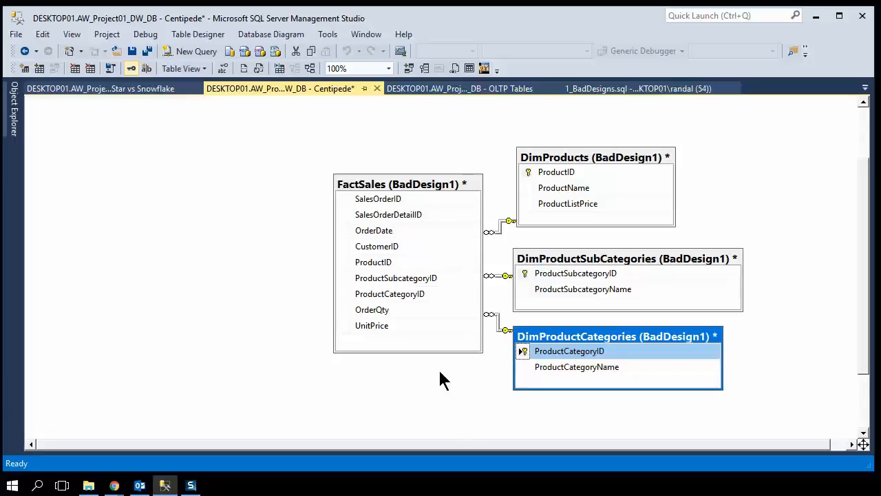
pyautogui.moveTo(550, 162)
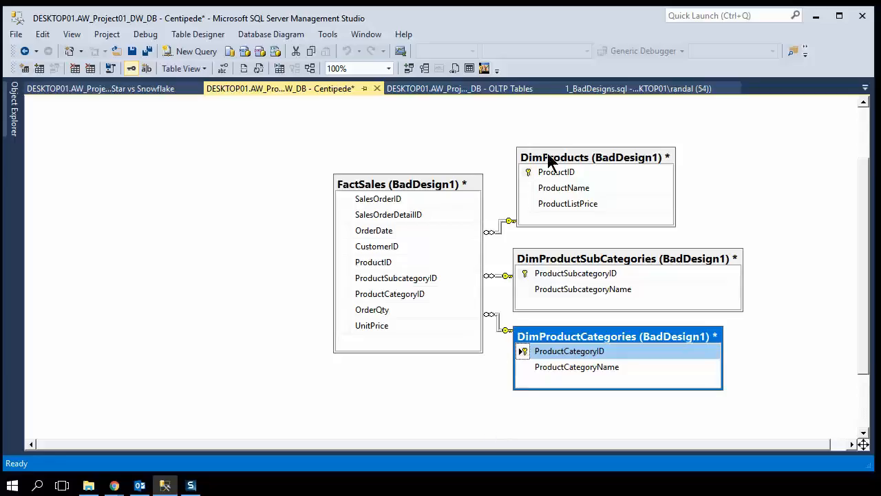
pyautogui.moveTo(473, 117)
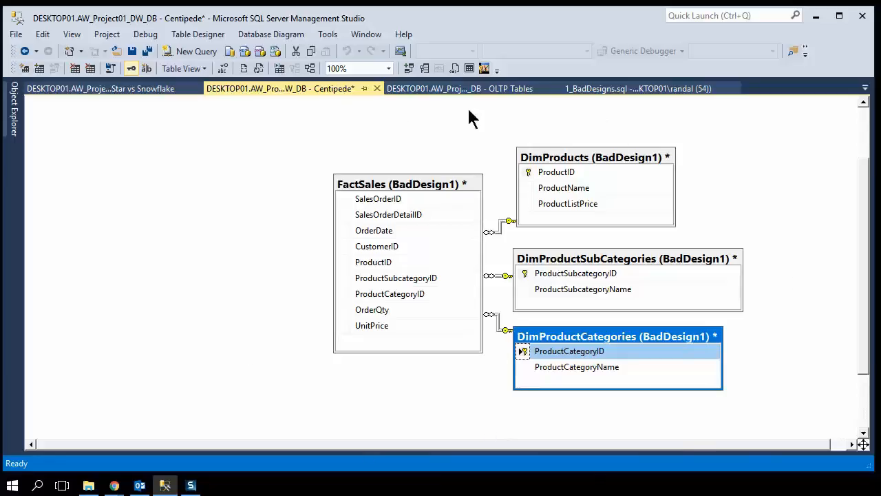
pyautogui.moveTo(439, 277)
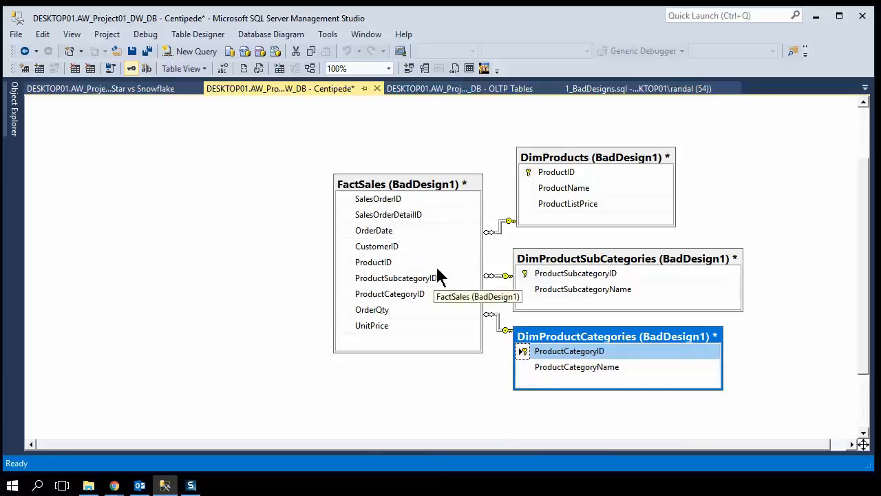
pyautogui.moveTo(613, 403)
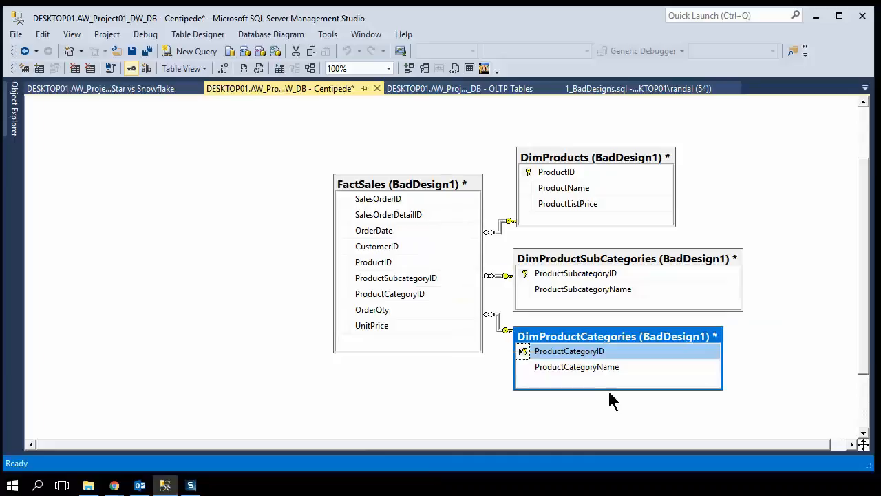
pyautogui.moveTo(630, 289)
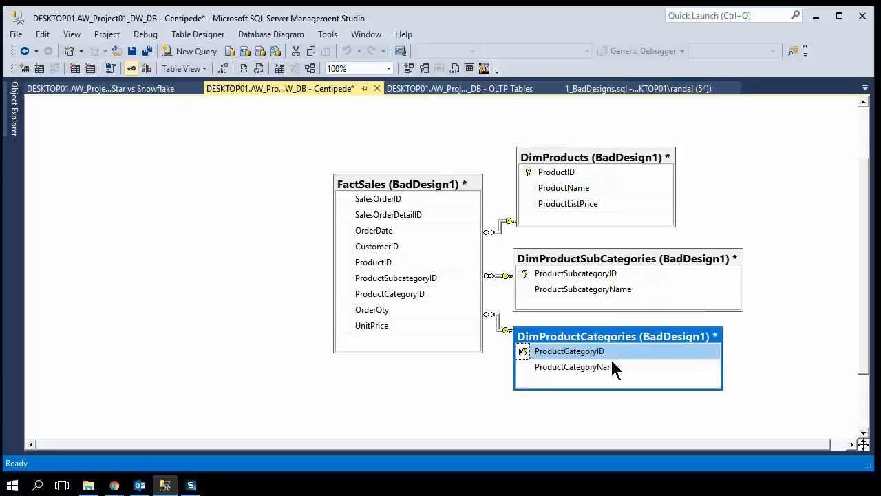
pyautogui.moveTo(622, 265)
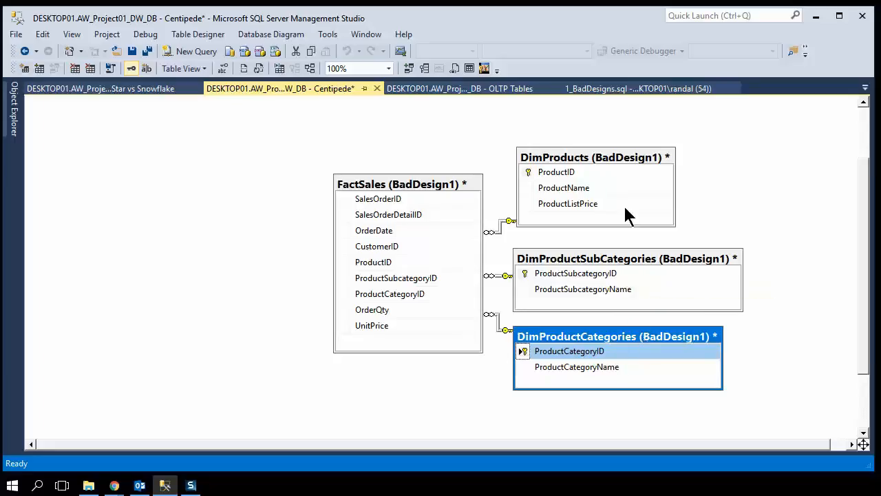
pyautogui.moveTo(429, 338)
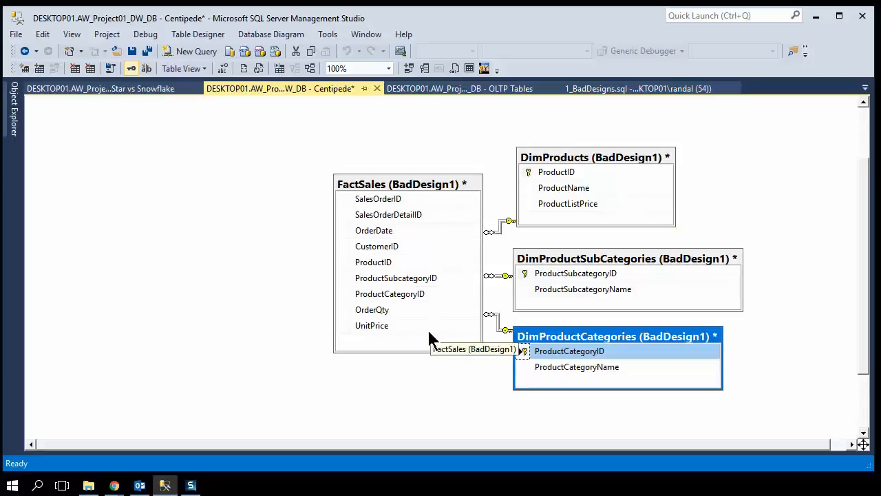
# Review FactSales' OrderQty and ProductCategoryID columns, then show the open documents list
pyautogui.click(371, 309)
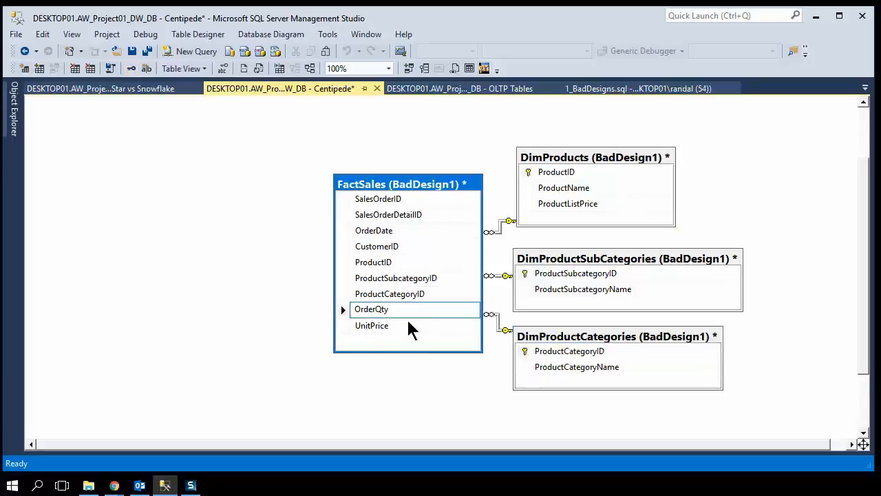
pyautogui.doubleClick(372, 309)
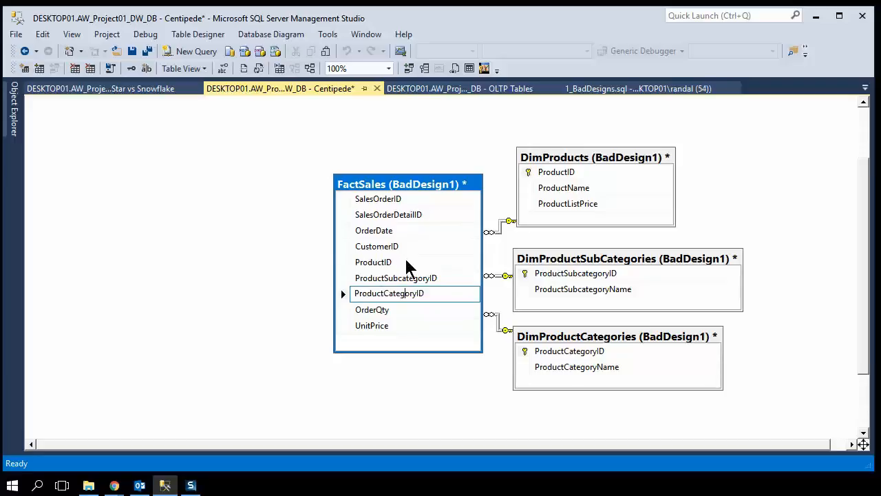
pyautogui.moveTo(344, 292)
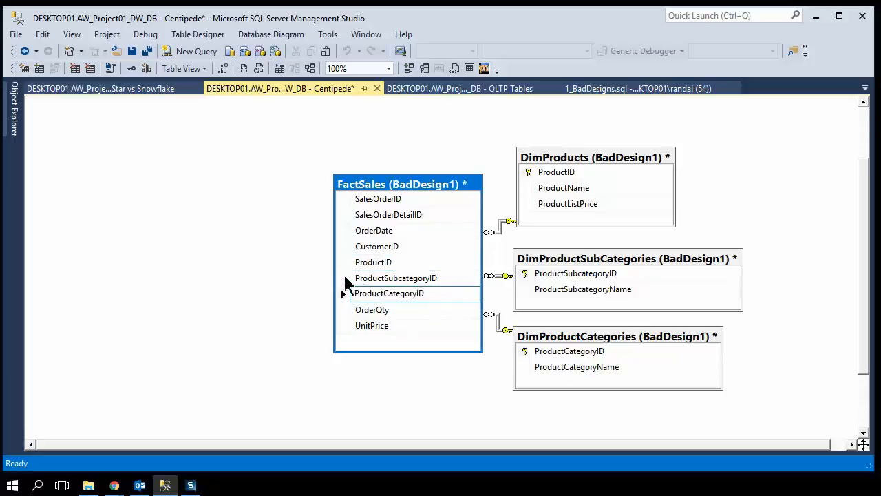
pyautogui.click(389, 292)
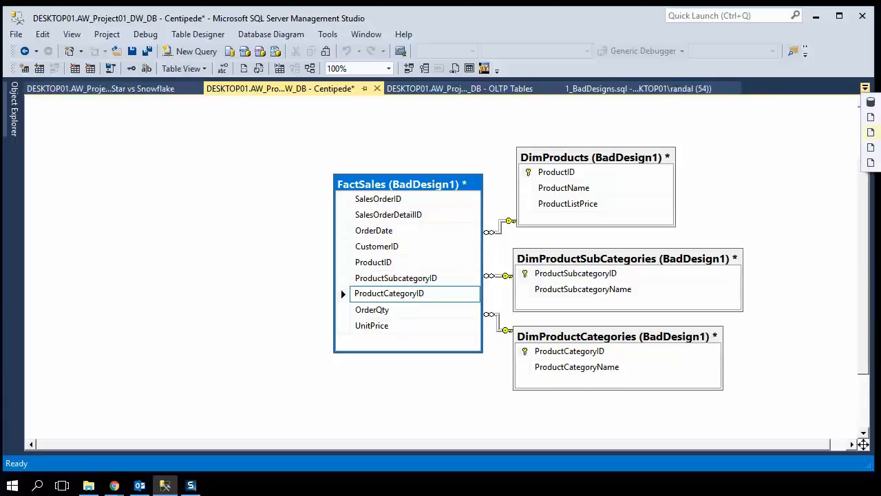
# Open the Flawed ManyToMany diagram and select its OriginalPersonAddress table
pyautogui.click(637, 88)
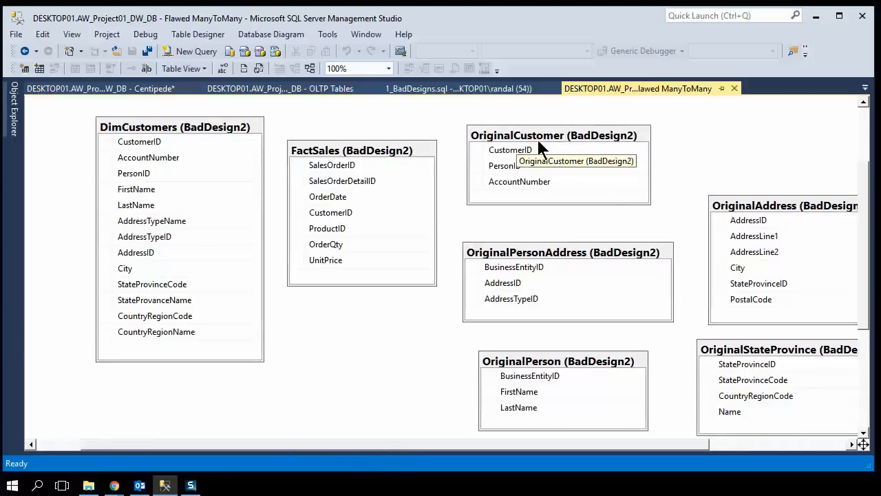
pyautogui.moveTo(516, 164)
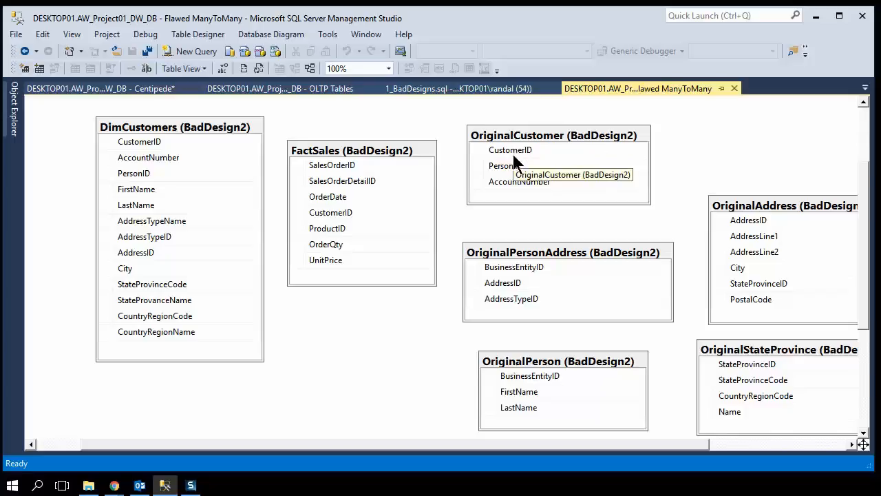
pyautogui.moveTo(535, 381)
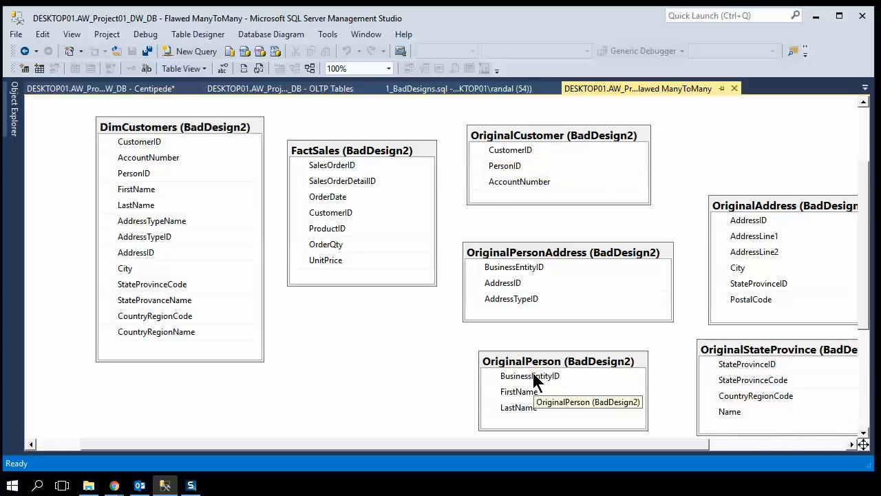
pyautogui.moveTo(527, 382)
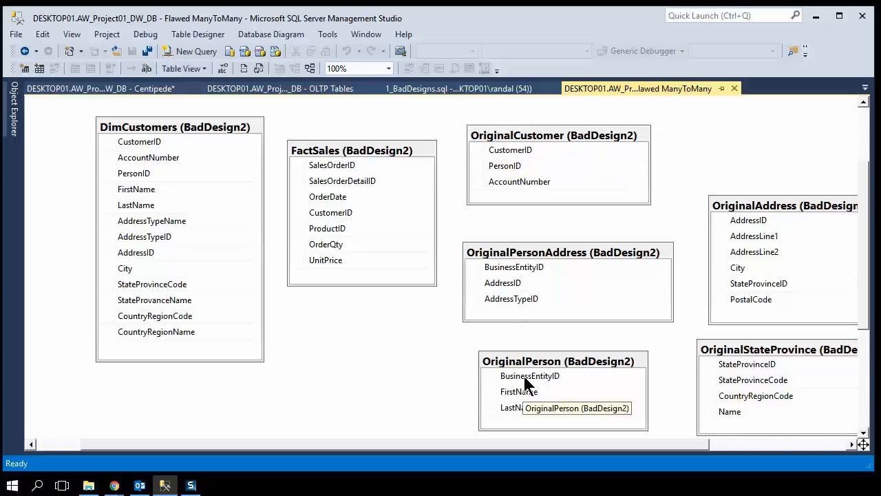
pyautogui.click(562, 252)
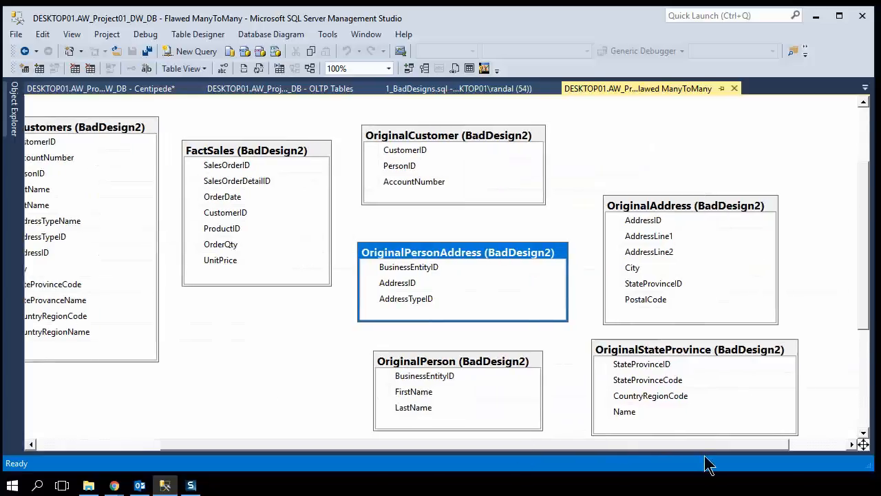
pyautogui.scroll(-3)
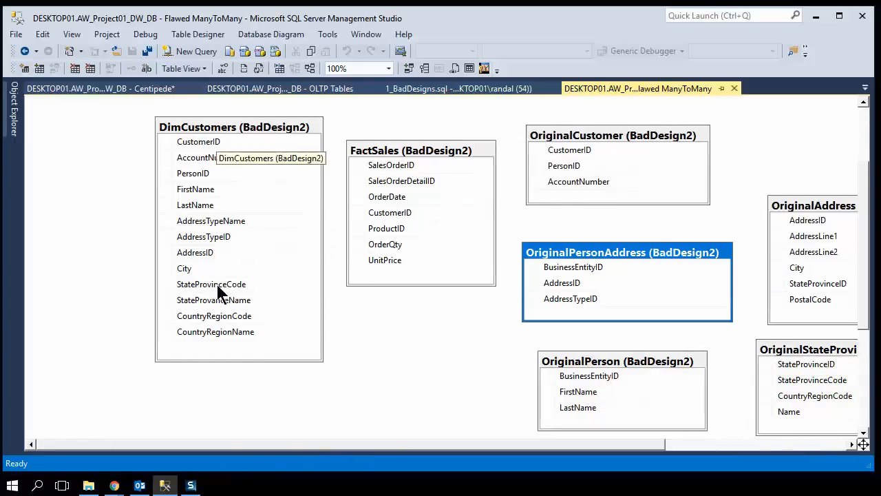
pyautogui.moveTo(205, 150)
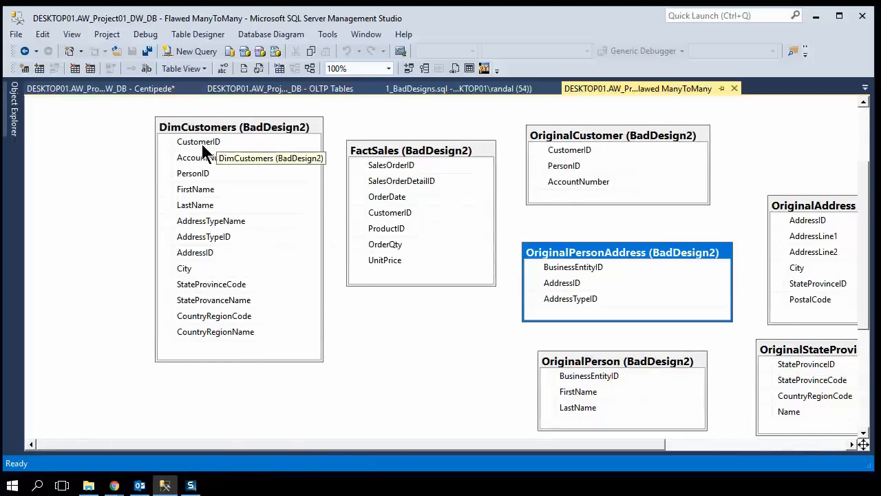
pyautogui.moveTo(215, 157)
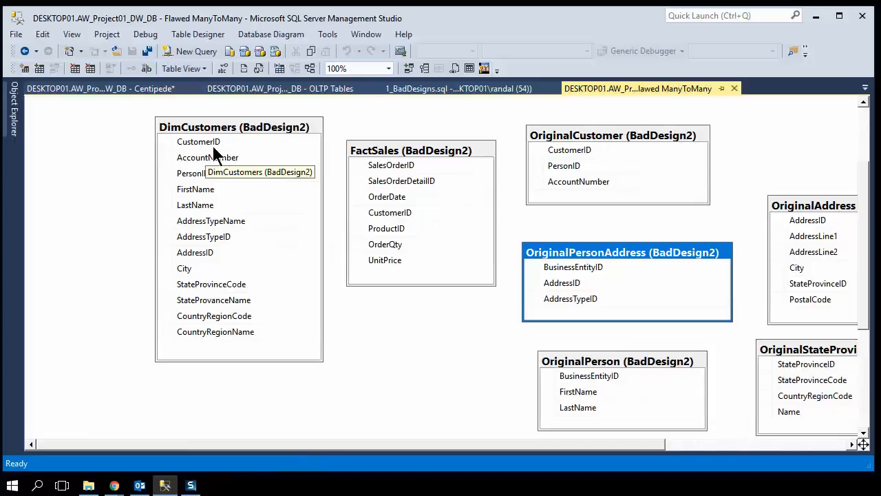
pyautogui.moveTo(200, 190)
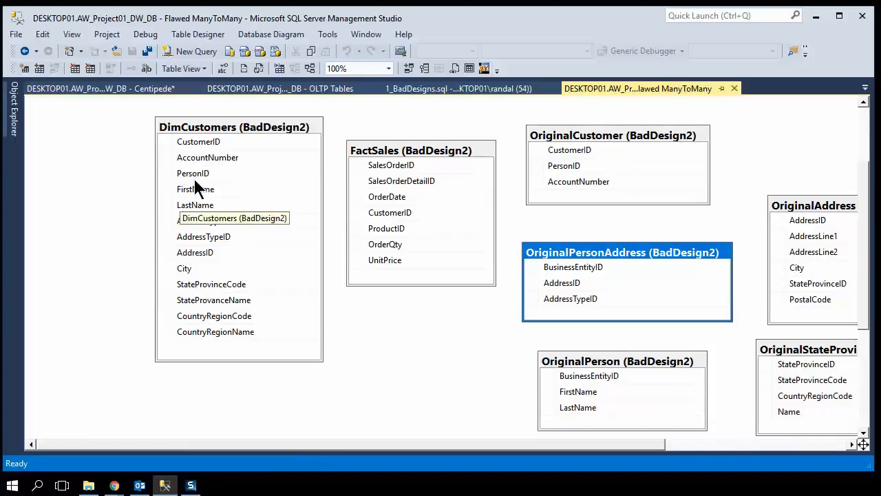
pyautogui.moveTo(238, 364)
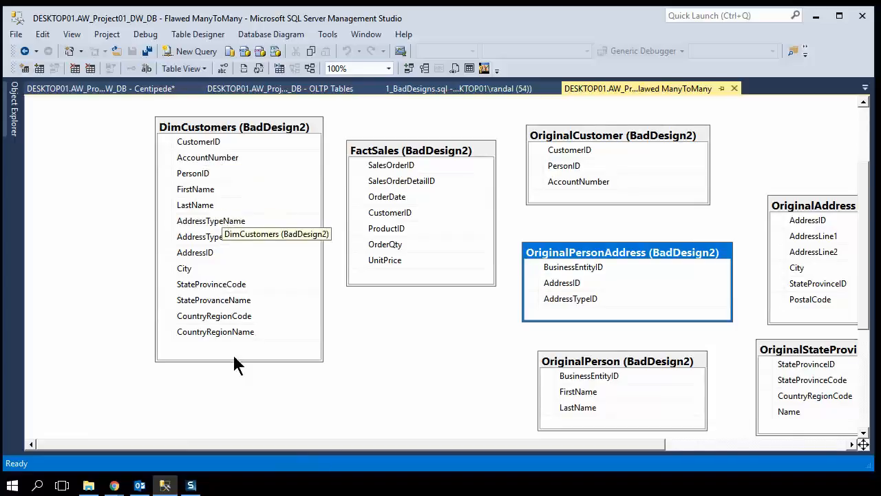
pyautogui.moveTo(255, 384)
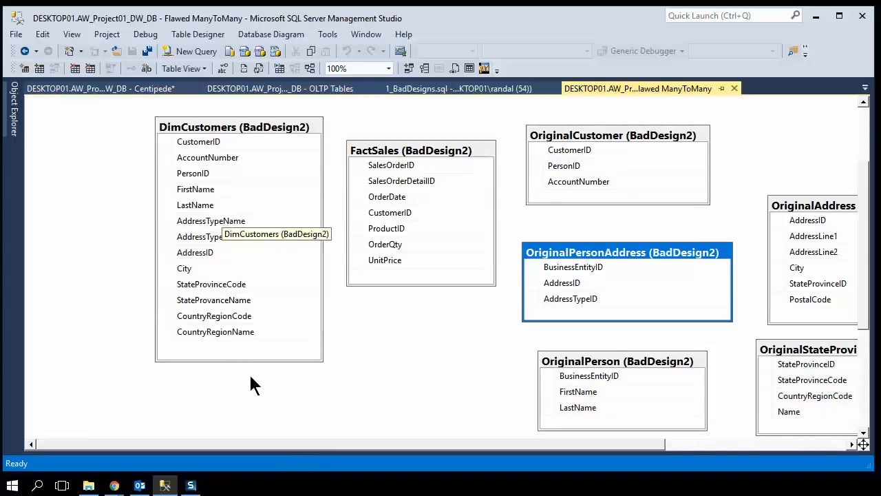
pyautogui.moveTo(268, 410)
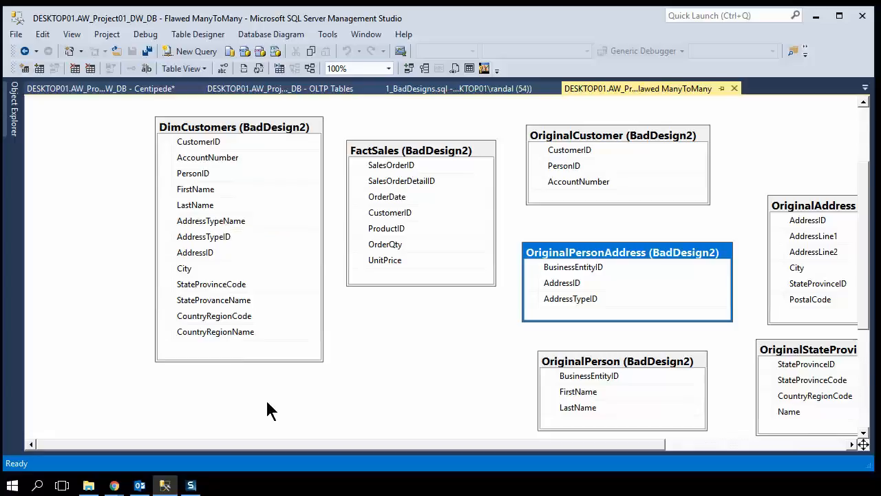
pyautogui.moveTo(389, 251)
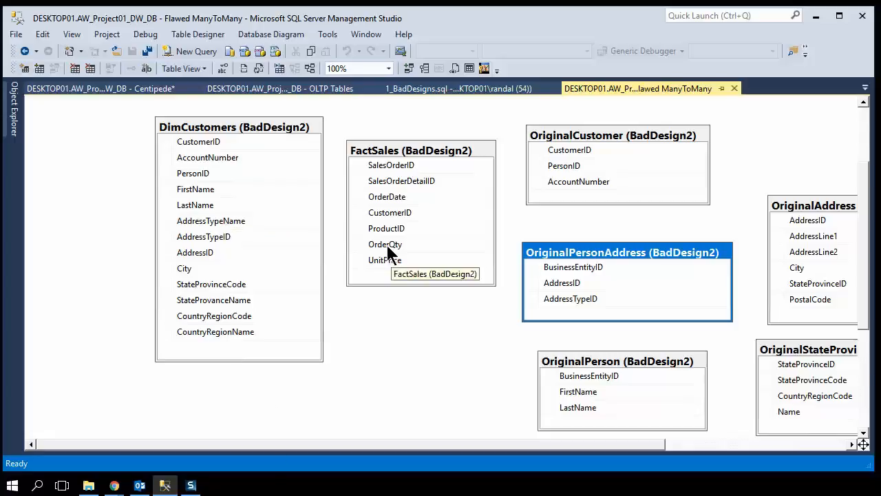
pyautogui.moveTo(370, 249)
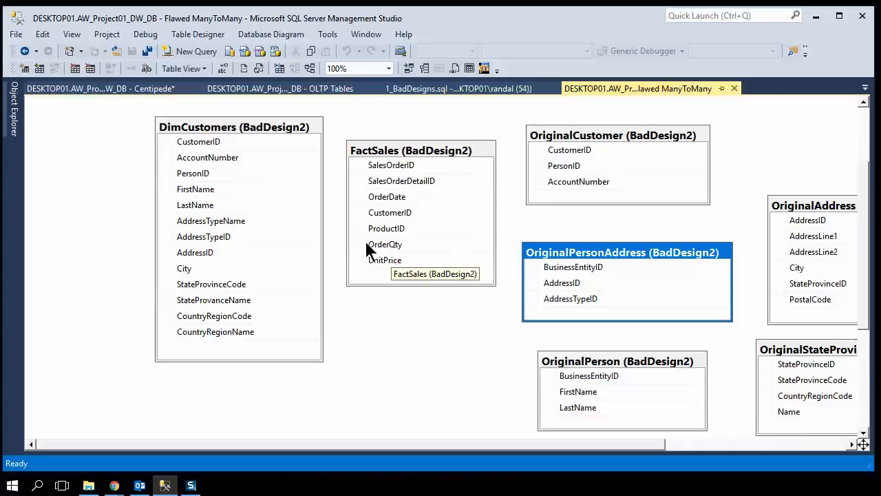
pyautogui.moveTo(257, 159)
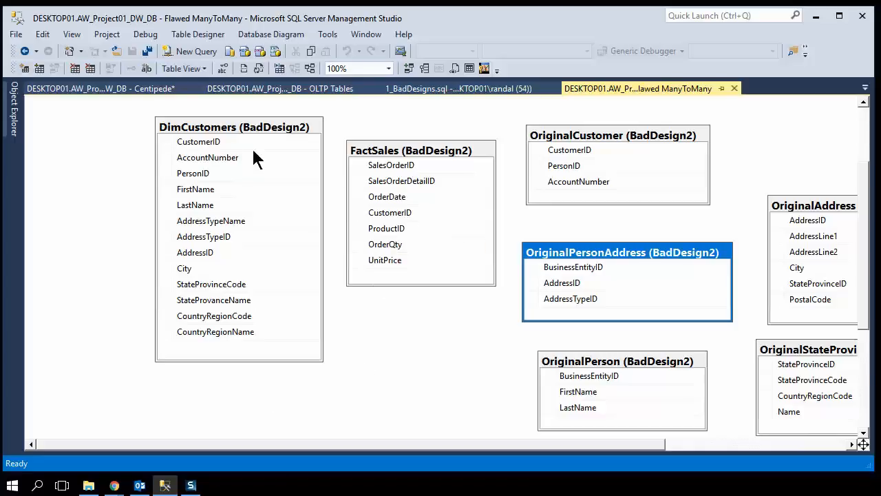
pyautogui.moveTo(220, 191)
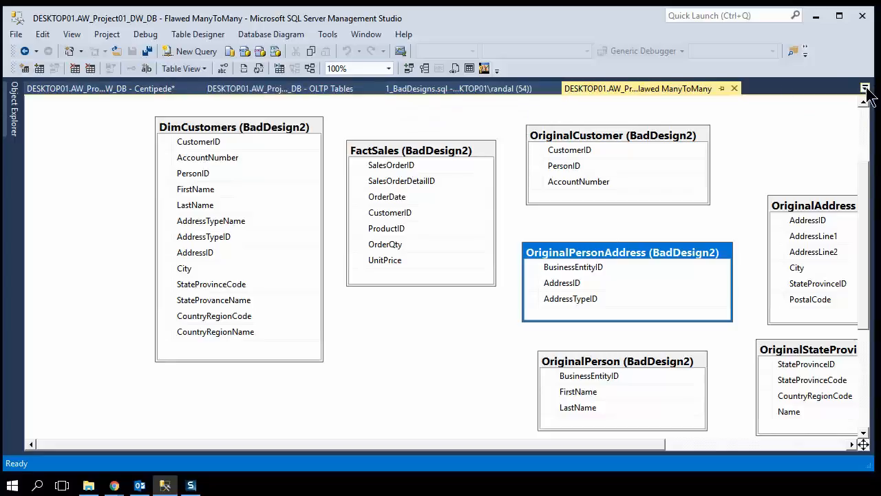
# Open the Star vs Snowflake diagram from the open documents, then return to Flawed ManyToMany
pyautogui.click(865, 88)
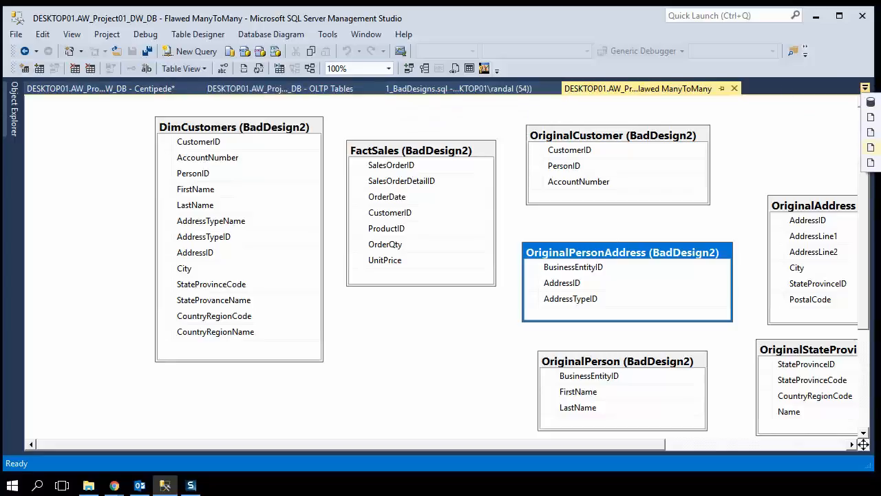
pyautogui.click(637, 88)
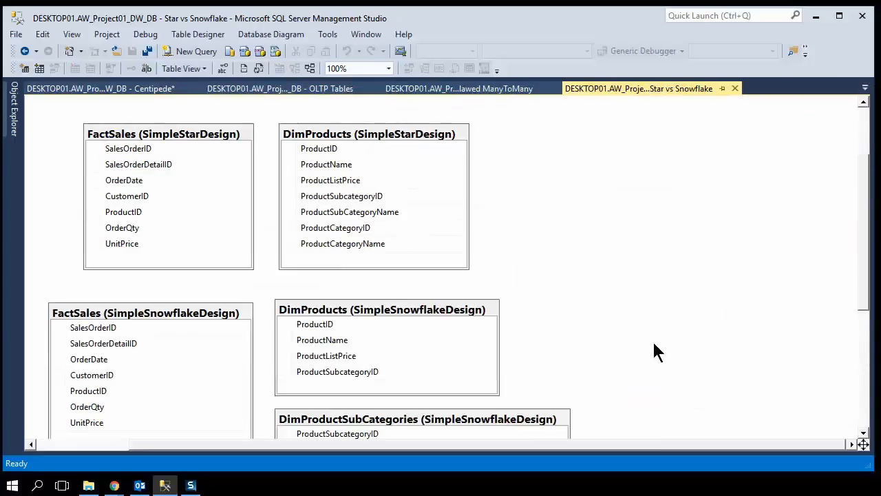
pyautogui.moveTo(594, 325)
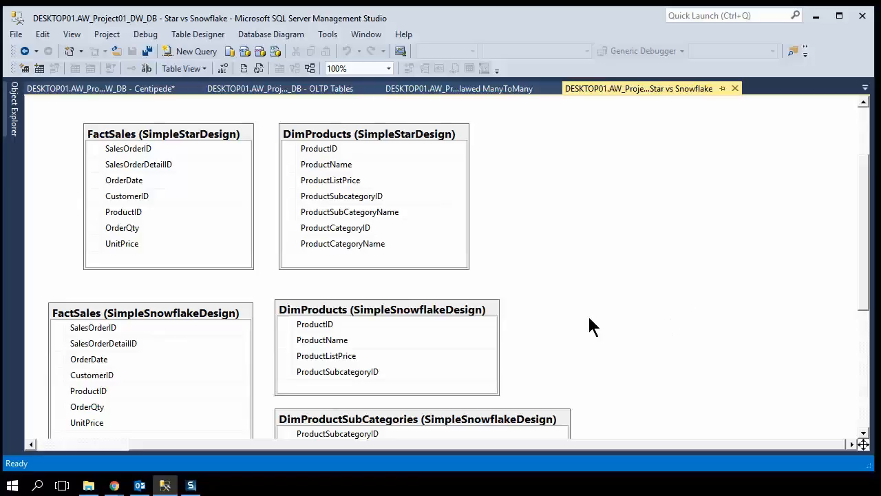
pyautogui.moveTo(558, 305)
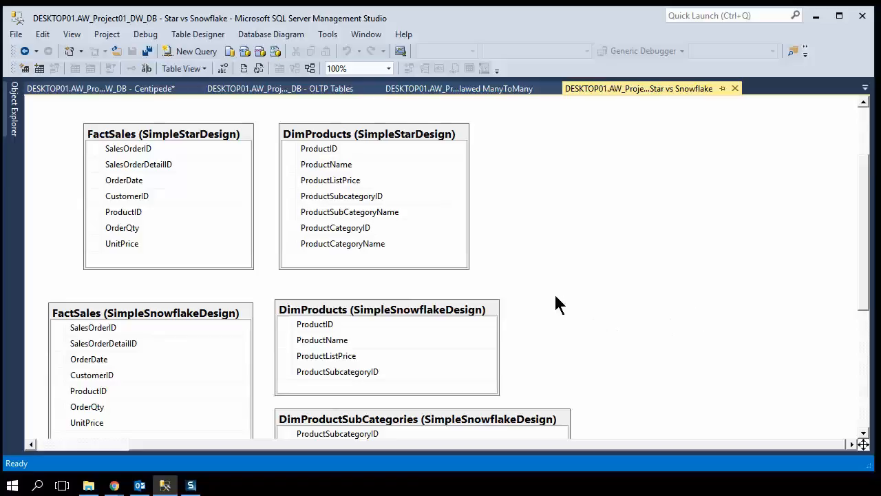
pyautogui.moveTo(306, 267)
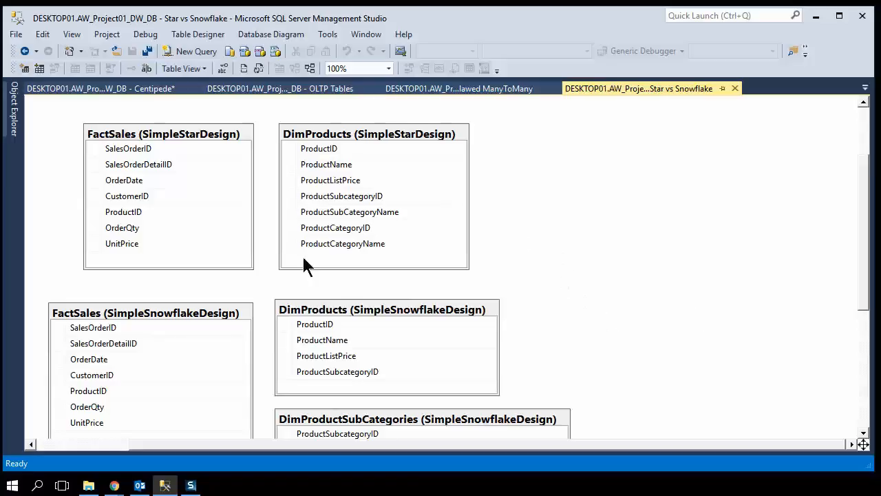
pyautogui.moveTo(254, 168)
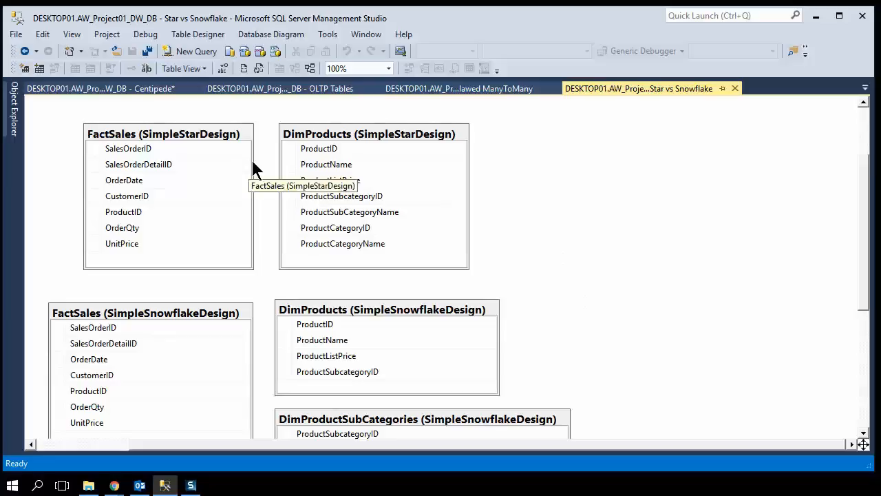
pyautogui.moveTo(267, 164)
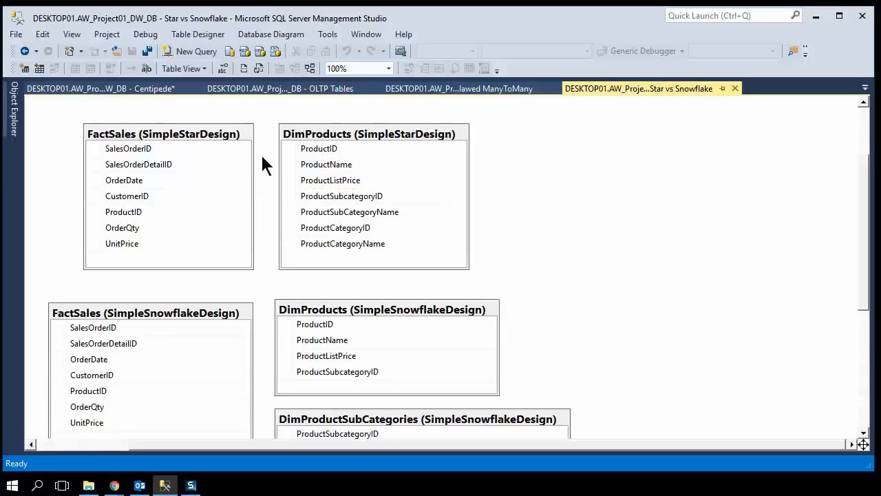
pyautogui.moveTo(122, 152)
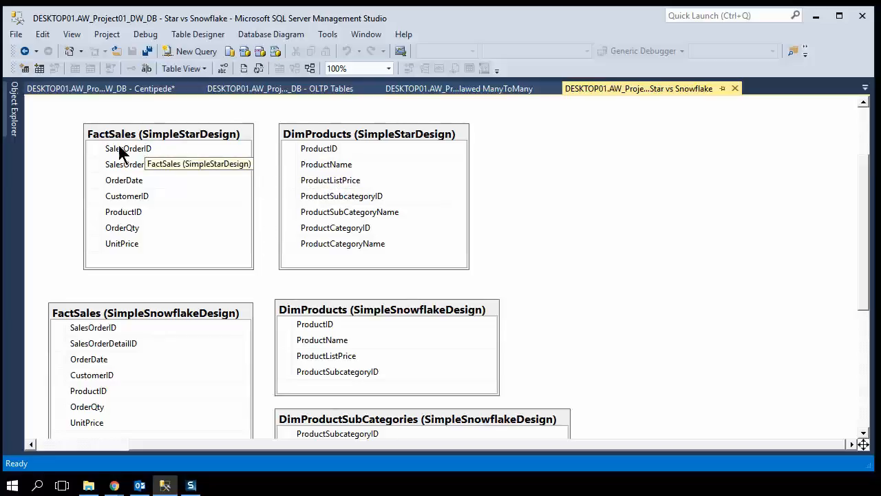
pyautogui.moveTo(189, 146)
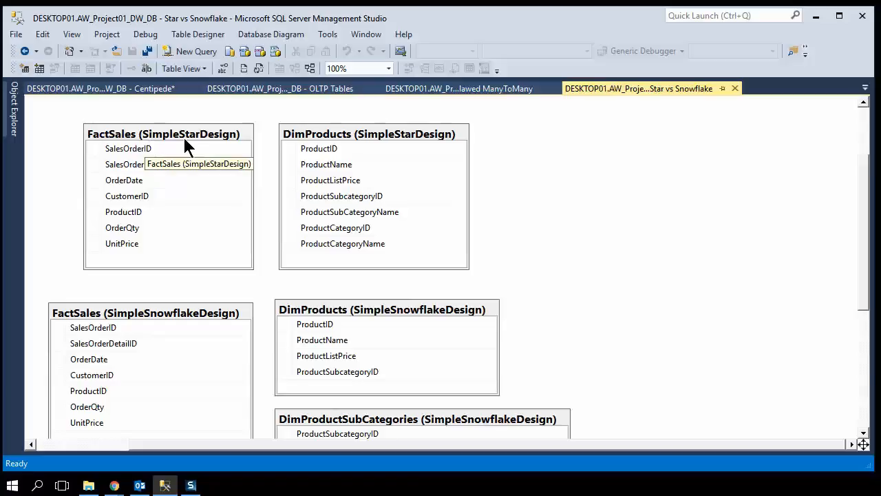
pyautogui.moveTo(365, 151)
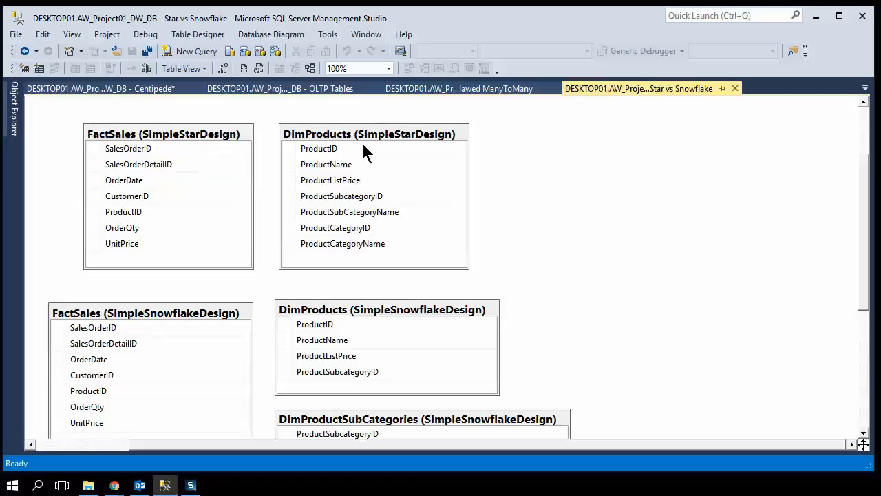
pyautogui.moveTo(358, 220)
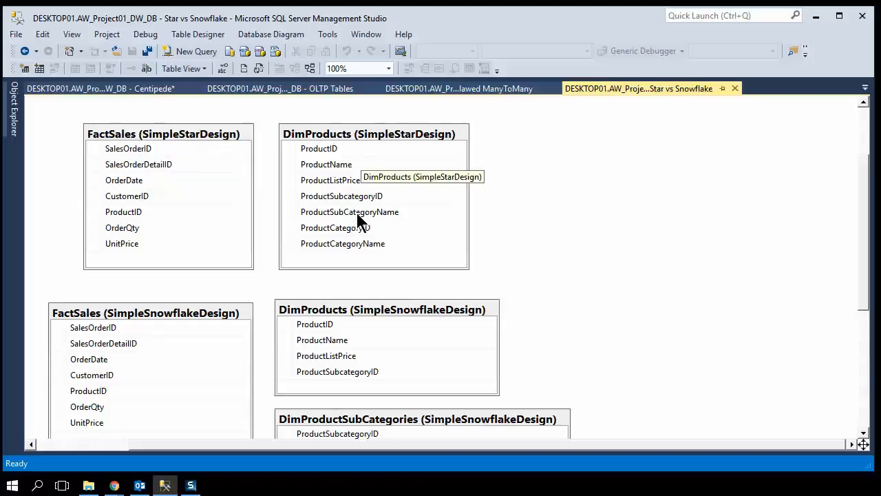
pyautogui.moveTo(353, 258)
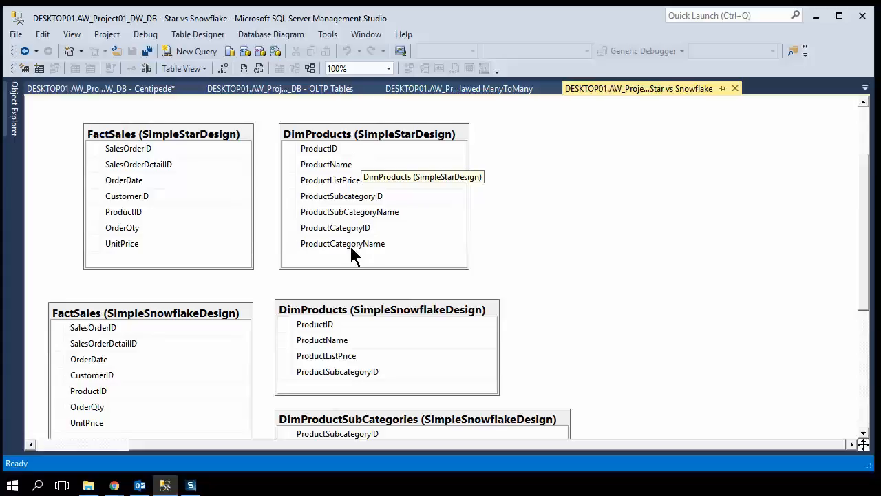
pyautogui.moveTo(354, 203)
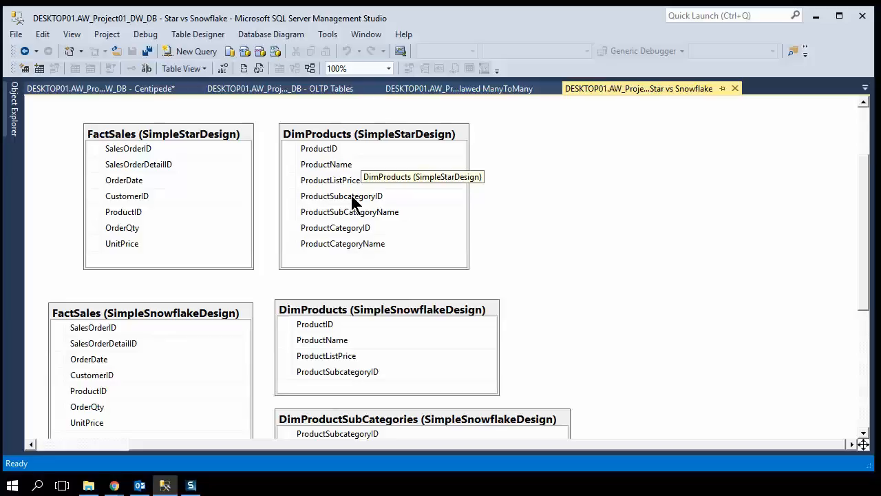
pyautogui.moveTo(364, 143)
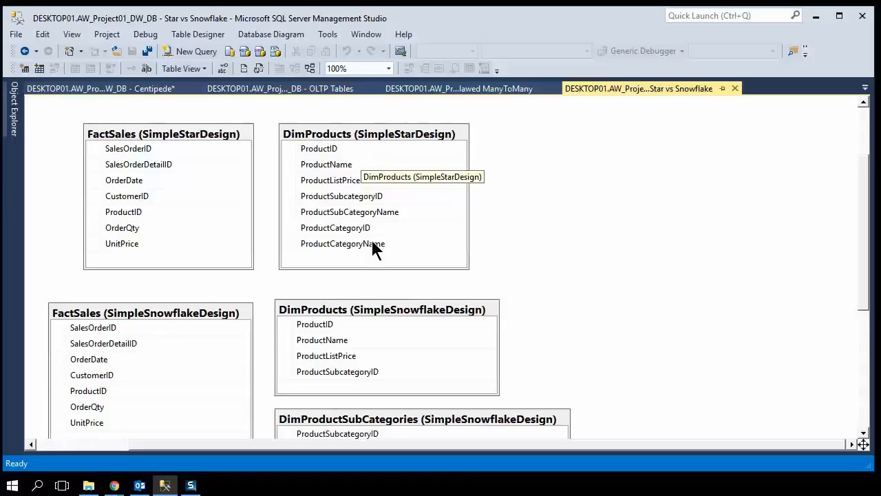
pyautogui.click(458, 88)
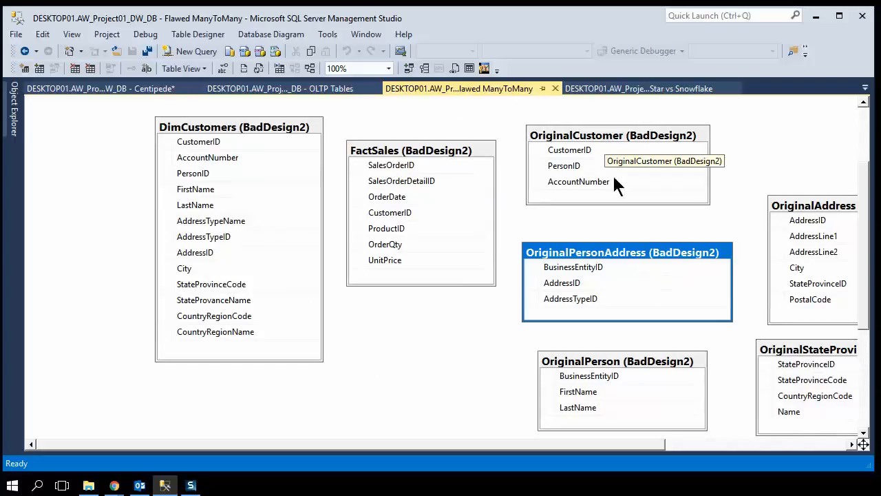
pyautogui.moveTo(619, 288)
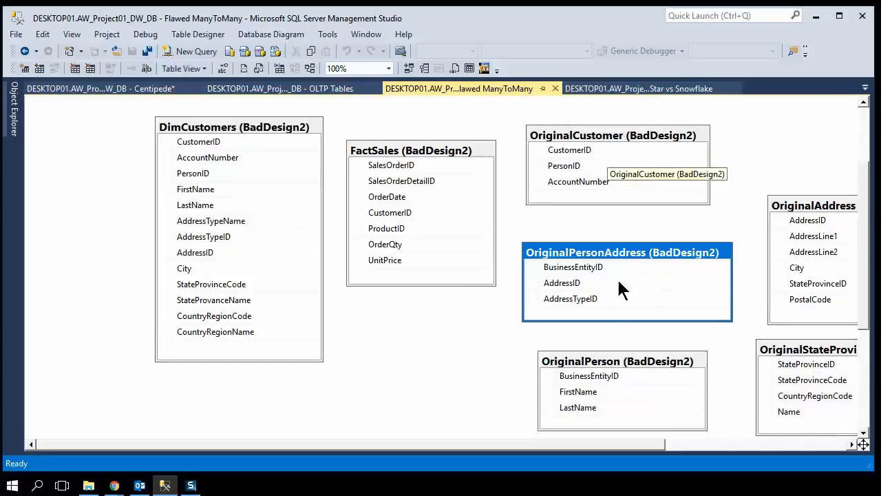
pyautogui.moveTo(602, 144)
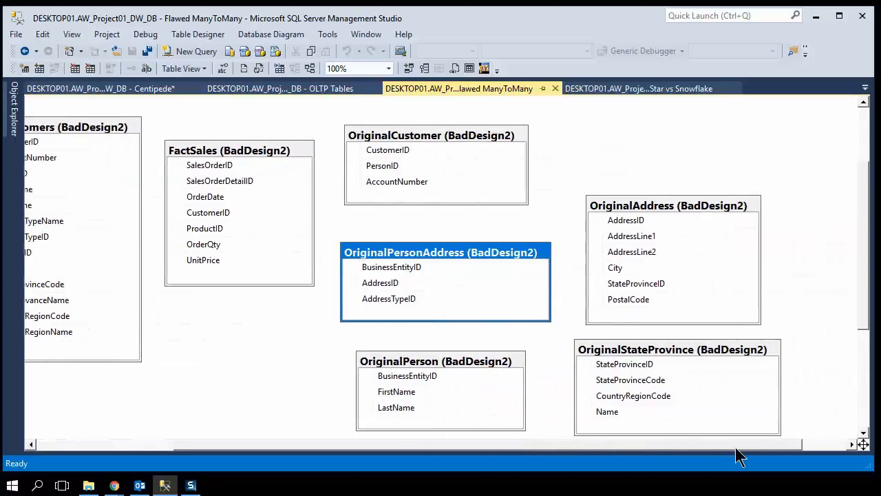
# Scroll the Flawed ManyToMany diagram, view OLTP Tables, then return to Star vs Snowflake
pyautogui.scroll(-3)
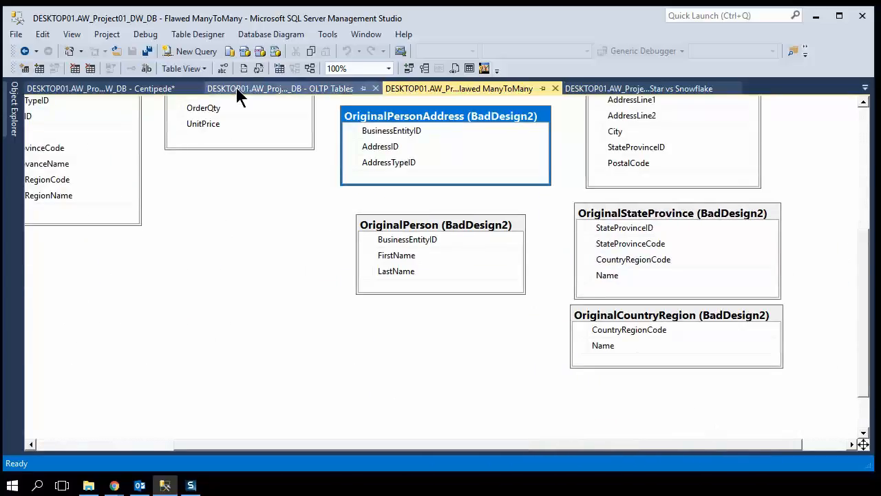
pyautogui.click(280, 89)
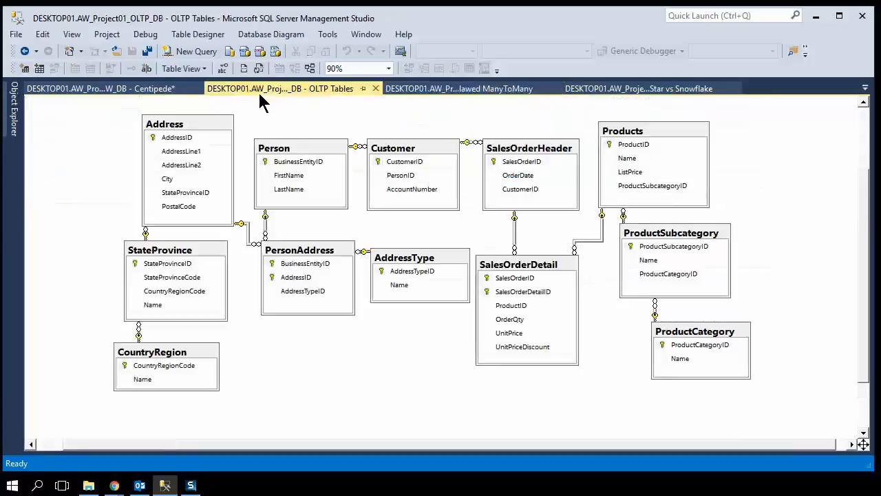
pyautogui.click(637, 88)
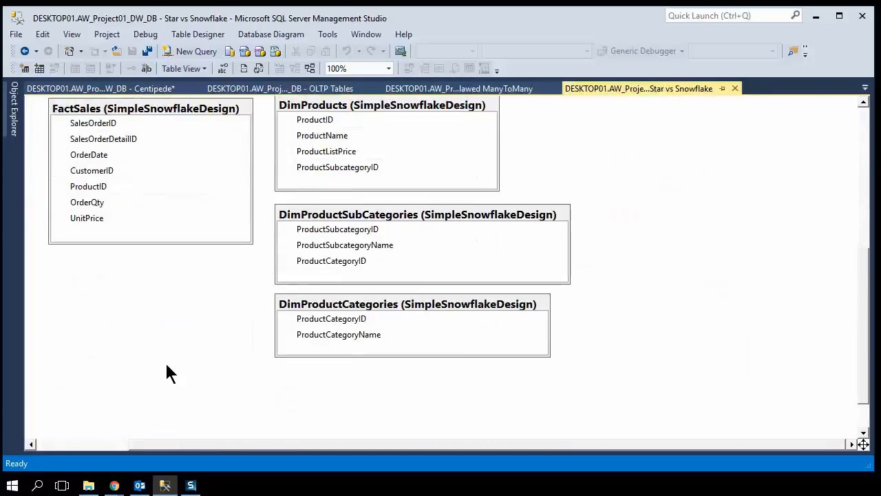
pyautogui.moveTo(228, 391)
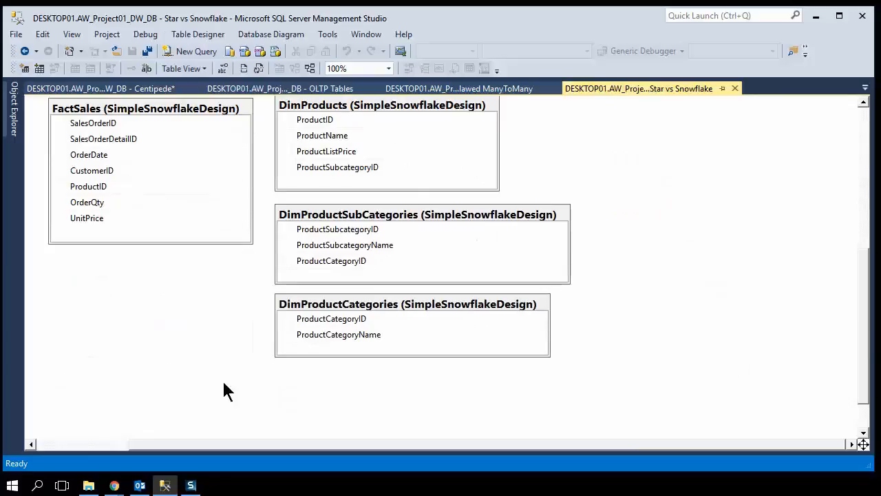
pyautogui.scroll(-3)
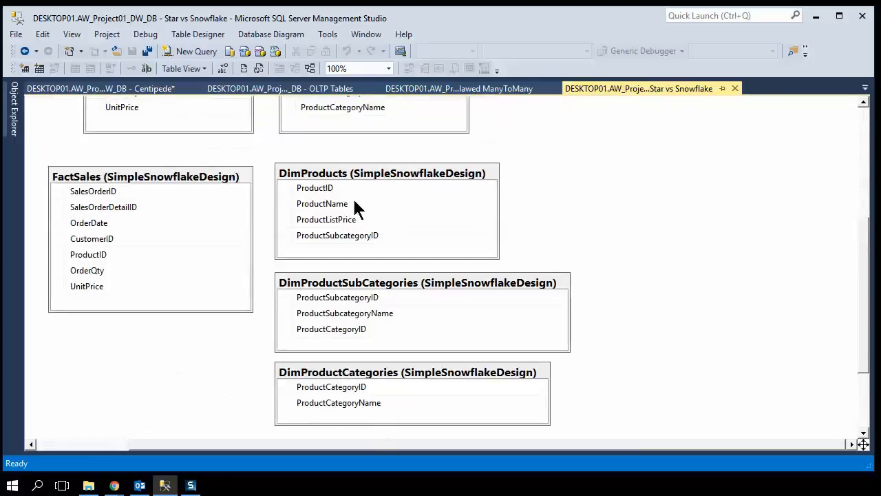
pyautogui.moveTo(369, 460)
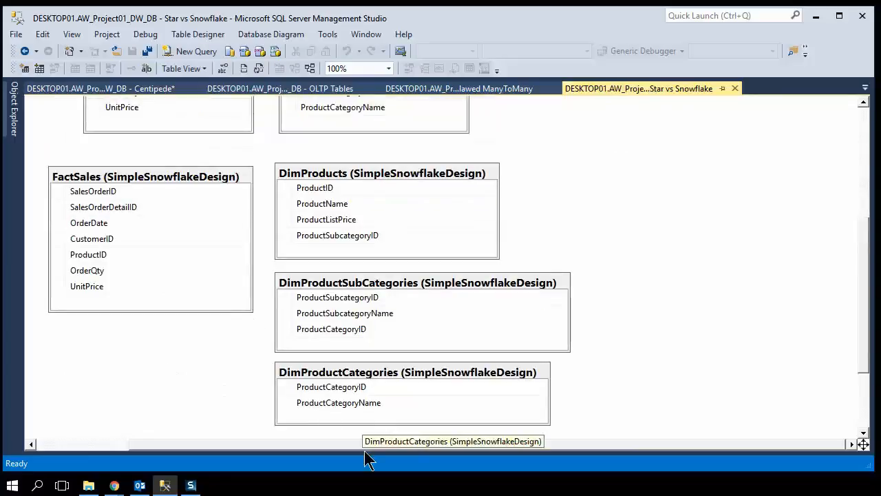
pyautogui.scroll(3)
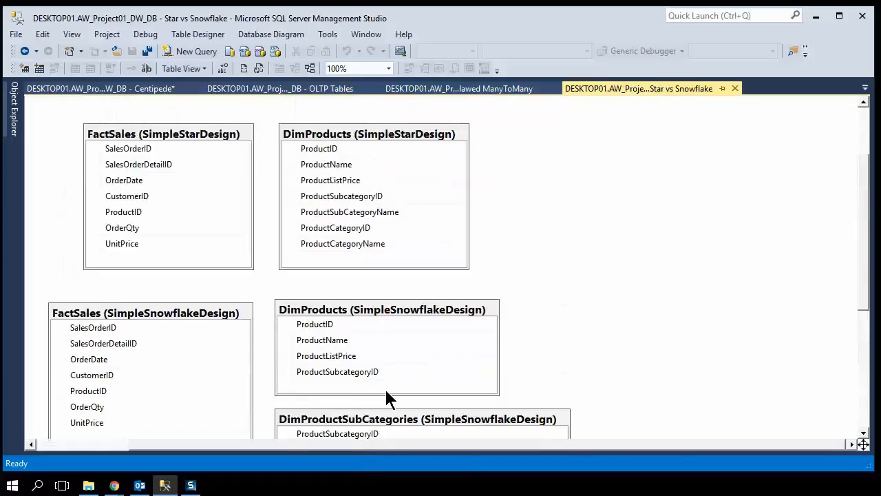
pyautogui.moveTo(282, 402)
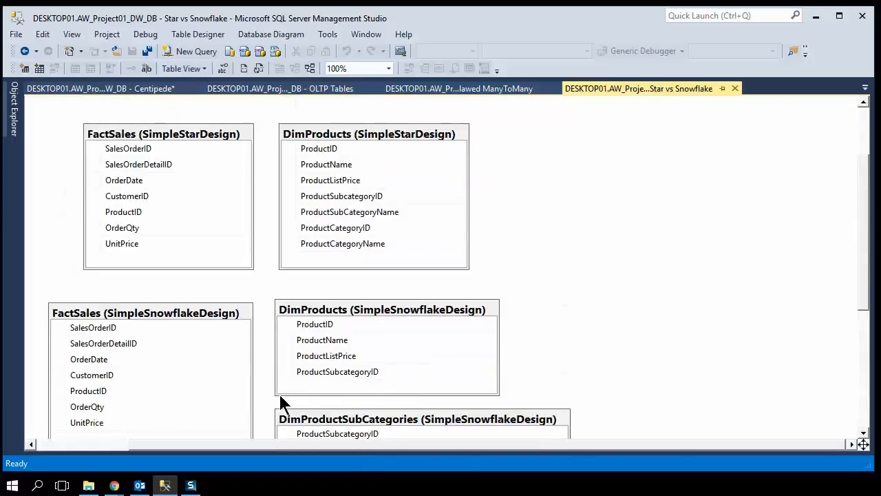
pyautogui.scroll(-3)
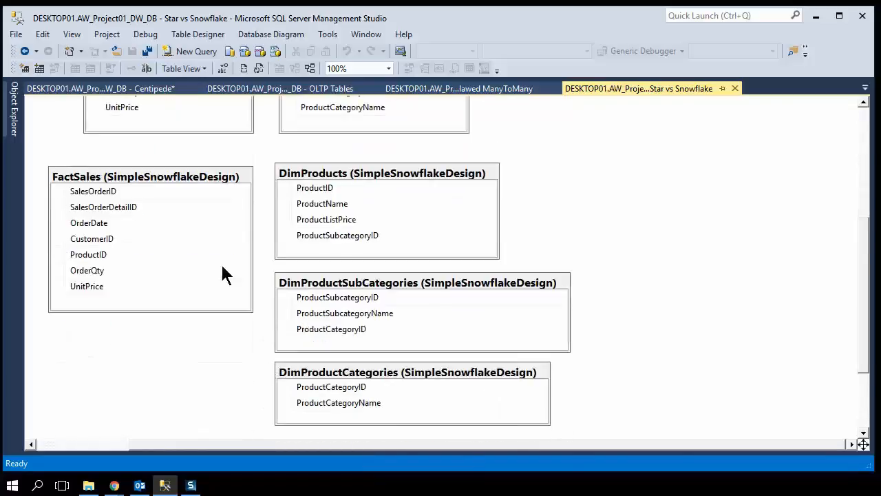
pyautogui.moveTo(255, 382)
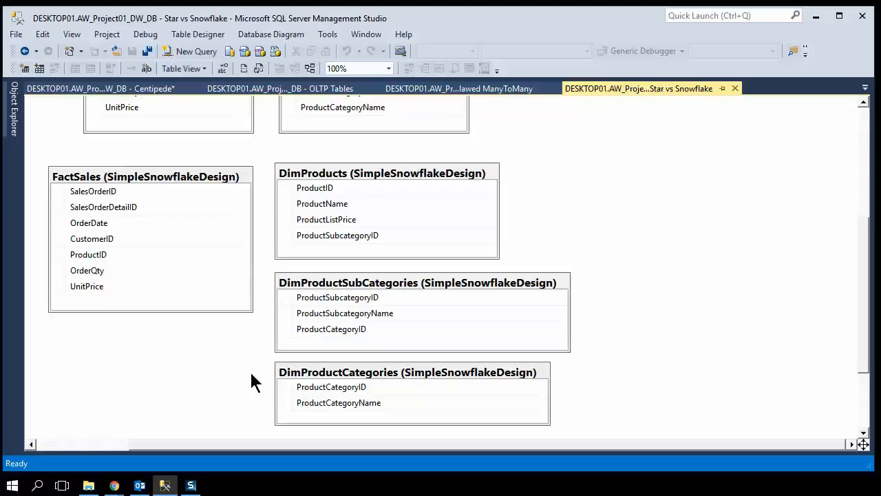
pyautogui.moveTo(241, 384)
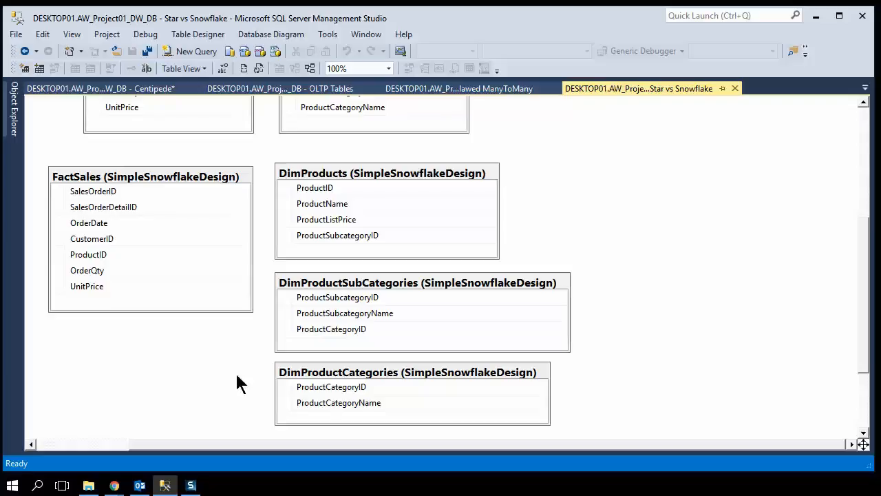
pyautogui.moveTo(389, 472)
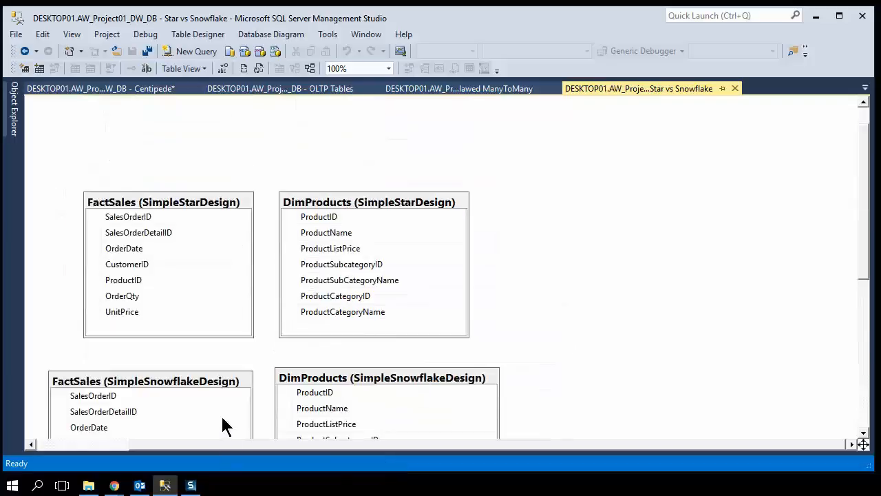
pyautogui.moveTo(325, 213)
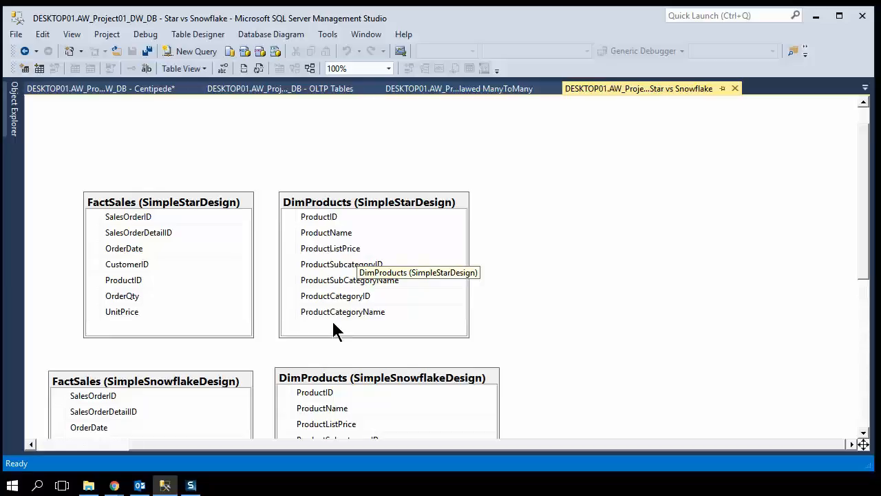
# Select ProductID in the star and snowflake FactSales tables, scrolling down through the snowflake design
pyautogui.click(123, 279)
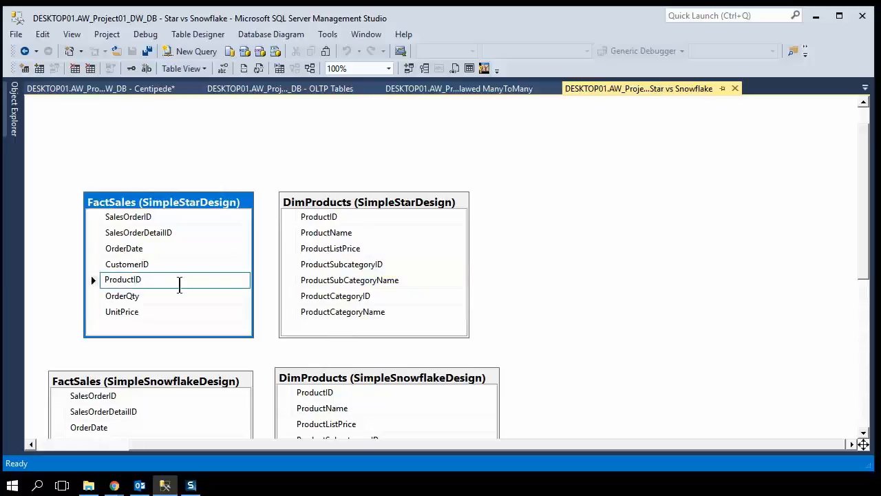
pyautogui.scroll(-3)
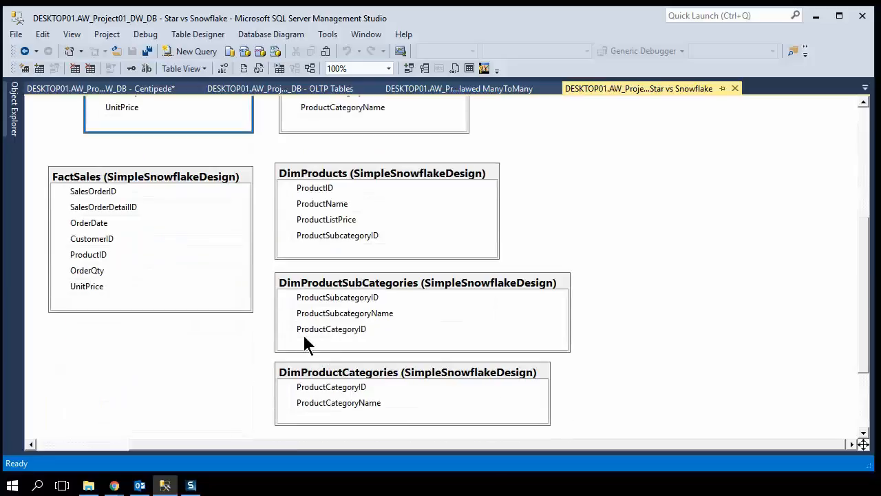
pyautogui.moveTo(189, 393)
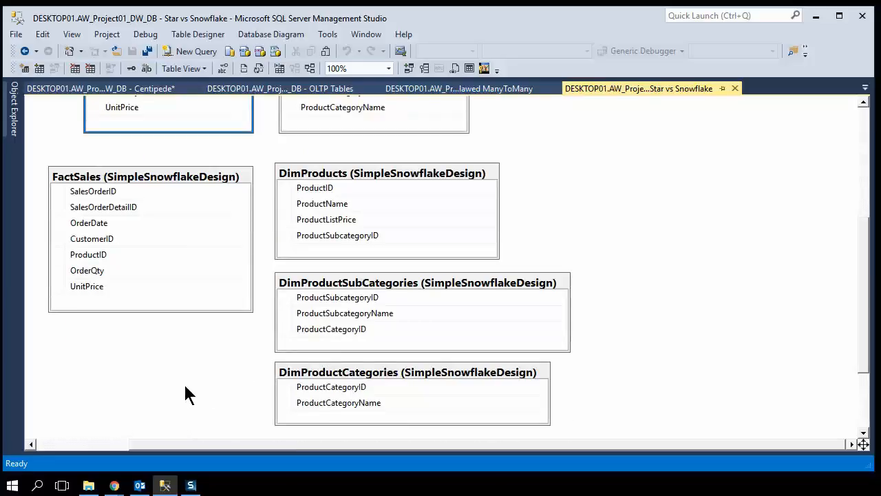
pyautogui.click(87, 254)
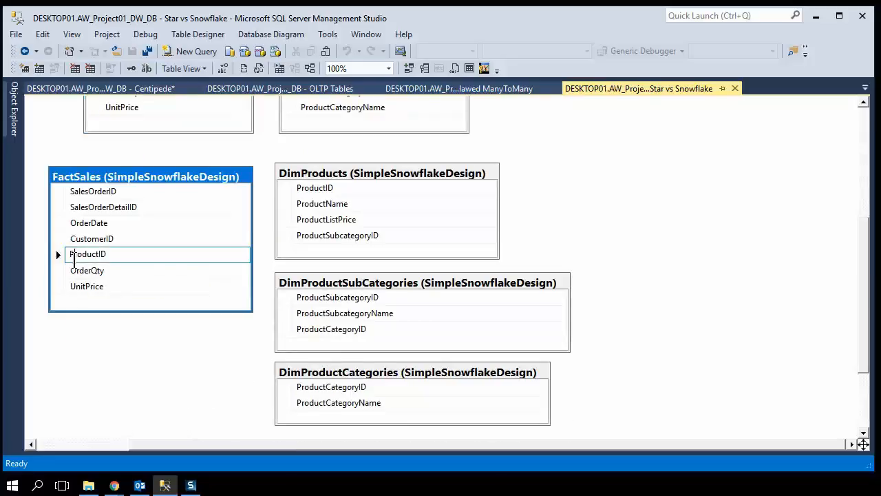
pyautogui.moveTo(349, 172)
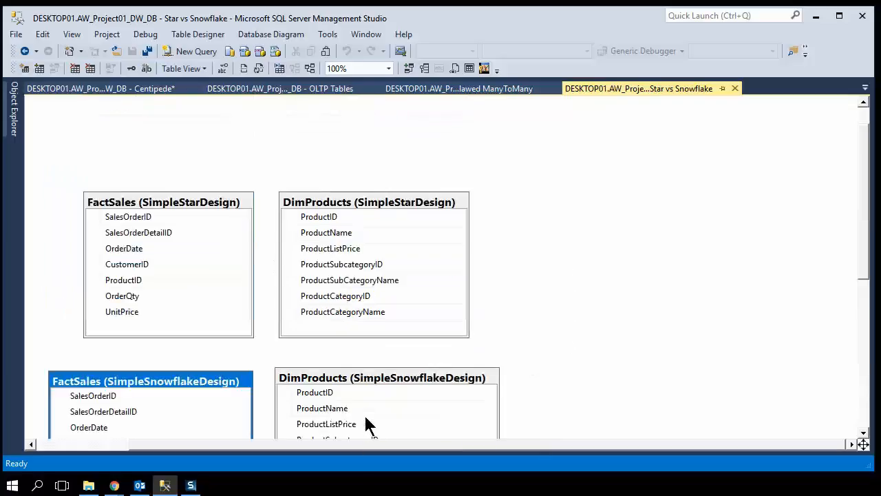
pyautogui.moveTo(490, 341)
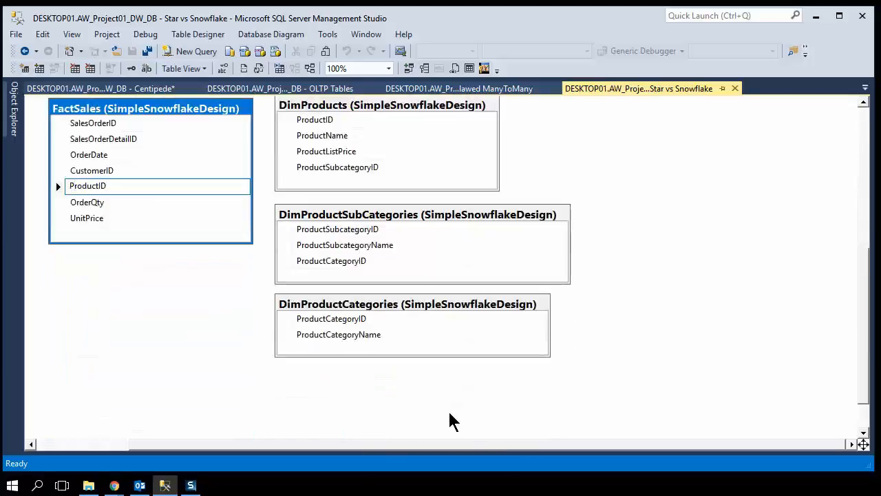
pyautogui.moveTo(409, 399)
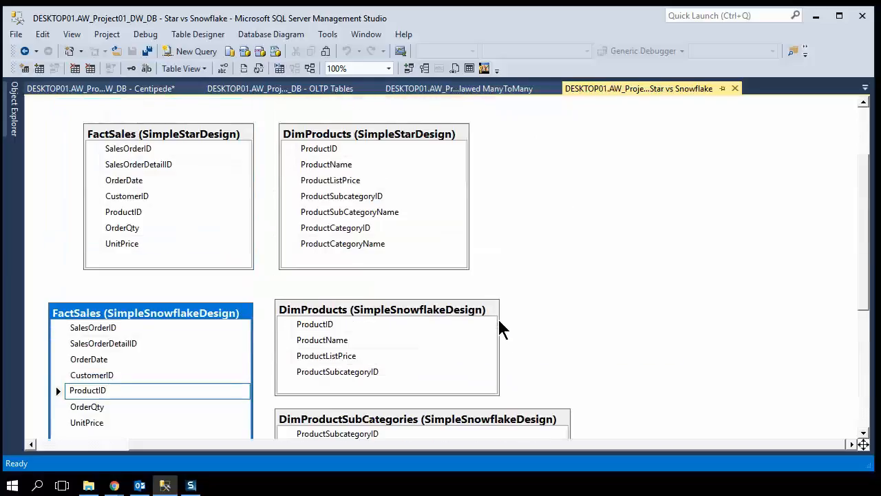
pyautogui.scroll(-3)
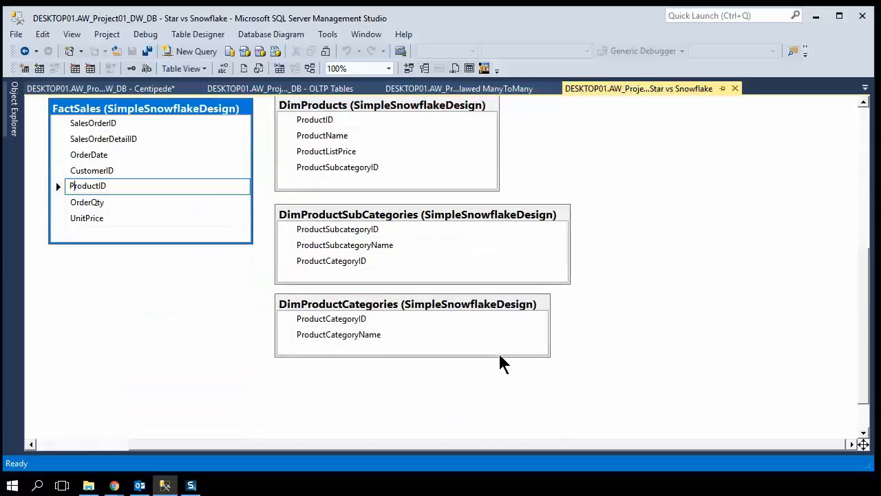
pyautogui.moveTo(503, 379)
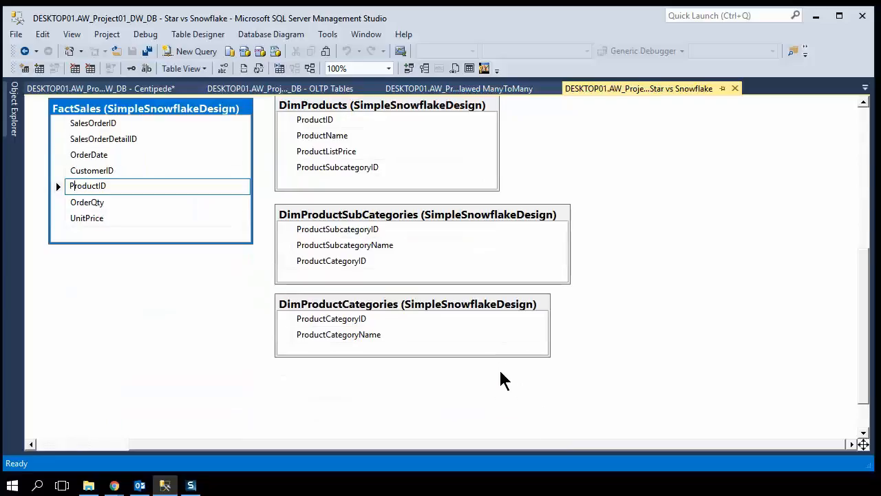
pyautogui.moveTo(652, 435)
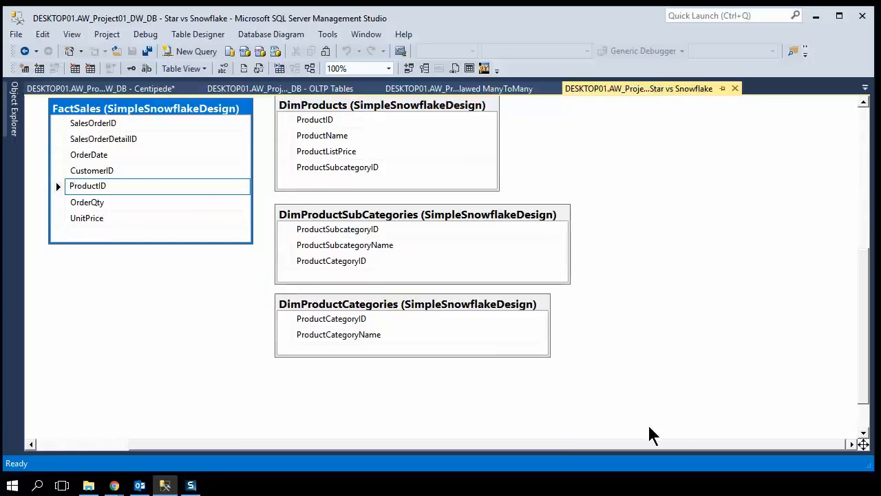
pyautogui.scroll(-3)
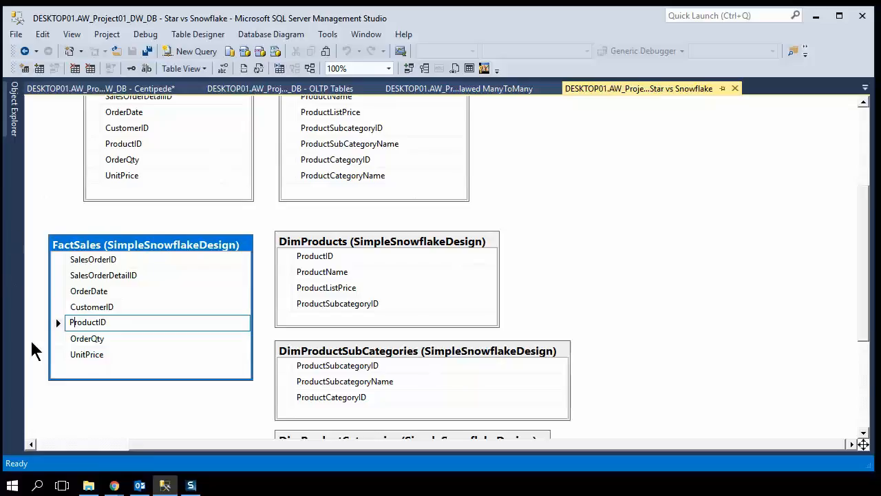
pyautogui.moveTo(578, 344)
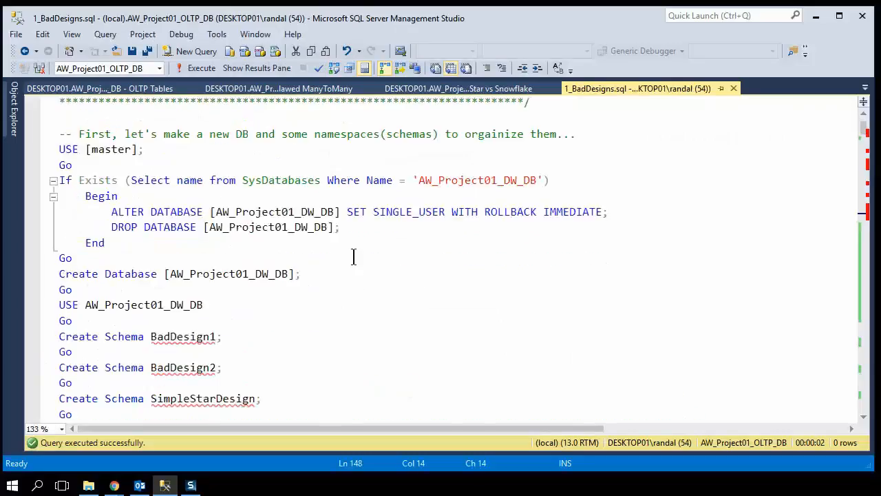
# Select the AW_Project01_DW_DB database name and scroll down through the BadDesigns script
pyautogui.doubleClick(476, 180)
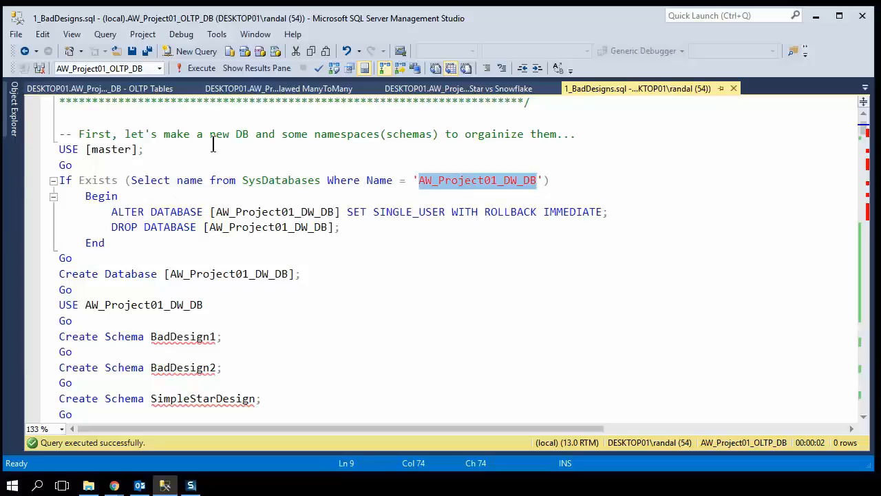
pyautogui.moveTo(167, 125)
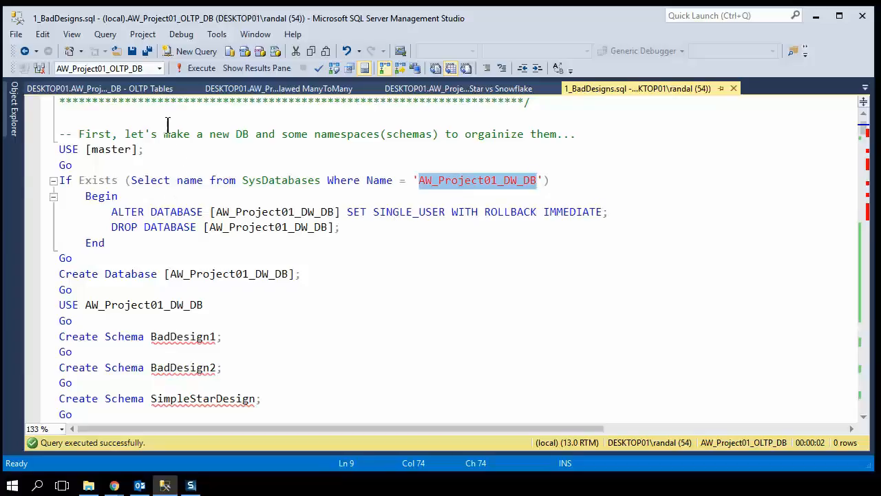
pyautogui.scroll(-3)
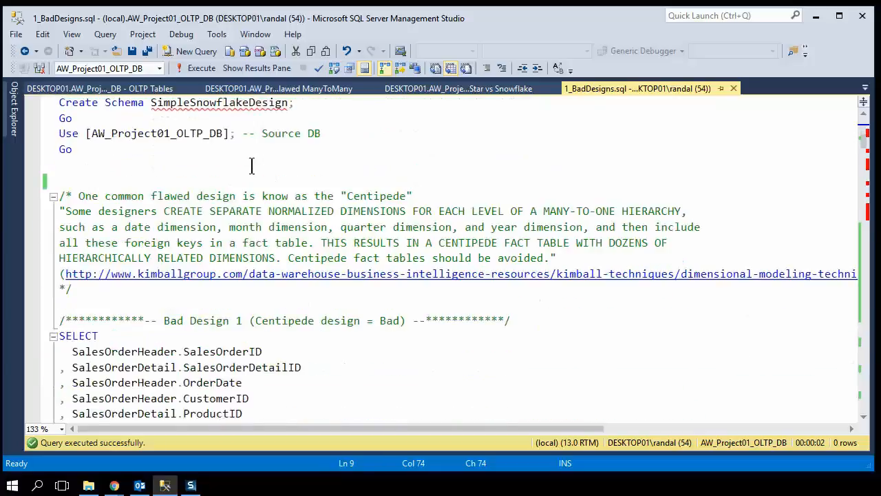
pyautogui.scroll(-3)
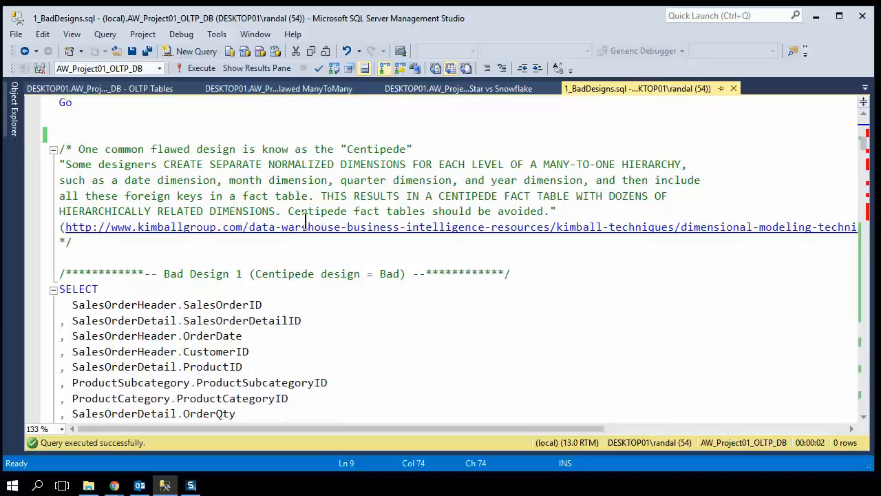
pyautogui.scroll(-3)
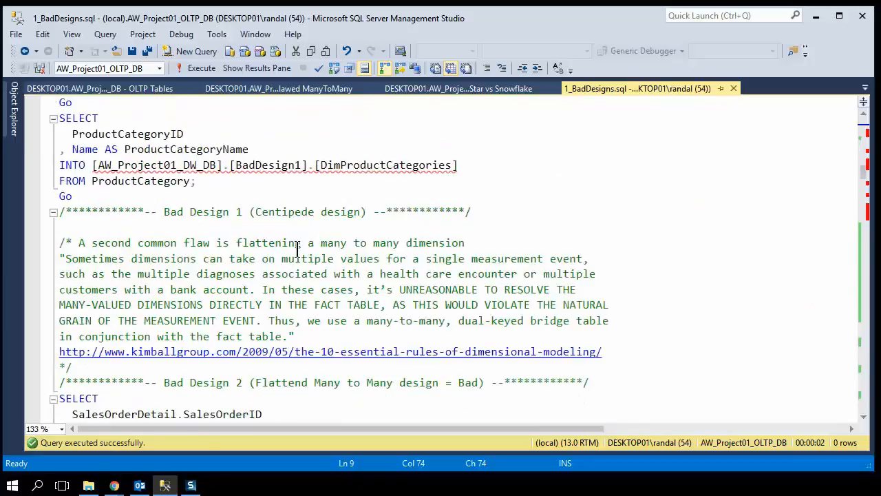
pyautogui.scroll(-3)
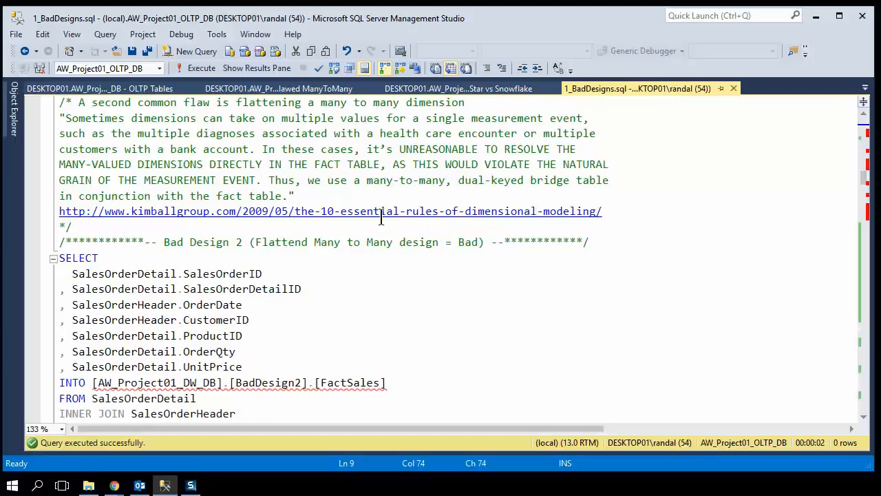
pyautogui.scroll(-3)
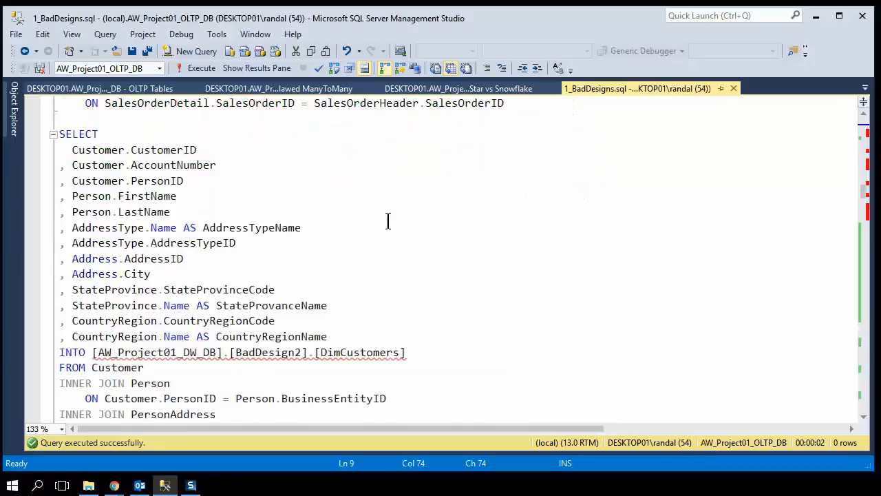
pyautogui.scroll(-3)
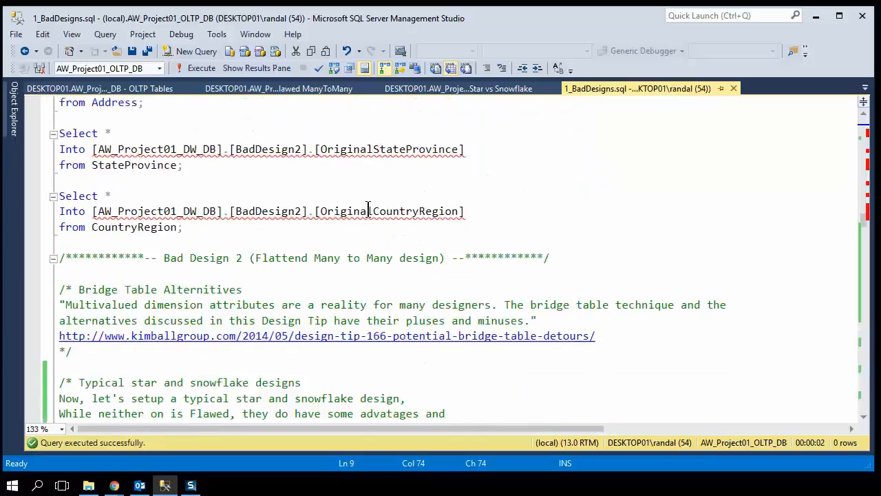
pyautogui.scroll(-3)
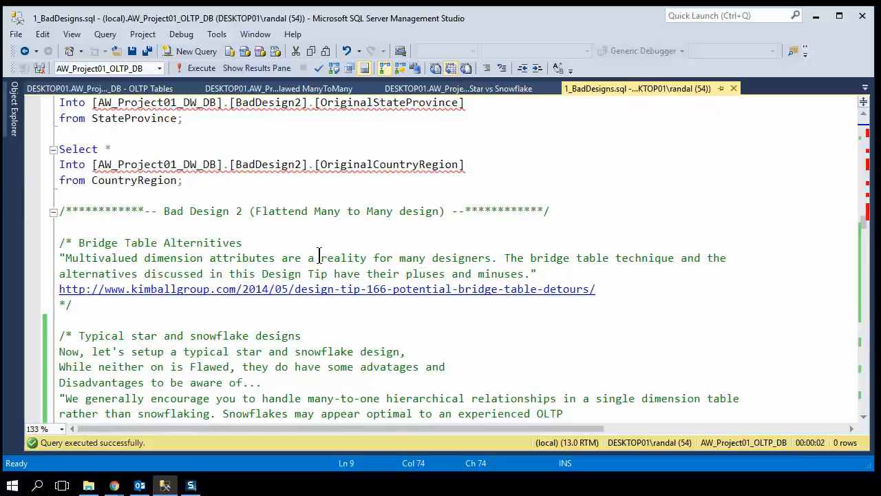
pyautogui.moveTo(289, 248)
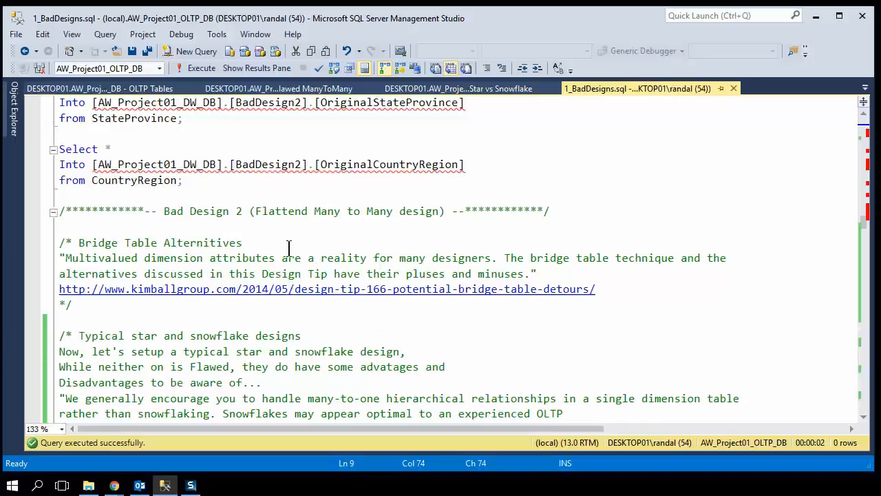
pyautogui.scroll(-3)
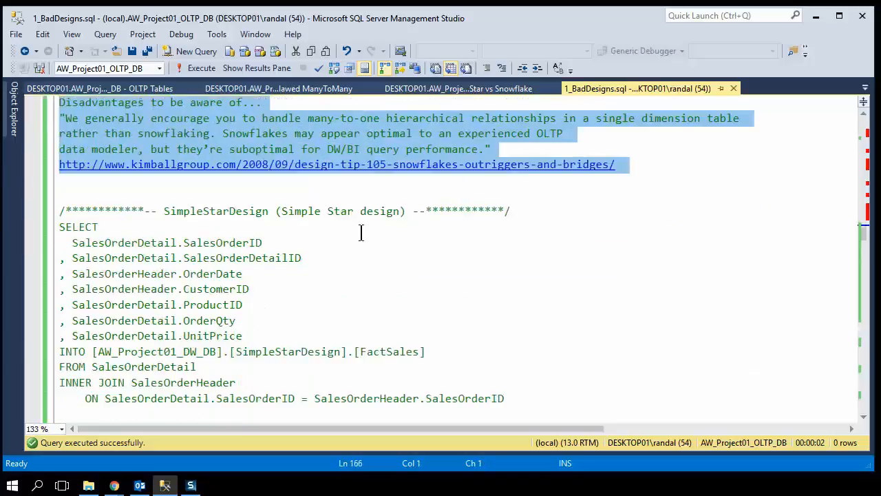
pyautogui.scroll(-3)
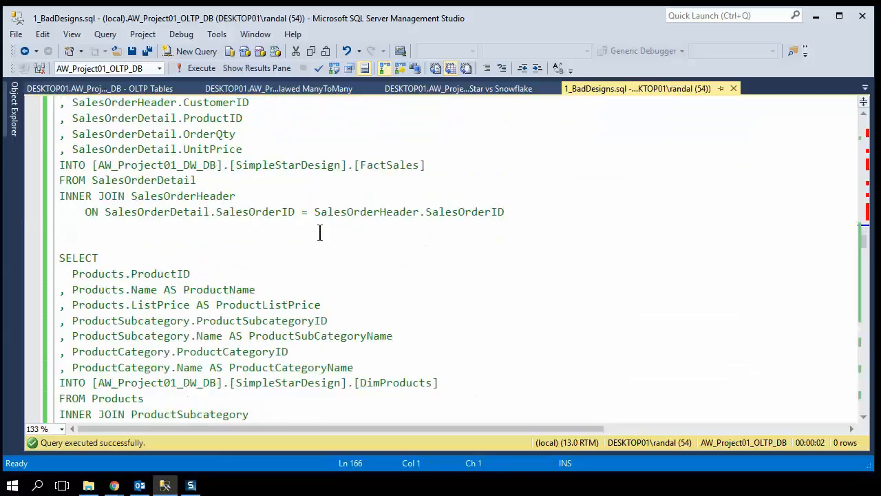
pyautogui.scroll(-3)
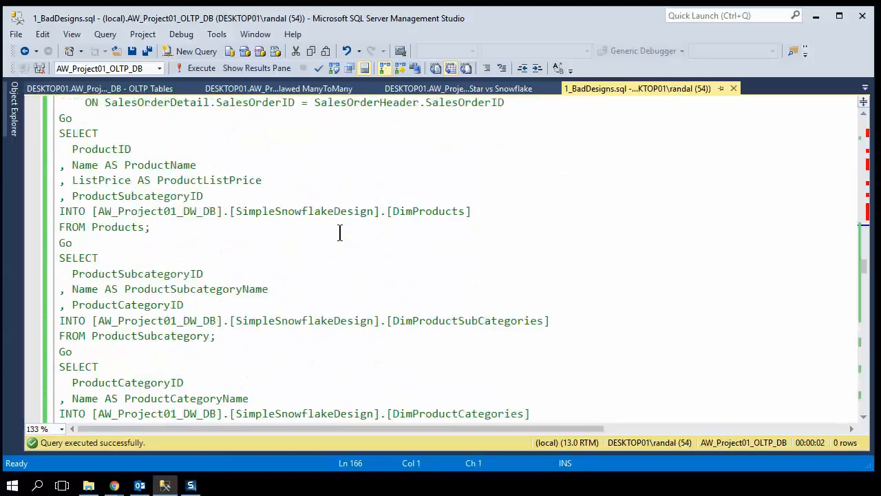
pyautogui.scroll(-3)
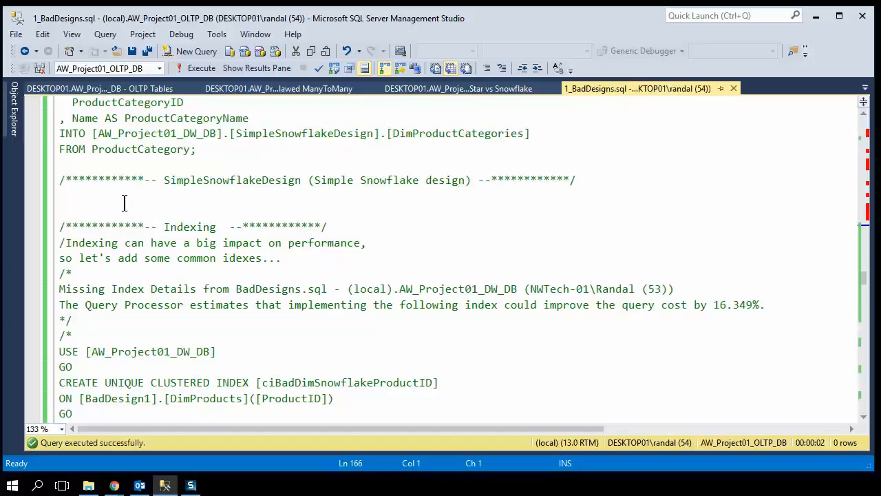
# Highlight the Indexing section and scroll to the star, snowflake and caterpillar performance tests
pyautogui.moveTo(123, 202); pyautogui.dragTo(72, 366)
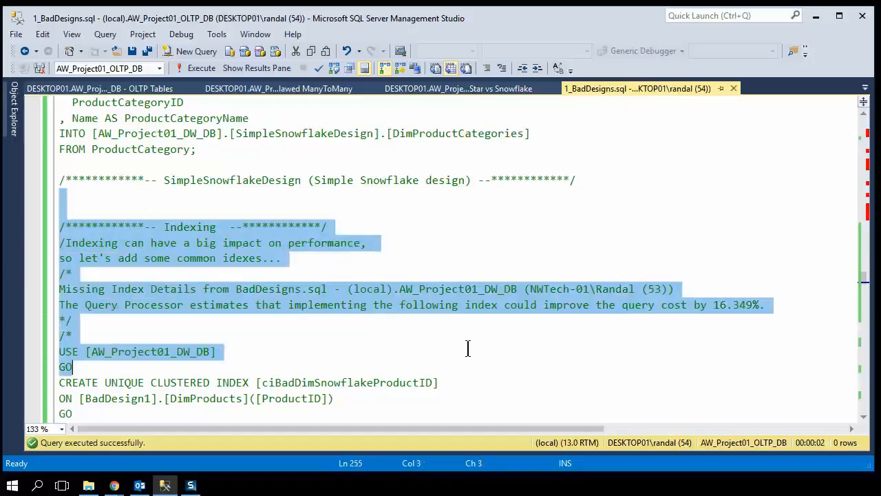
pyautogui.scroll(-3)
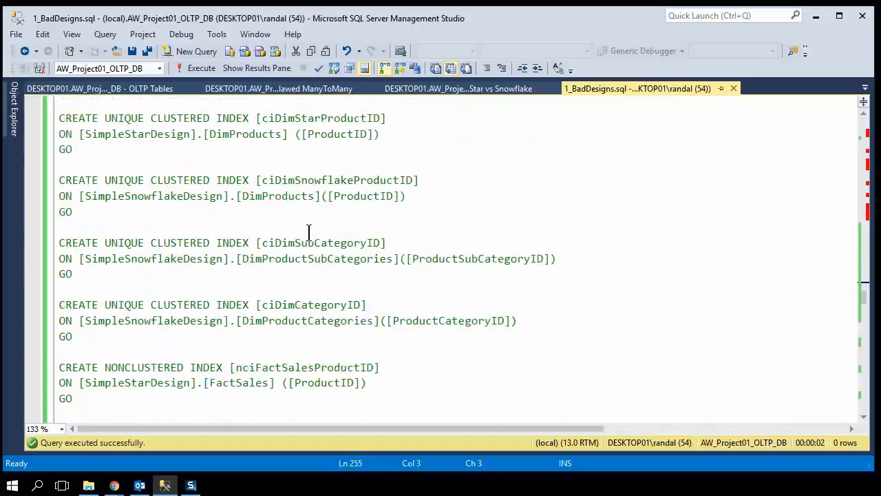
pyautogui.scroll(-3)
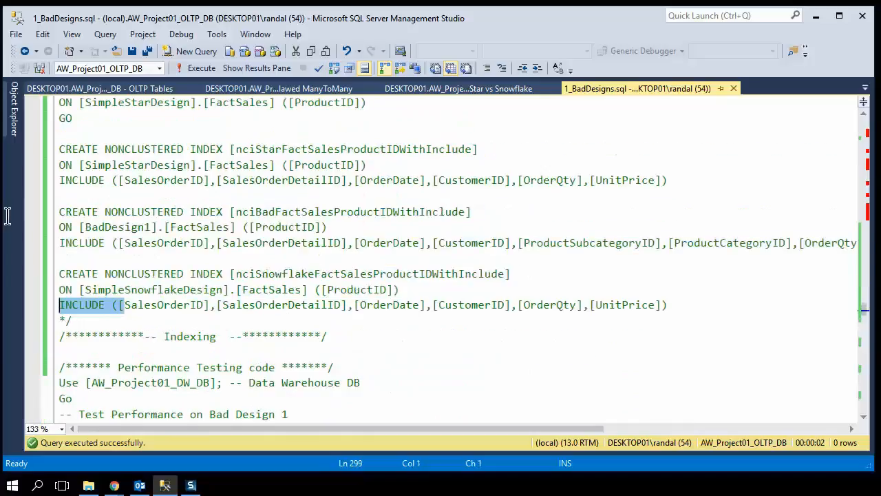
pyautogui.scroll(-3)
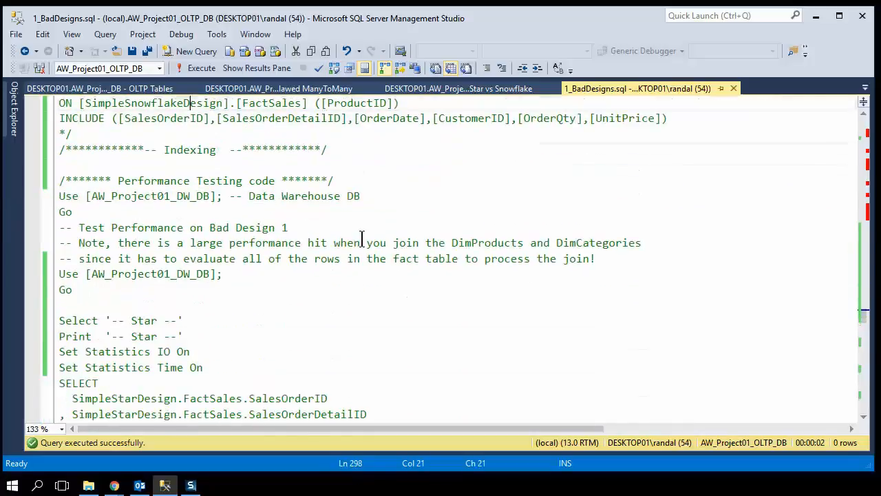
pyautogui.scroll(-3)
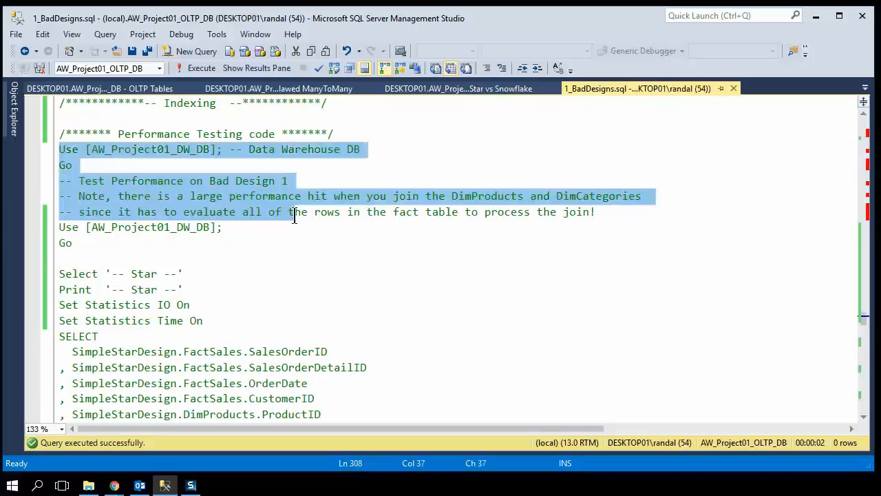
pyautogui.scroll(-3)
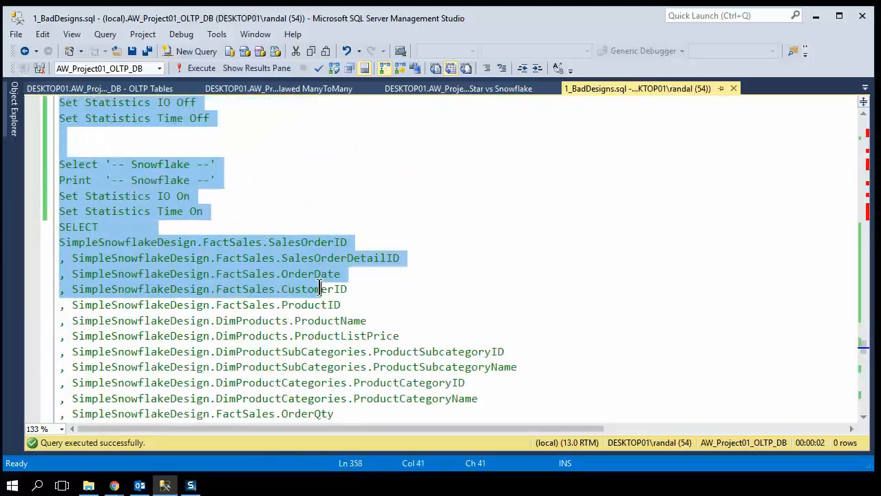
pyautogui.scroll(-3)
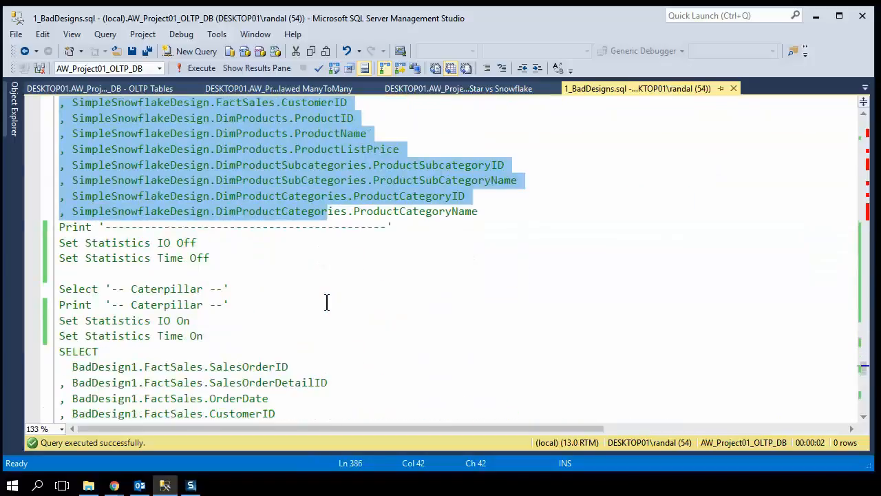
pyautogui.scroll(-3)
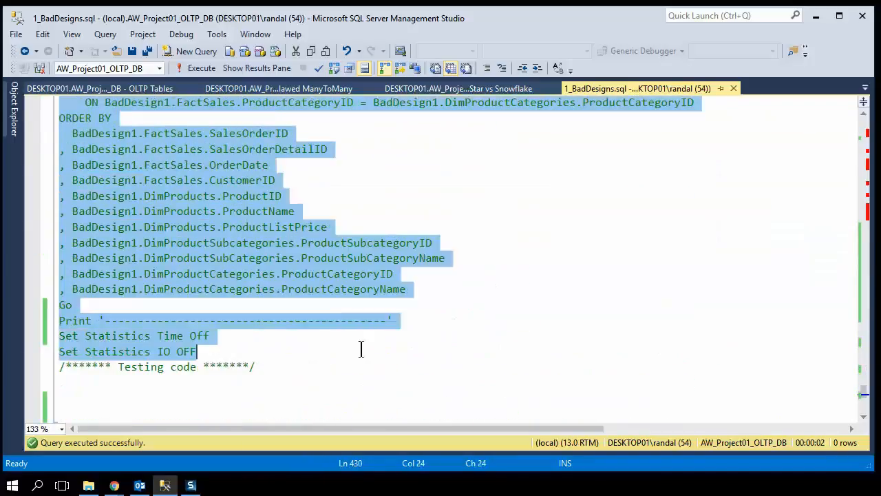
# Execute the selected performance tests, returning 181,014 rows with star design results first
pyautogui.click(201, 67)
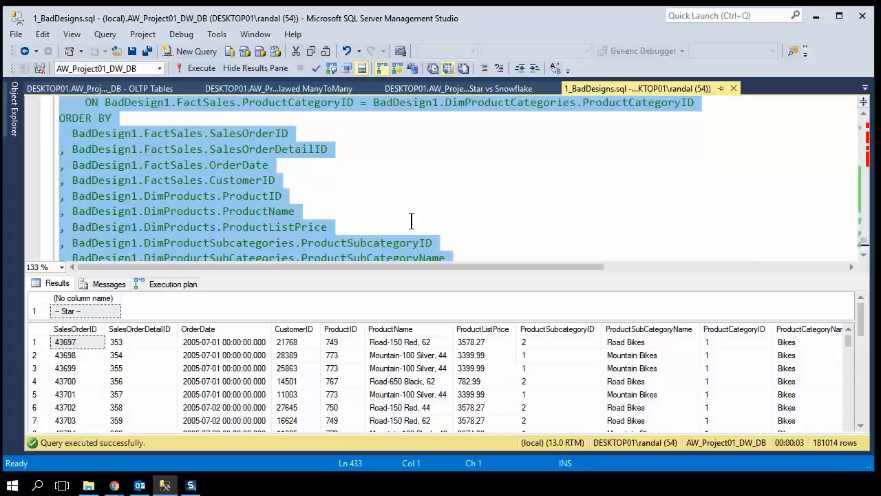
pyautogui.moveTo(186, 318)
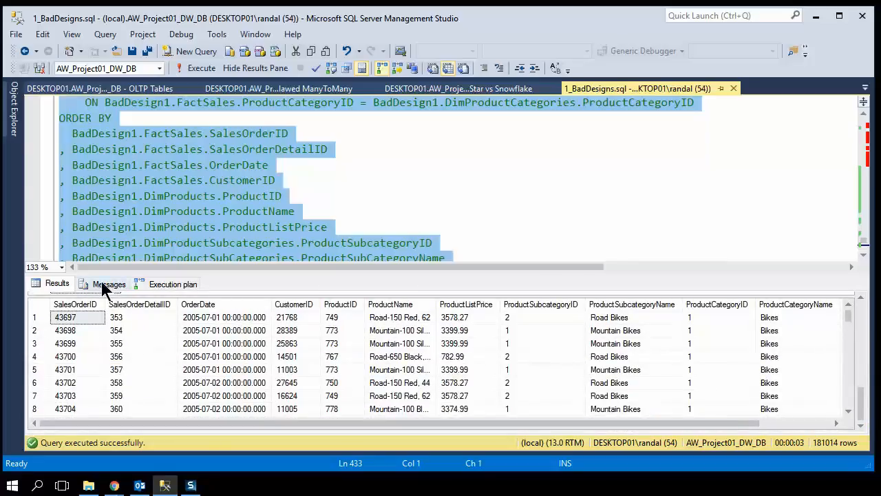
pyautogui.click(108, 284)
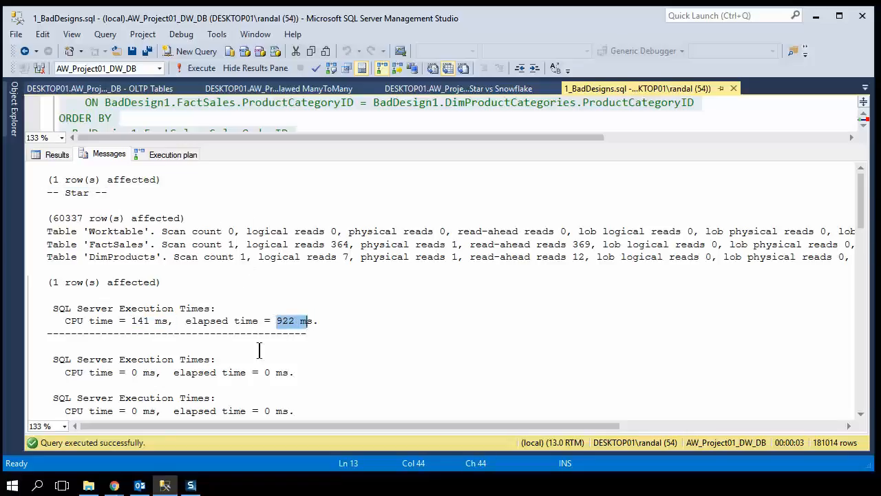
pyautogui.moveTo(353, 346)
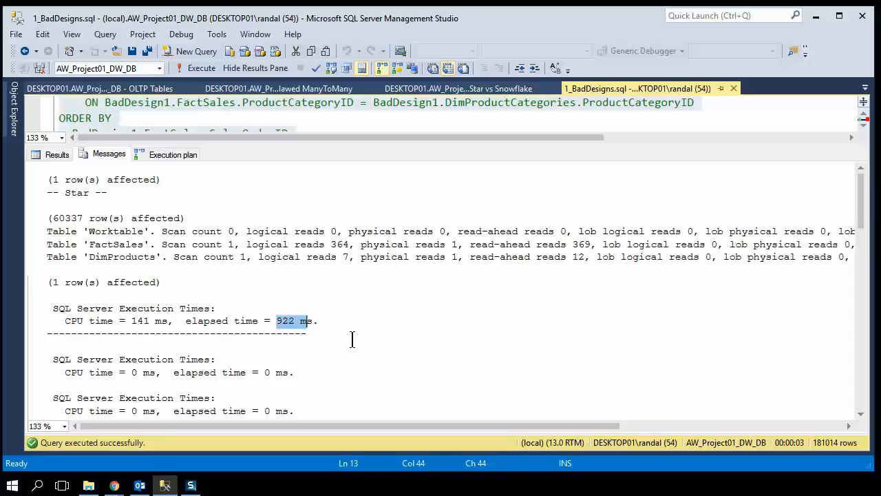
pyautogui.moveTo(159, 255)
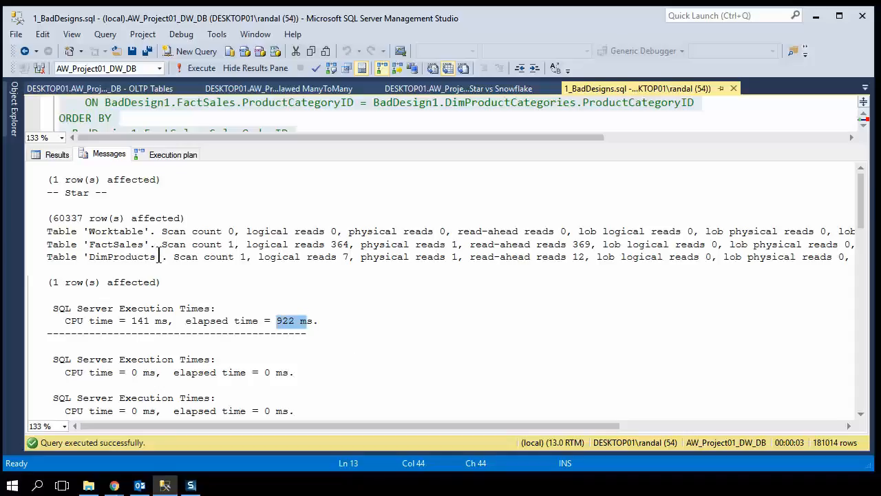
pyautogui.scroll(-3)
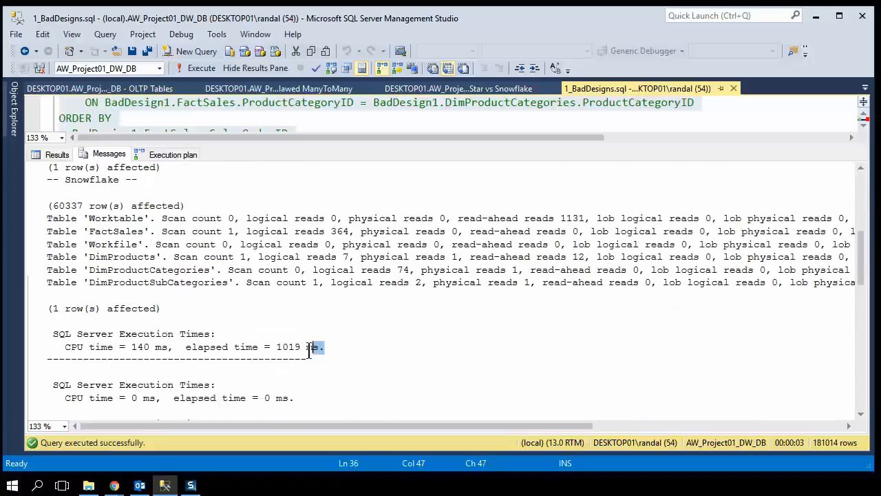
pyautogui.scroll(-3)
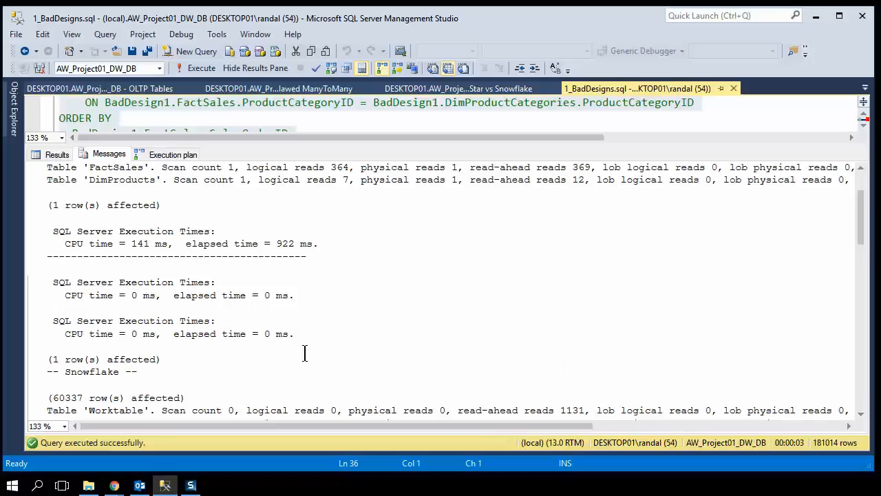
pyautogui.moveTo(299, 343)
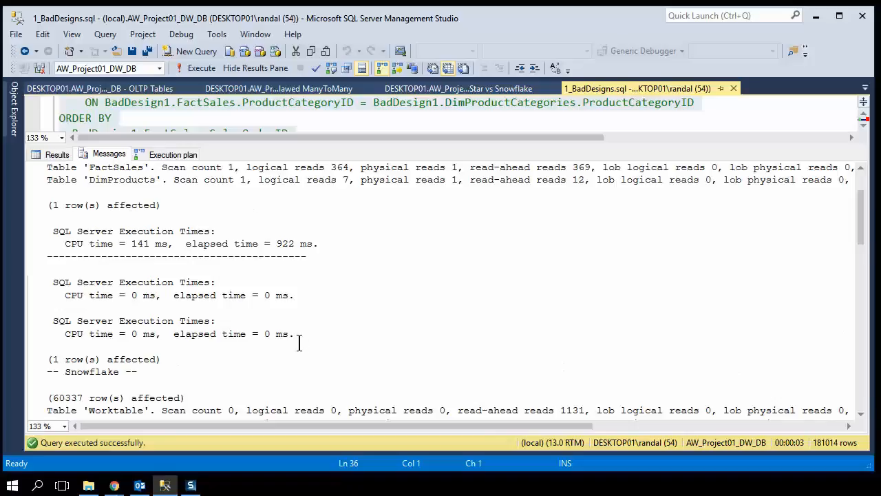
# Rerun the comparison script and review Messages timings, marking the Caterpillar query's 816 ms elapsed
pyautogui.click(201, 68)
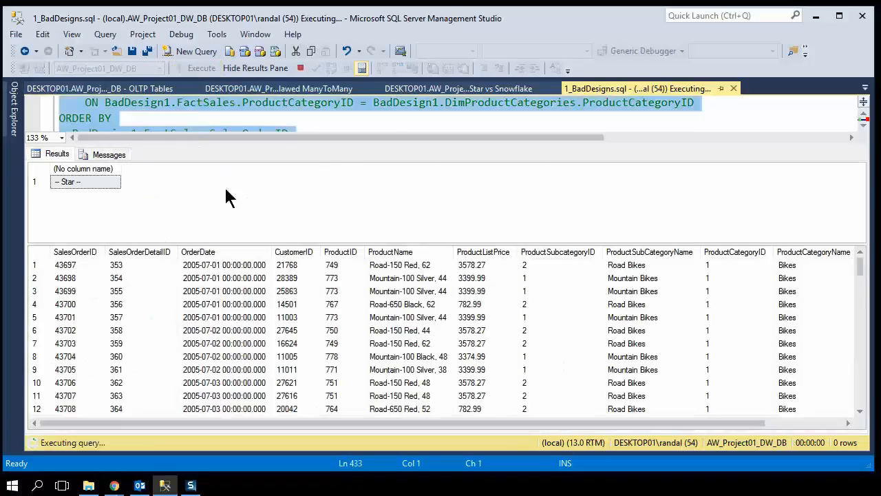
pyautogui.click(108, 153)
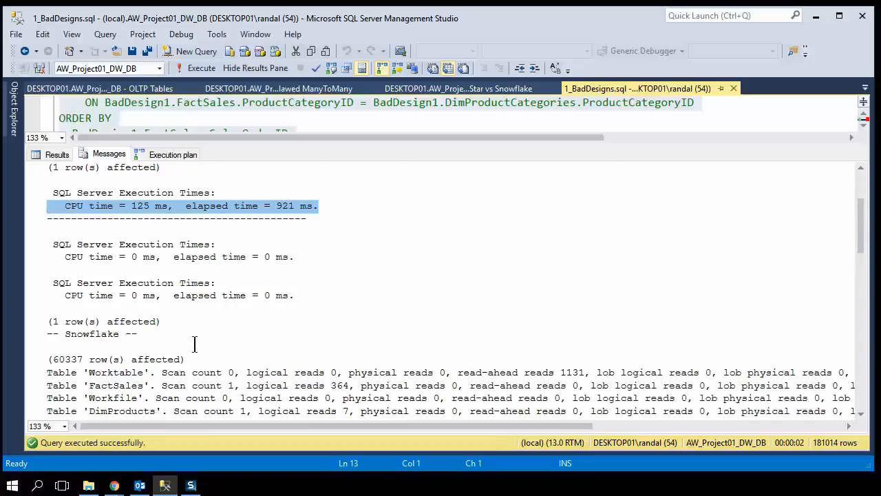
pyautogui.scroll(-3)
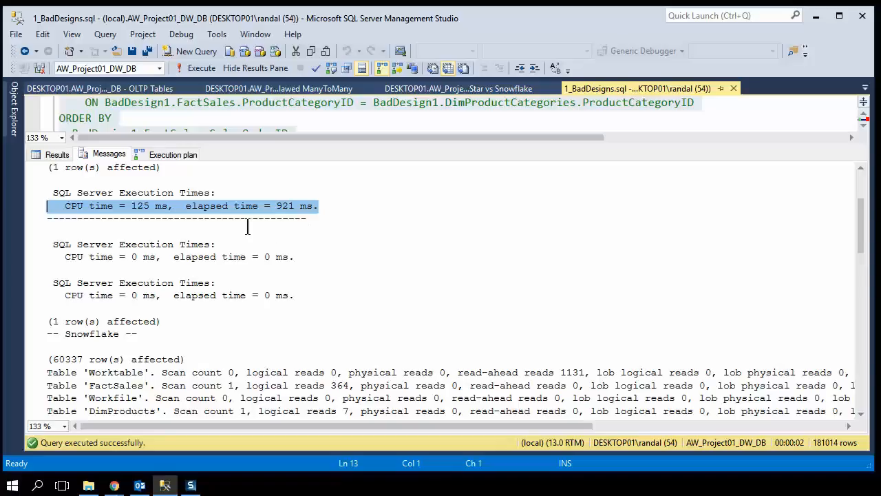
pyautogui.moveTo(273, 228)
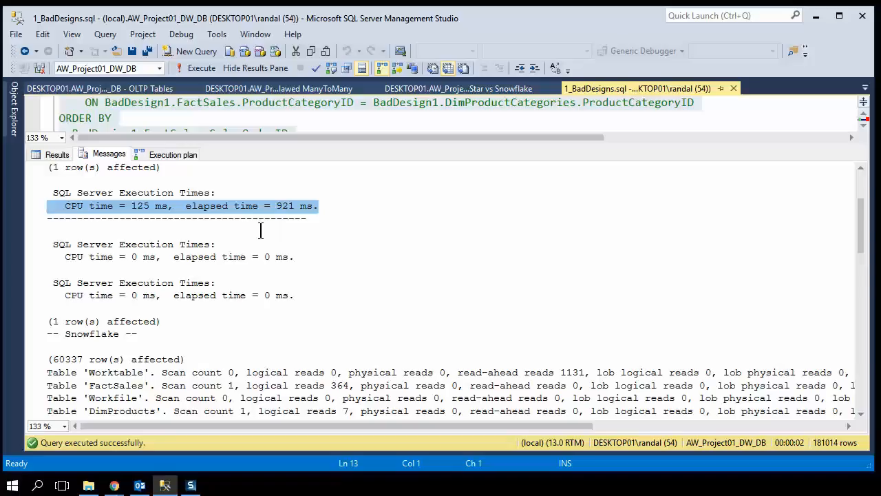
pyautogui.scroll(-3)
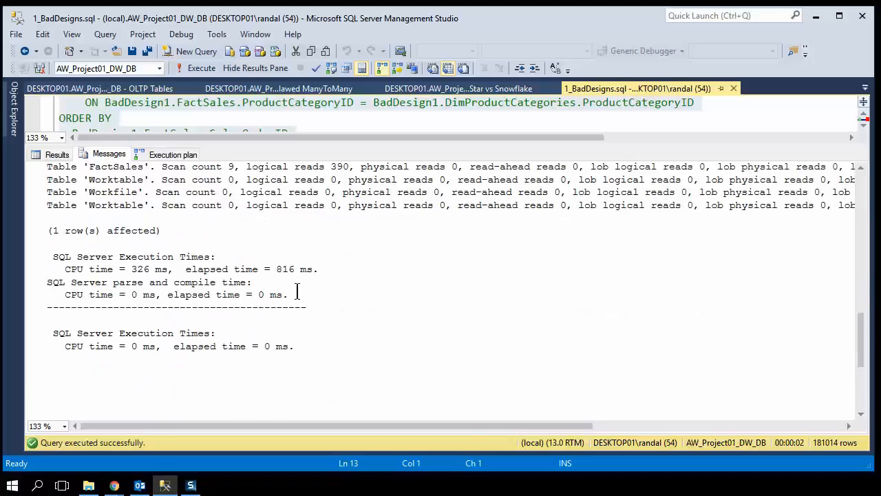
pyautogui.moveTo(184, 268); pyautogui.dragTo(318, 269)
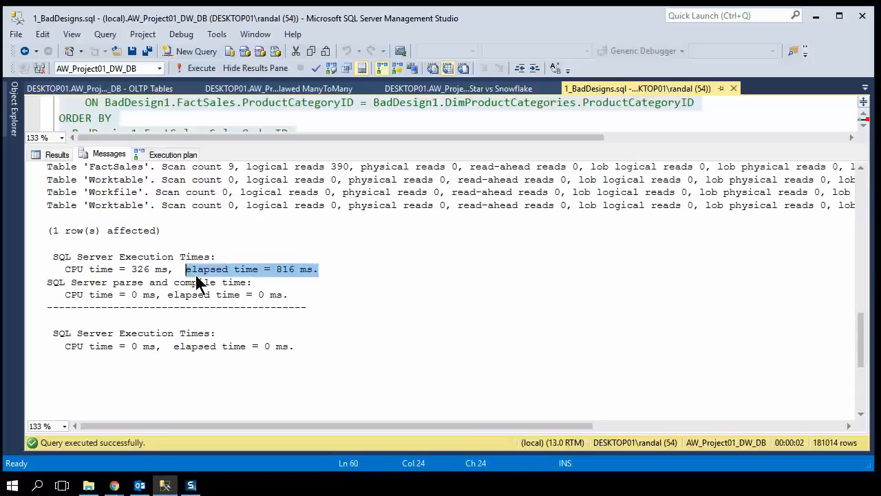
pyautogui.moveTo(396, 275)
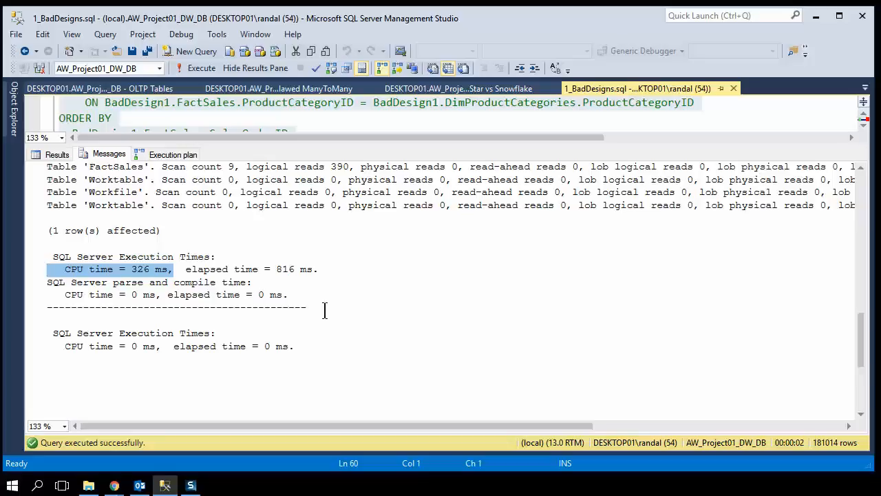
pyautogui.moveTo(358, 315)
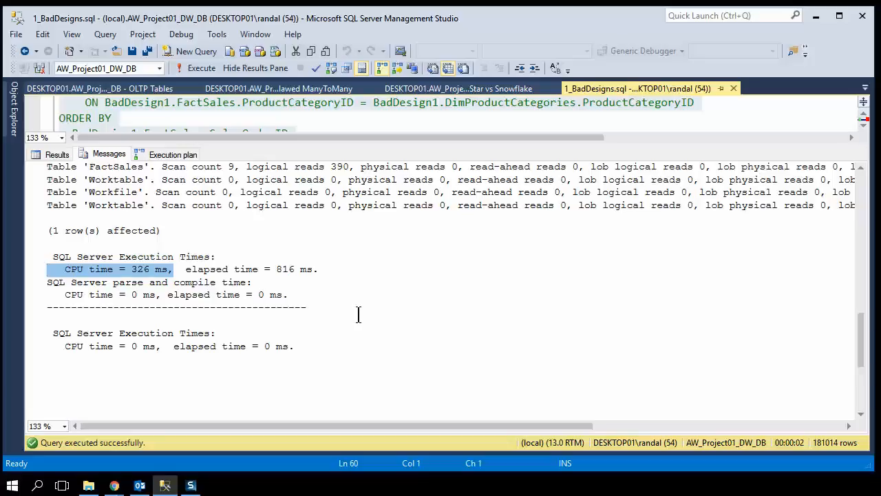
pyautogui.moveTo(355, 316)
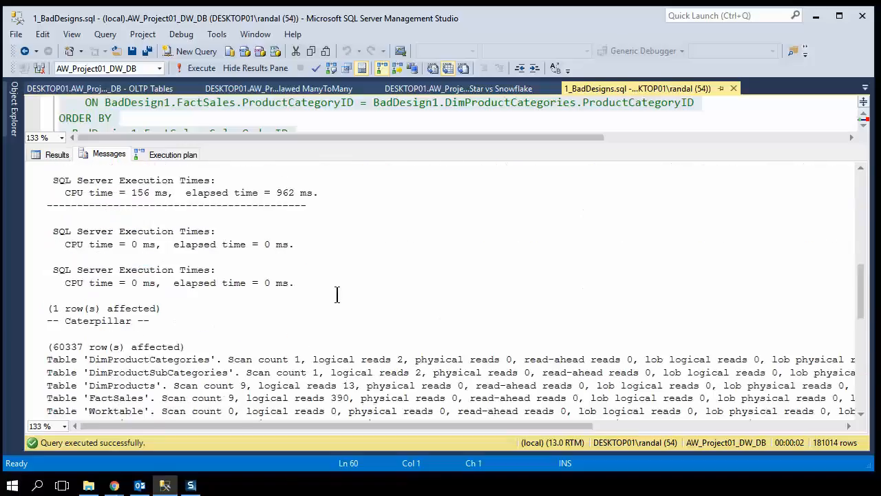
pyautogui.scroll(-3)
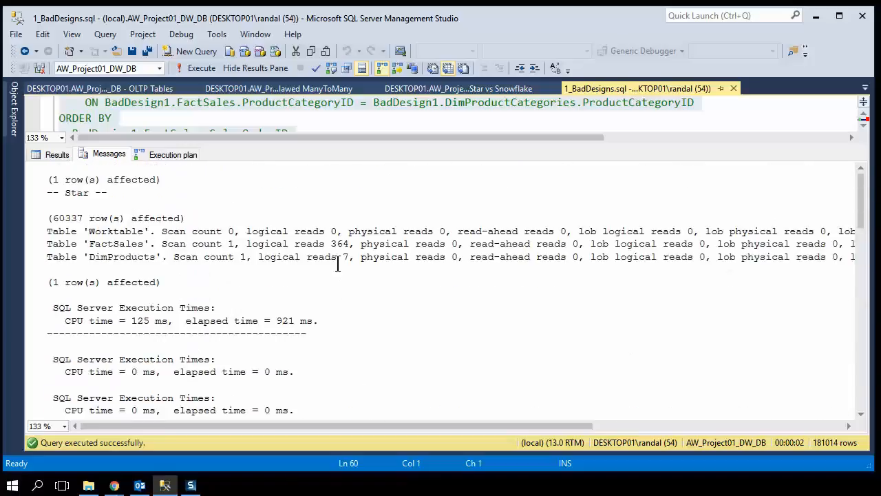
pyautogui.moveTo(324, 227)
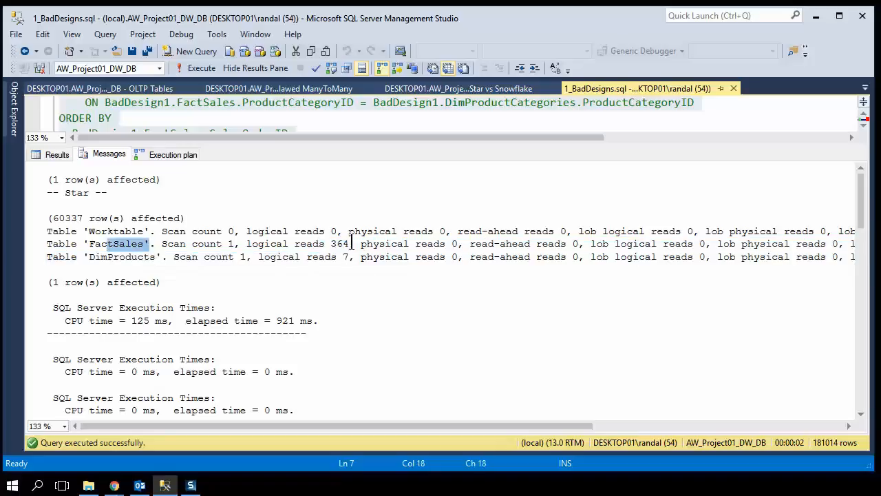
pyautogui.scroll(-3)
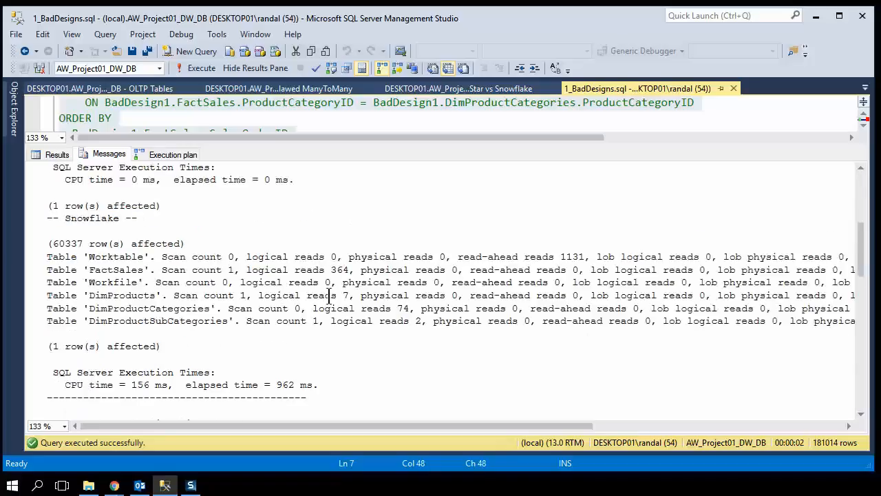
pyautogui.doubleClick(338, 270)
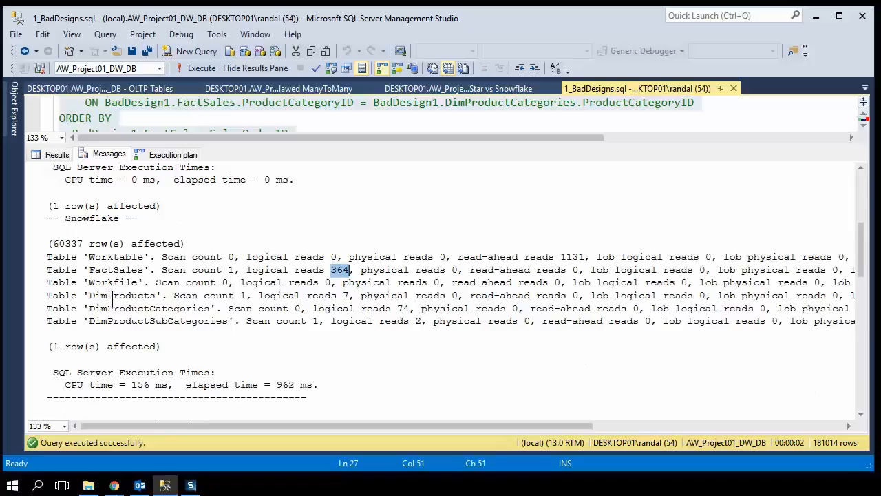
pyautogui.doubleClick(157, 320)
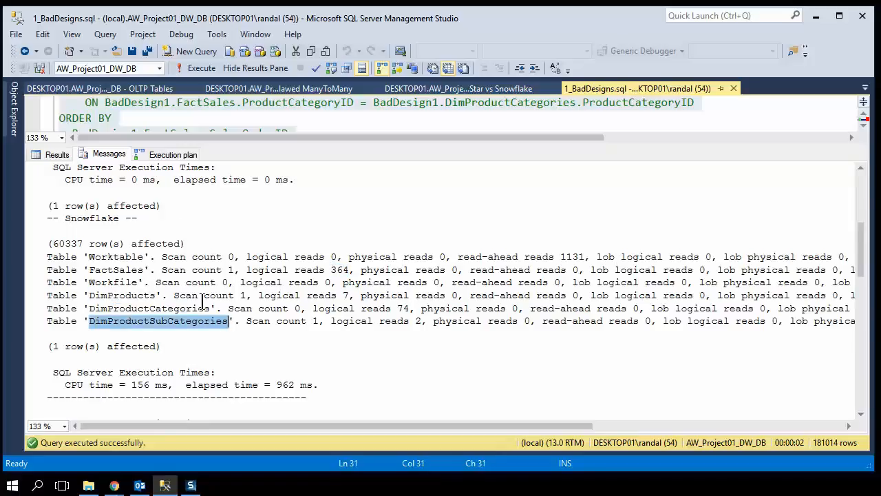
pyautogui.moveTo(328, 295)
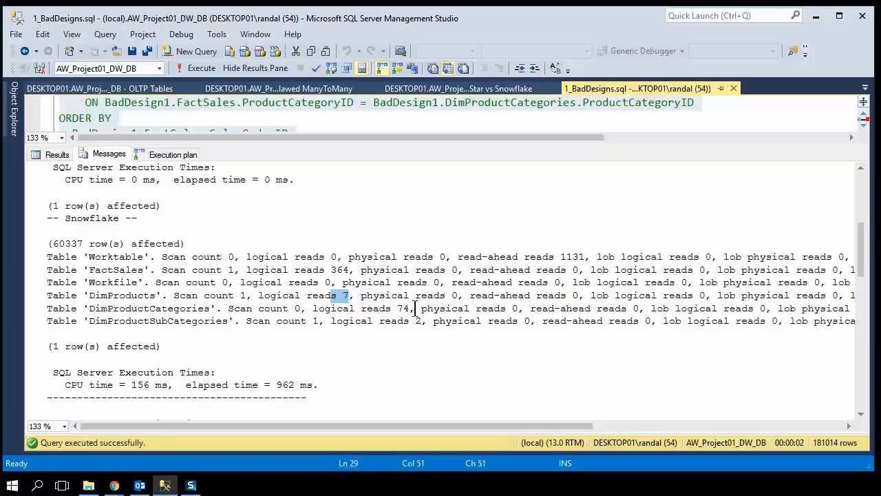
pyautogui.doubleClick(402, 307)
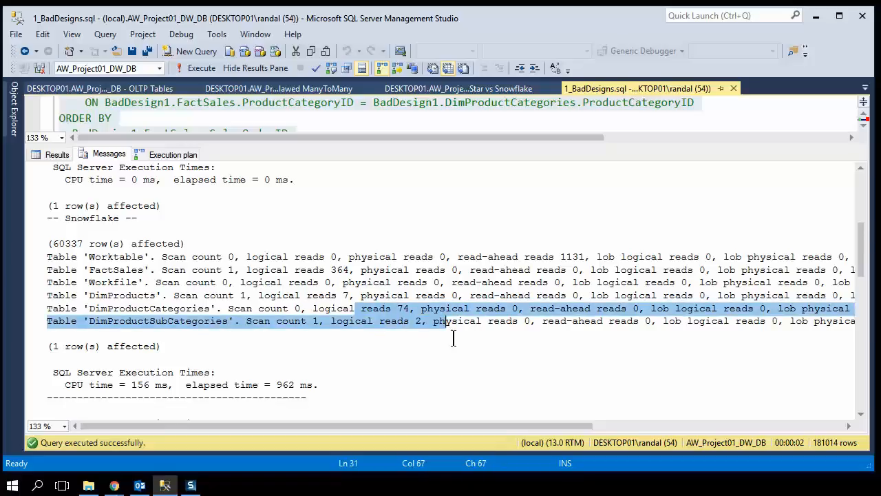
pyautogui.scroll(-3)
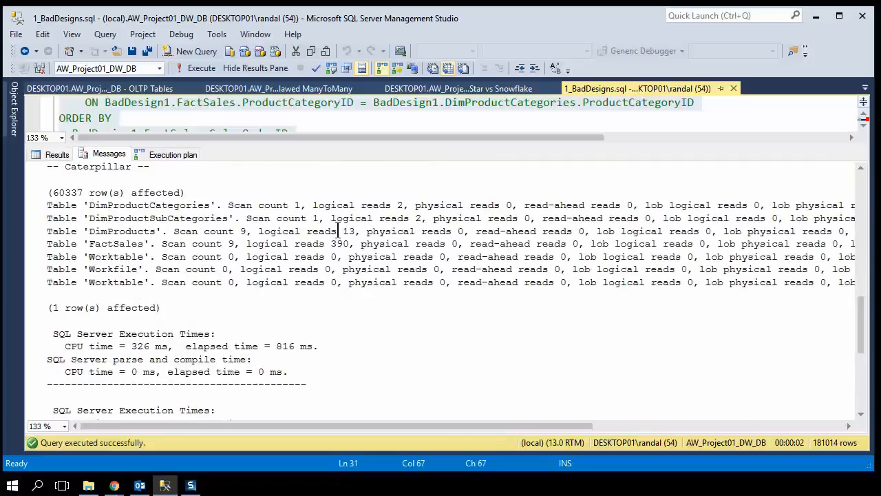
pyautogui.doubleClick(347, 231)
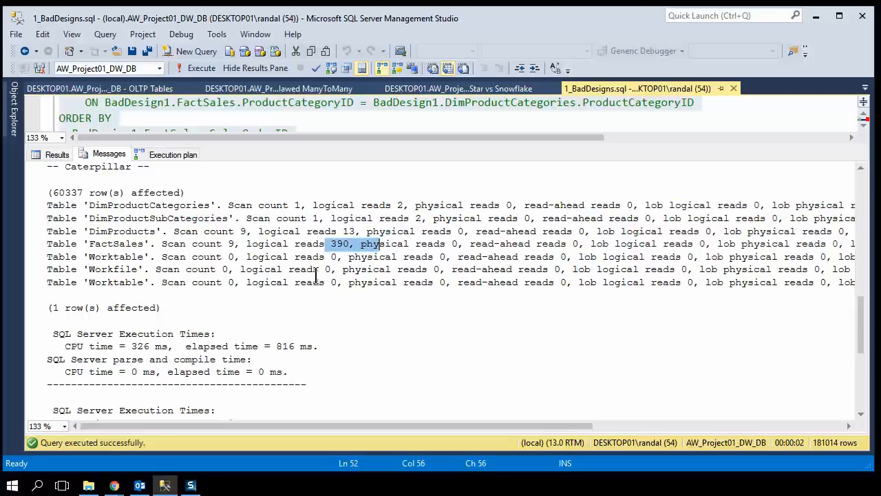
pyautogui.moveTo(172, 154)
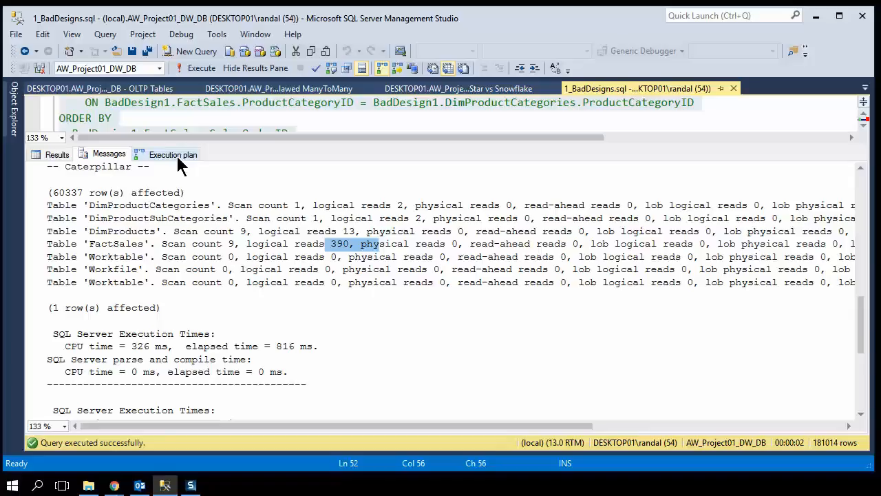
# Display the execution plans for Query 1, Query 2 and Query 3, scrolling through all three
pyautogui.click(172, 154)
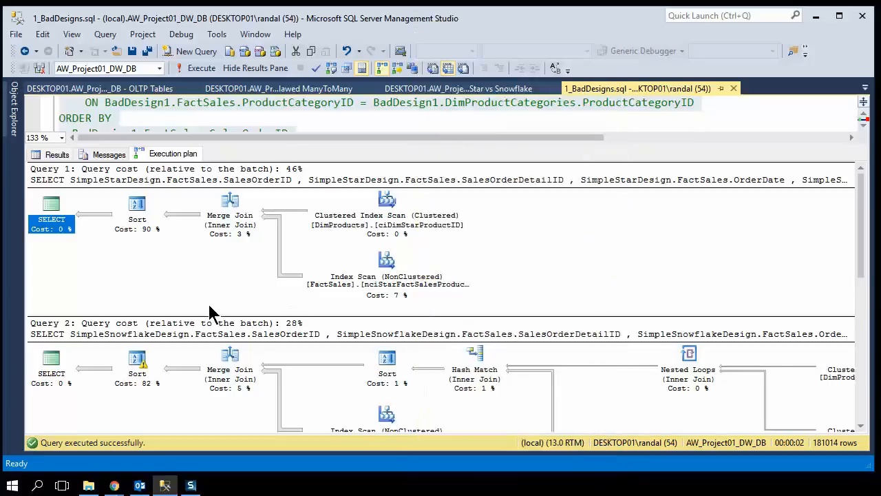
pyautogui.scroll(-3)
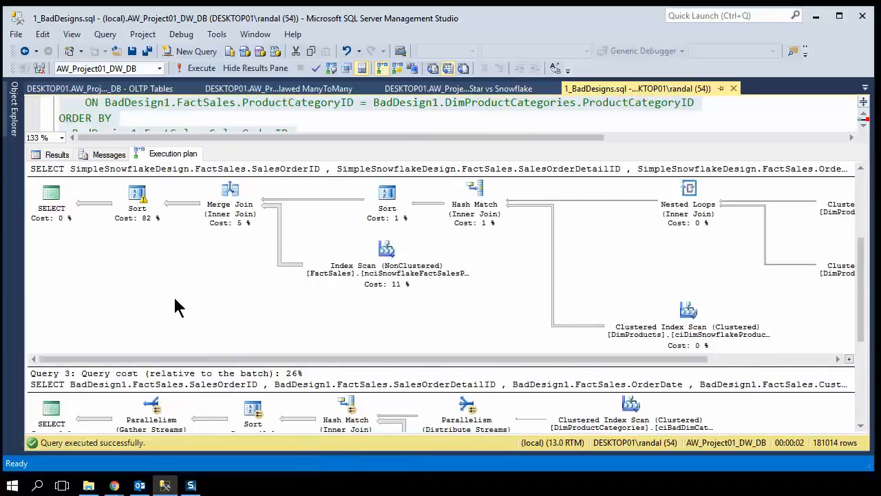
pyautogui.hscroll(3)
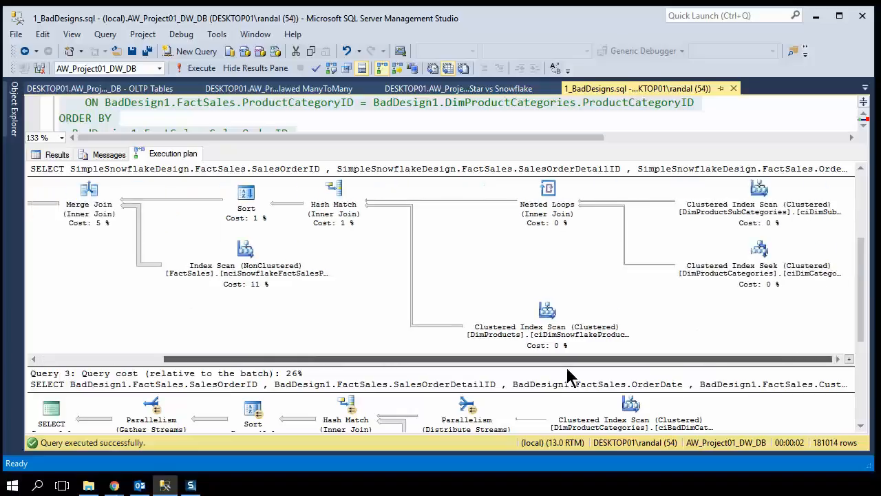
pyautogui.moveTo(652, 384)
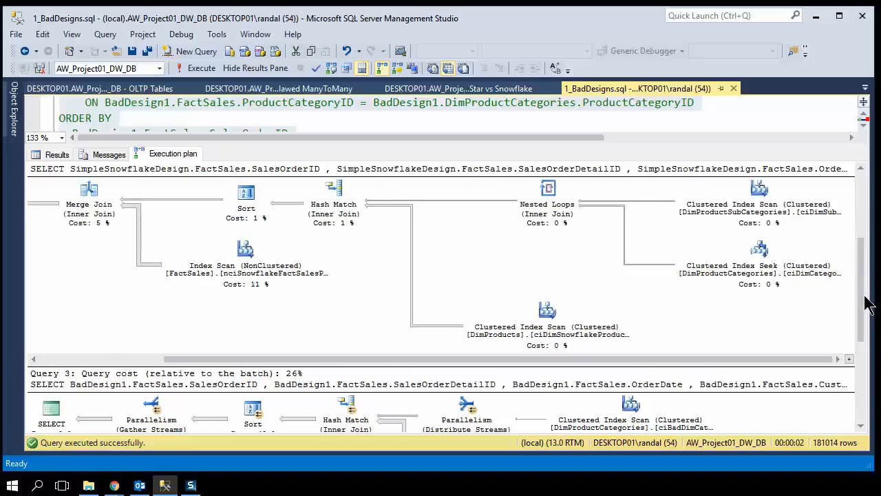
pyautogui.scroll(-3)
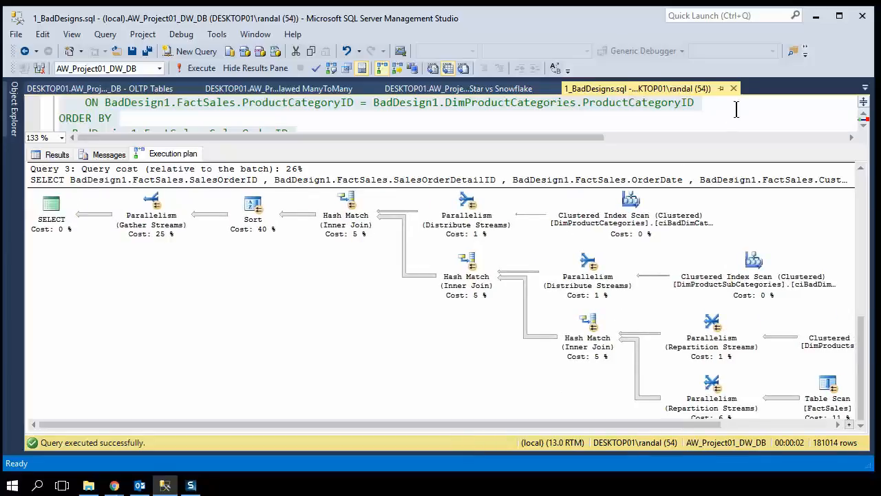
pyautogui.moveTo(732, 88)
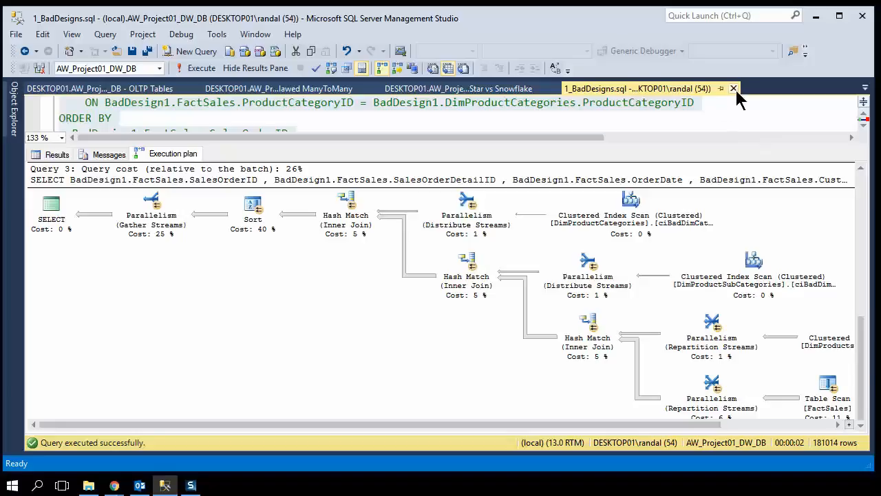